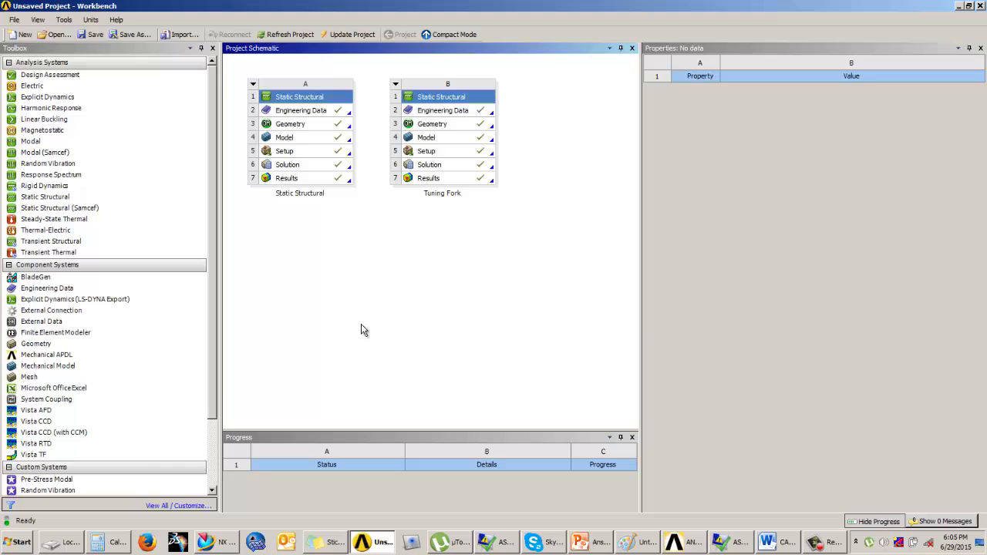
# - Add a third Static Structural system (C), check its steel and aluminium materials, and return to the project
pyautogui.click(43, 197)
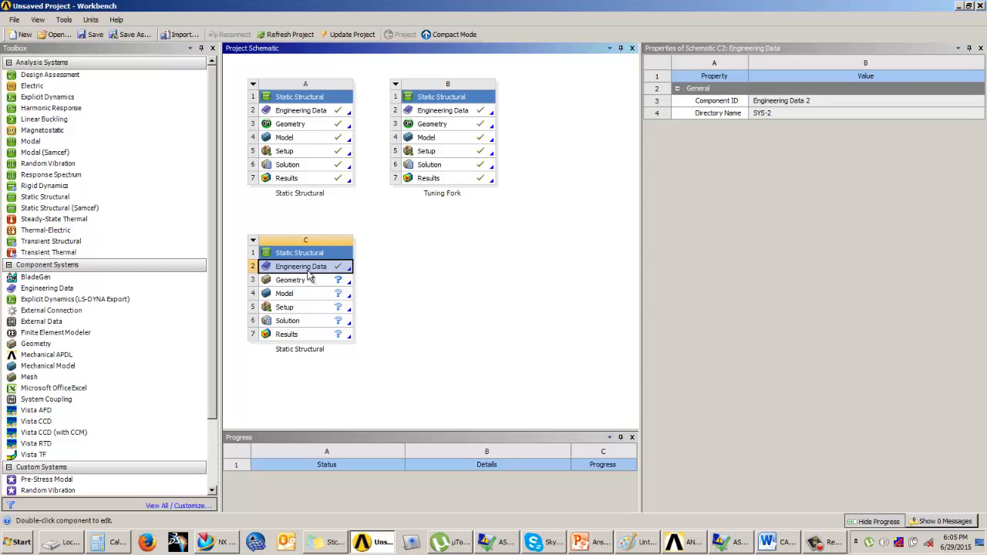
pyautogui.doubleClick(301, 267)
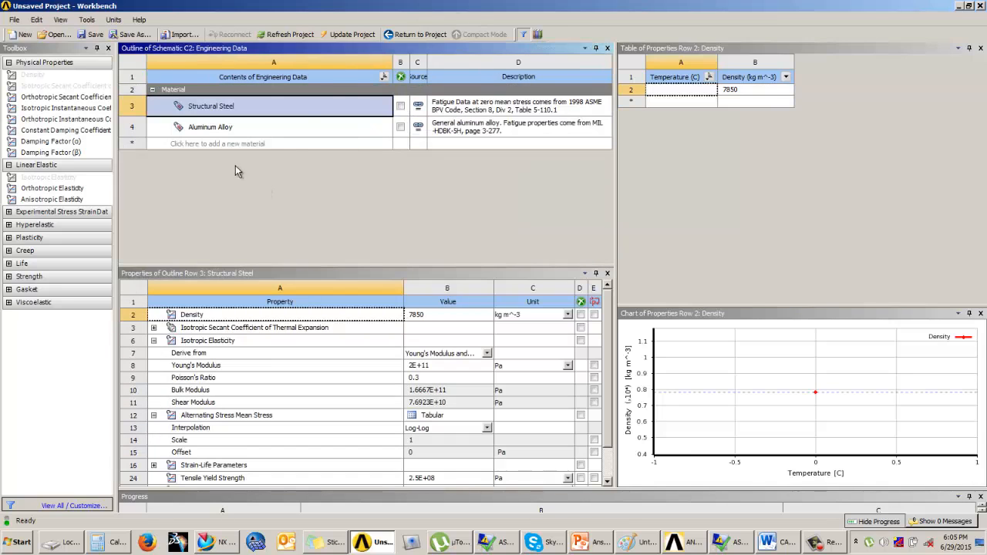
pyautogui.click(420, 34)
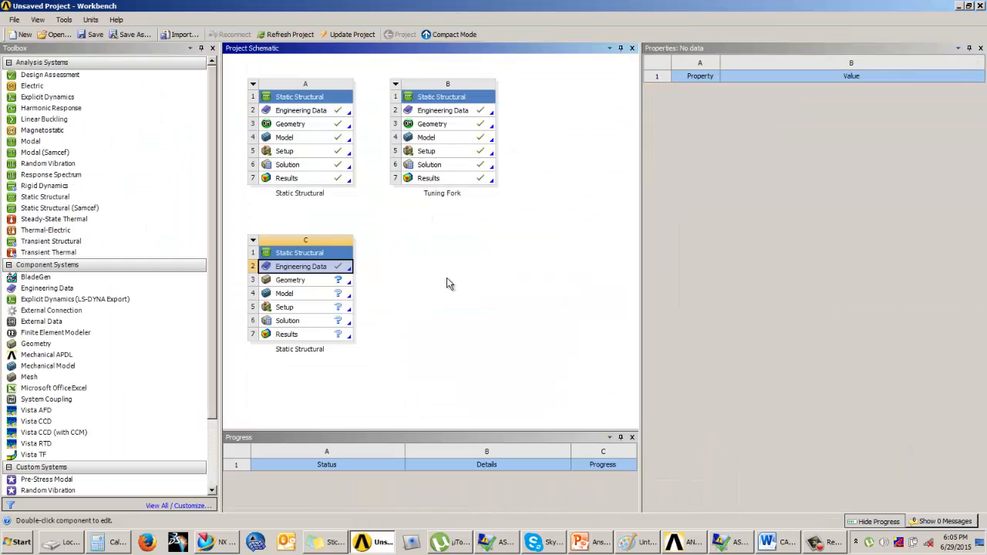
# - Launch DesignModeler from system C's Geometry cell and pick Meter as the length unit
pyautogui.click(290, 279)
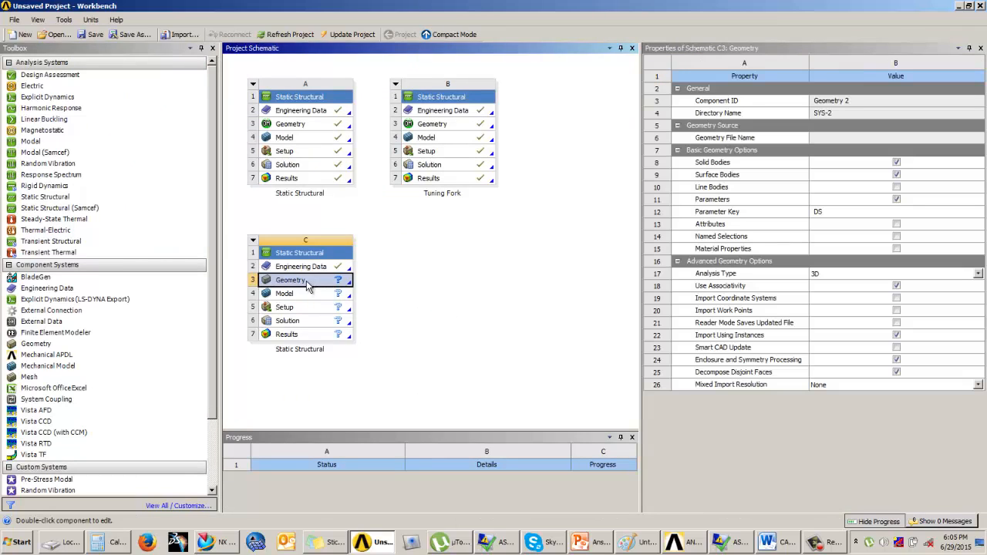
pyautogui.doubleClick(299, 280)
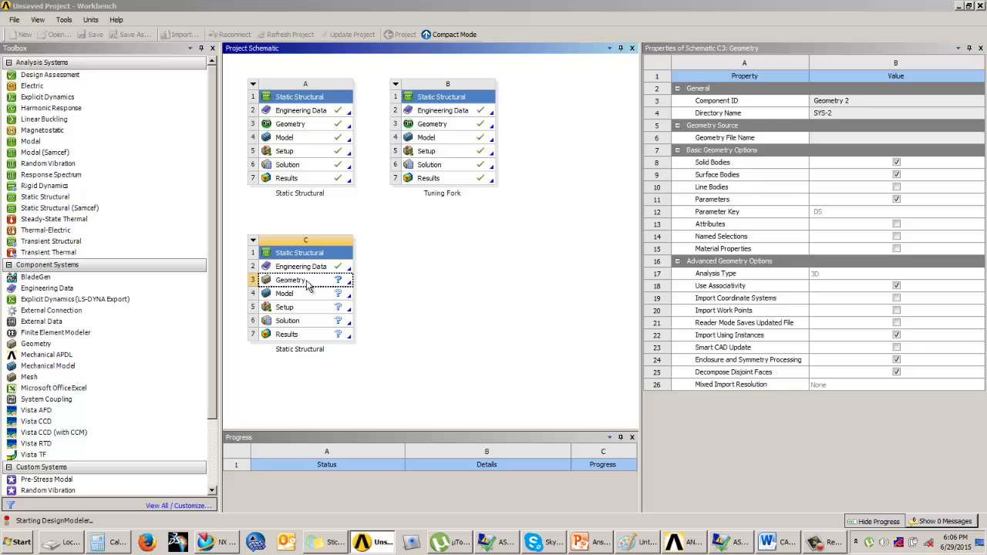
pyautogui.moveTo(391, 445)
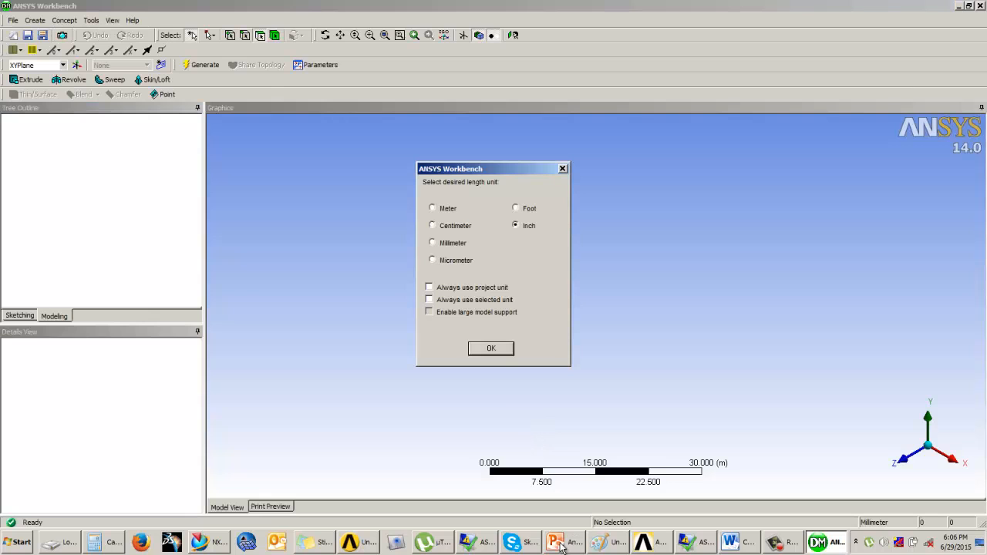
pyautogui.click(432, 208)
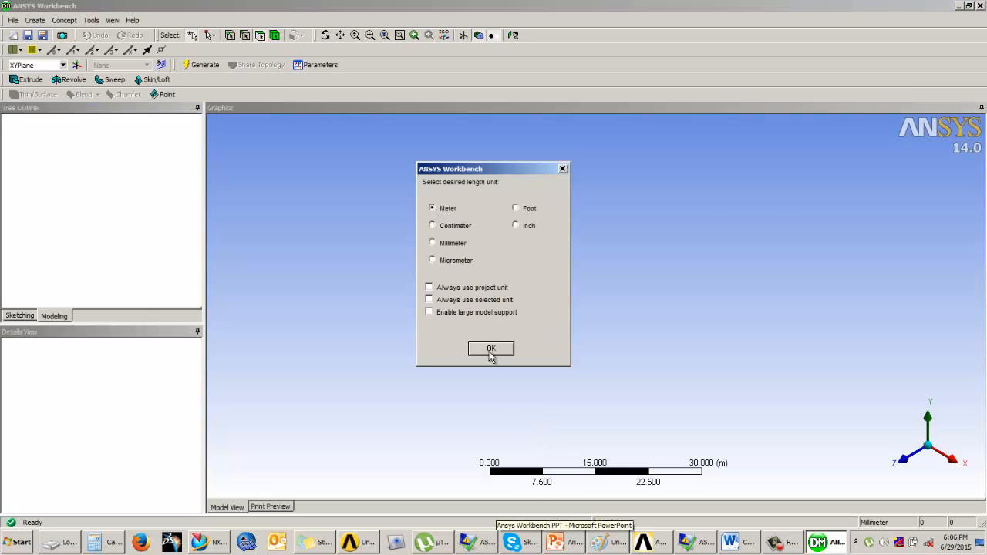
# - Confirm meters as the DesignModeler length unit
pyautogui.click(555, 542)
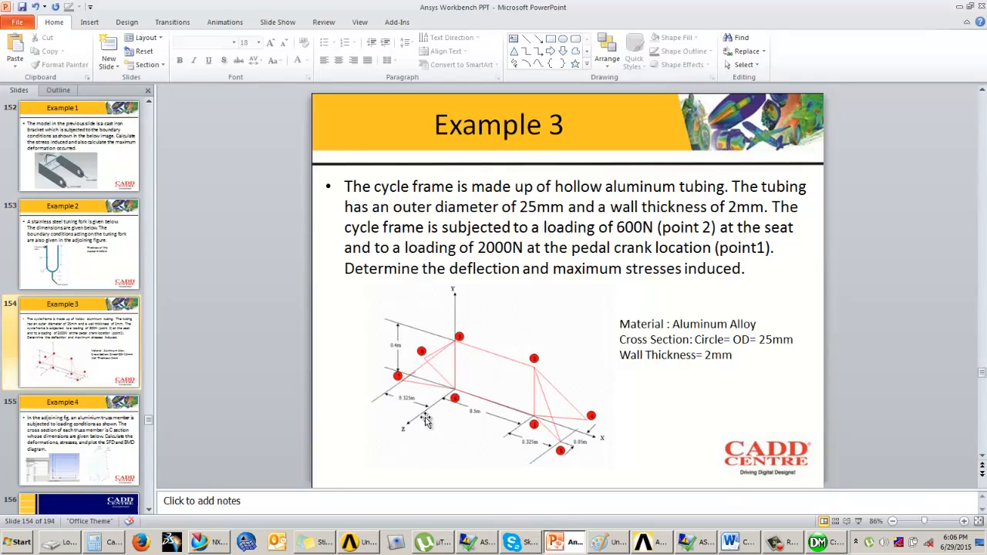
pyautogui.moveTo(475, 416)
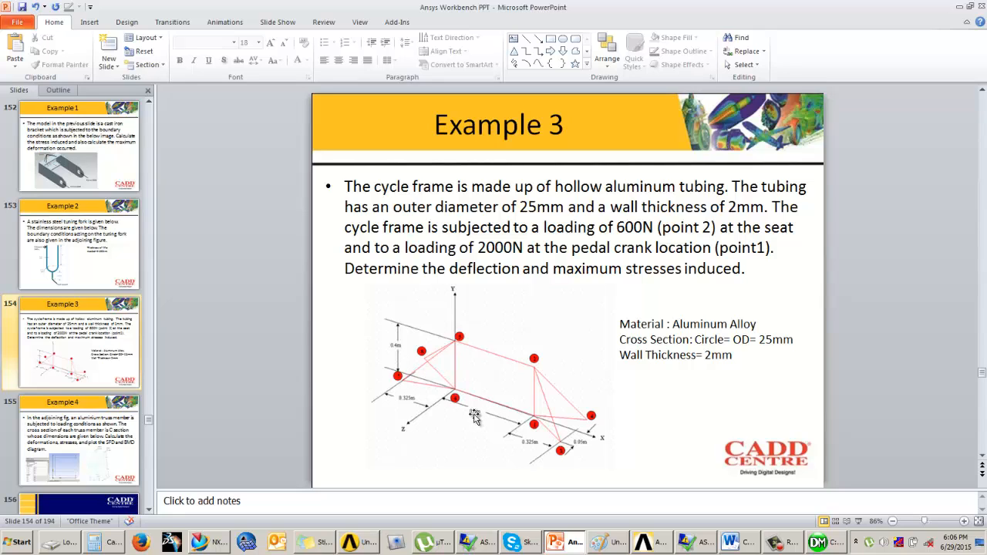
pyautogui.moveTo(474, 423)
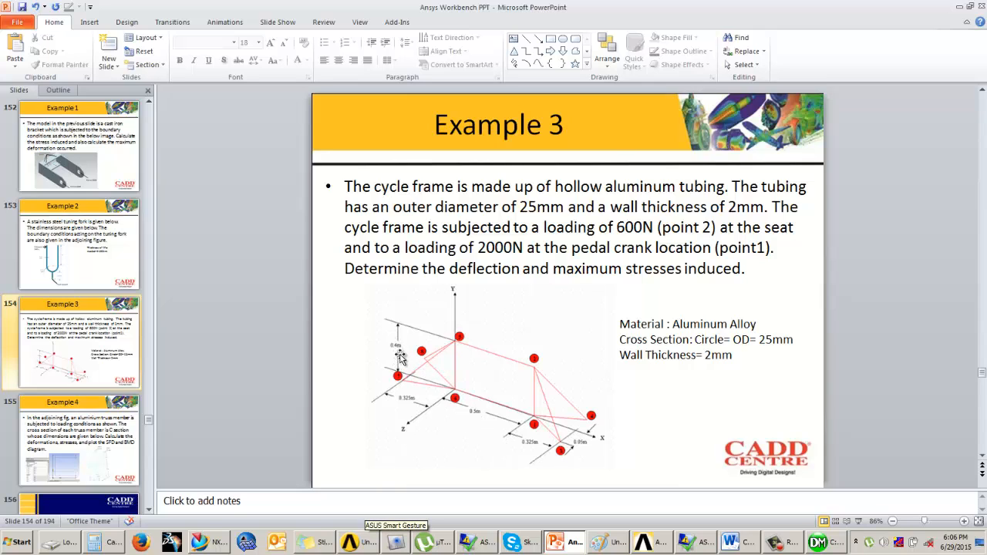
pyautogui.moveTo(484, 402)
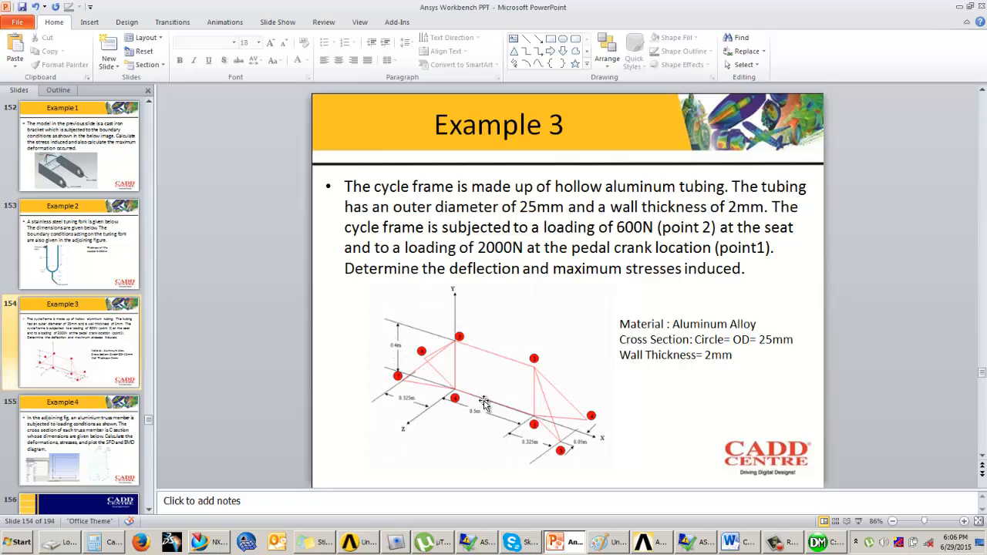
pyautogui.moveTo(547, 464)
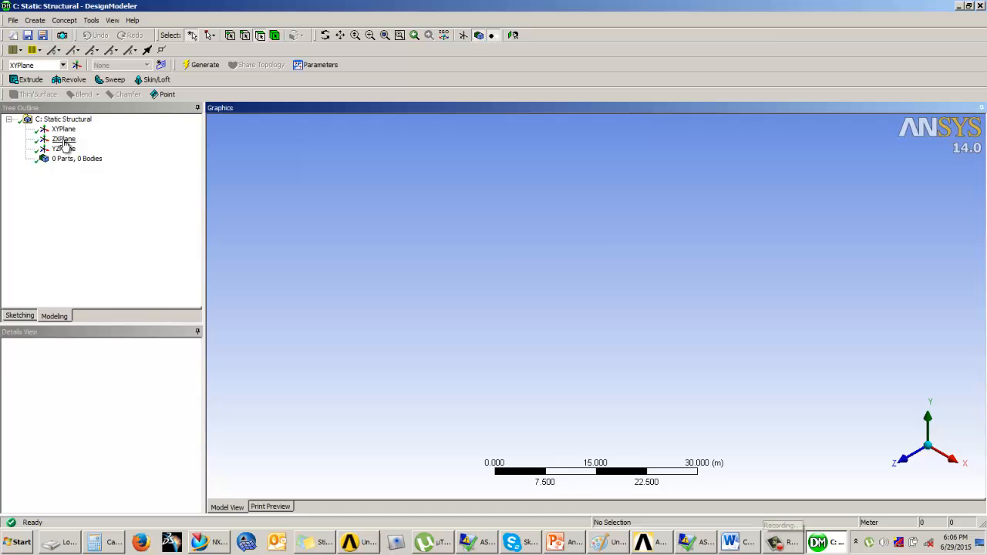
# - Draw a rectangle on the XY plane and dimension it, entering 0.4 m for the height
pyautogui.click(513, 35)
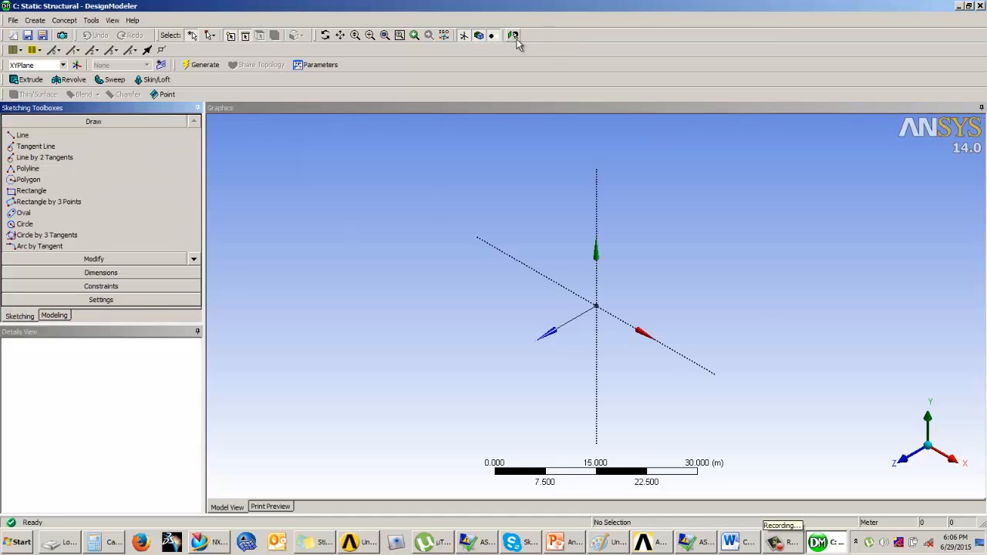
pyautogui.click(513, 36)
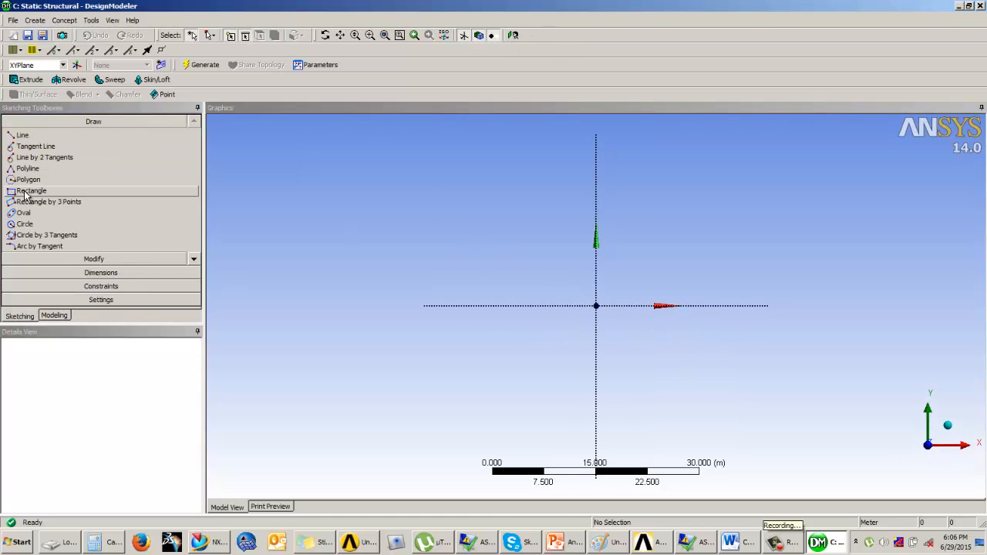
pyautogui.click(31, 191)
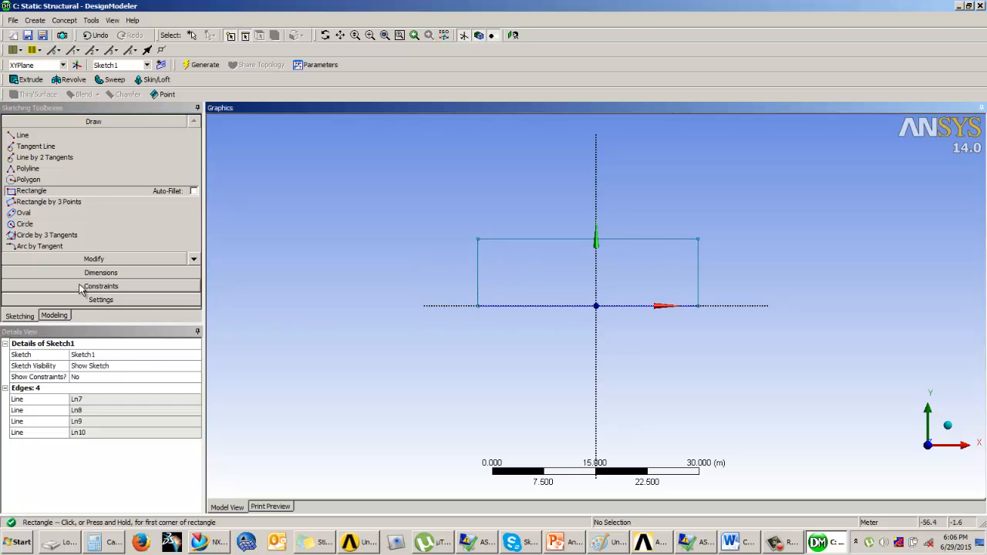
pyautogui.click(100, 272)
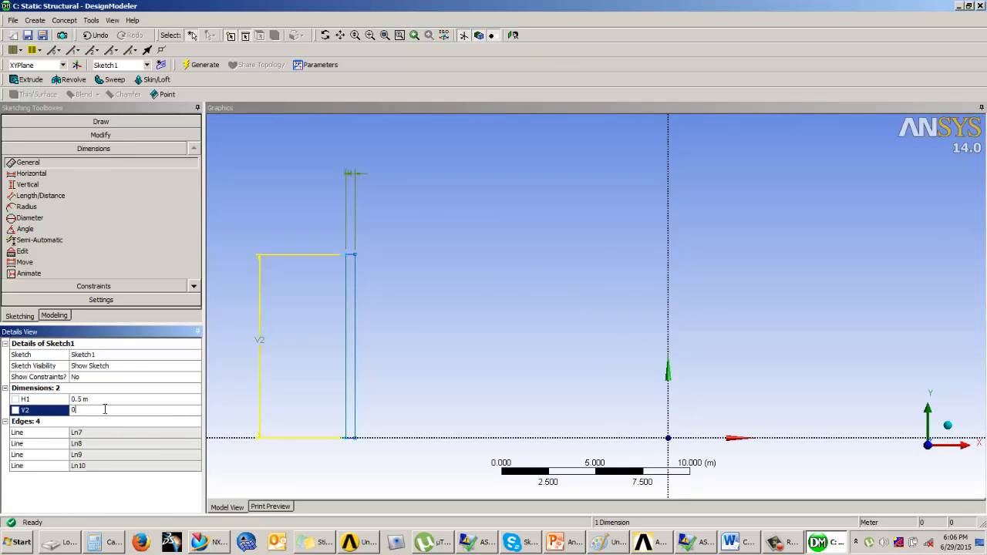
pyautogui.write('0.4')
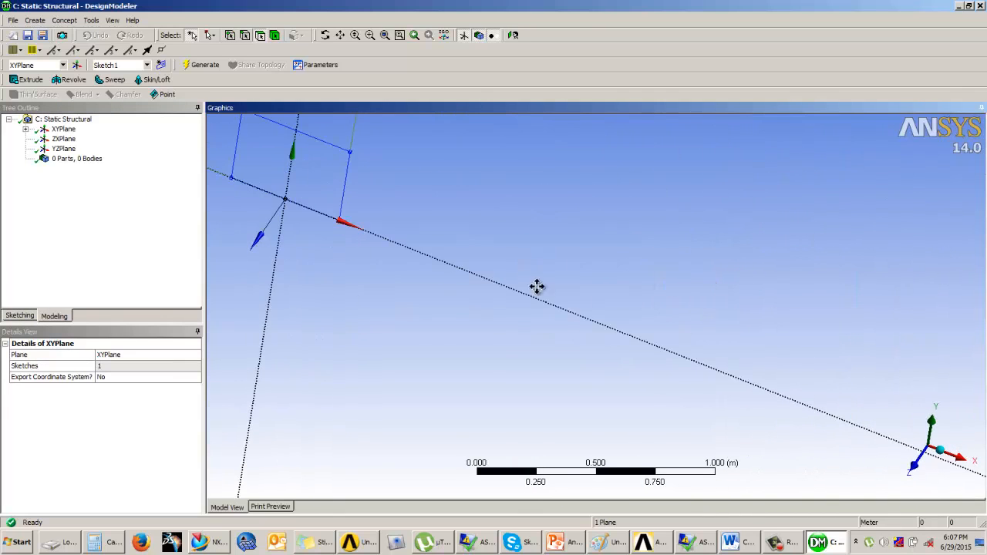
pyautogui.click(555, 541)
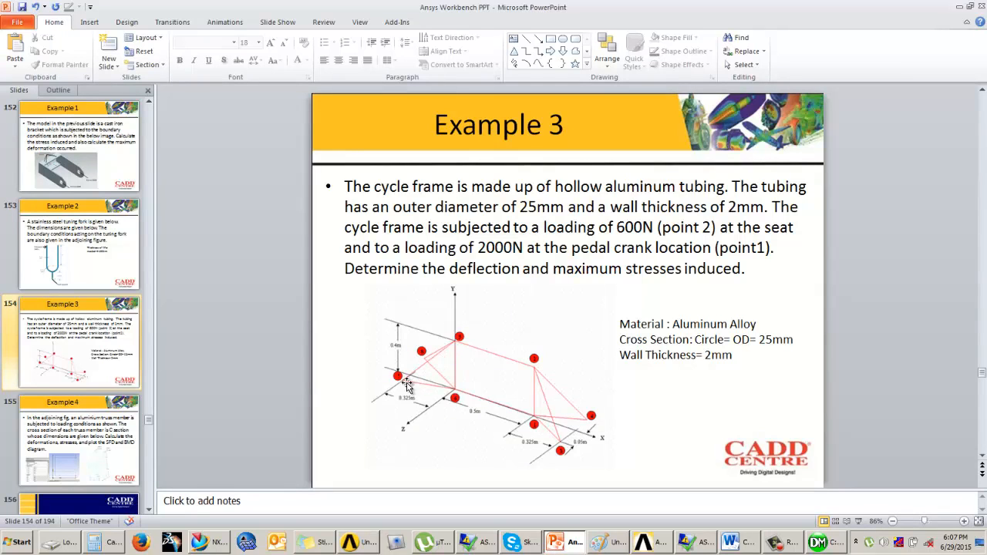
pyautogui.moveTo(540, 434)
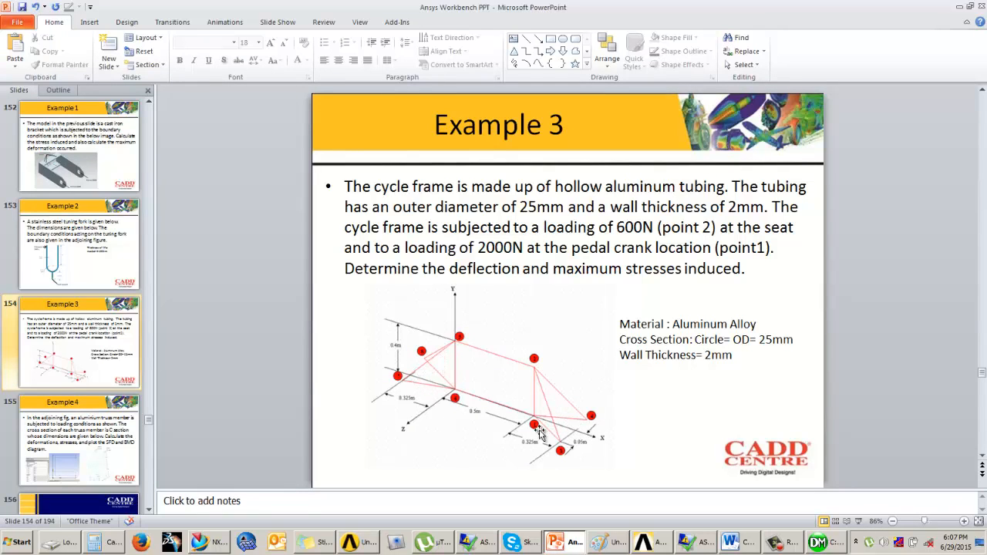
pyautogui.moveTo(577, 465)
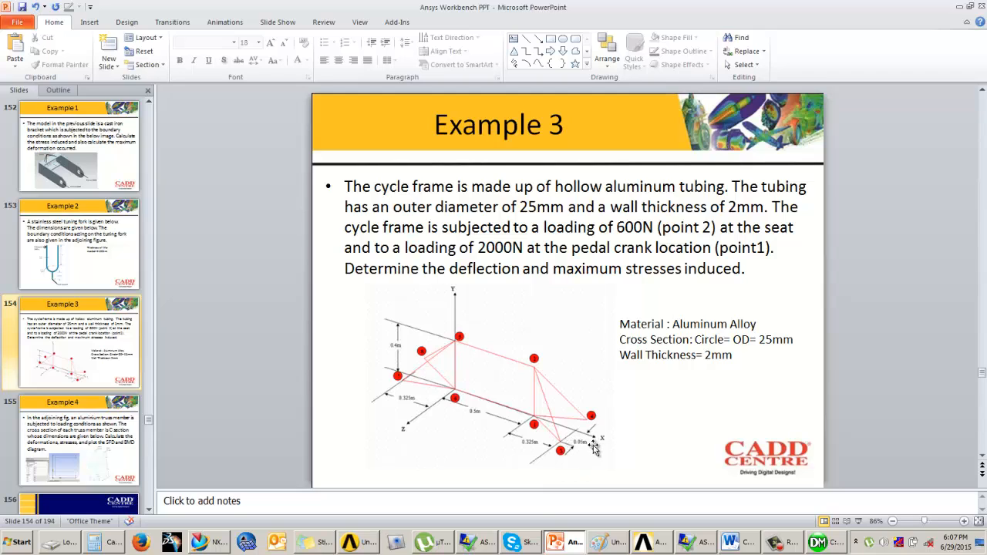
pyautogui.moveTo(582, 453)
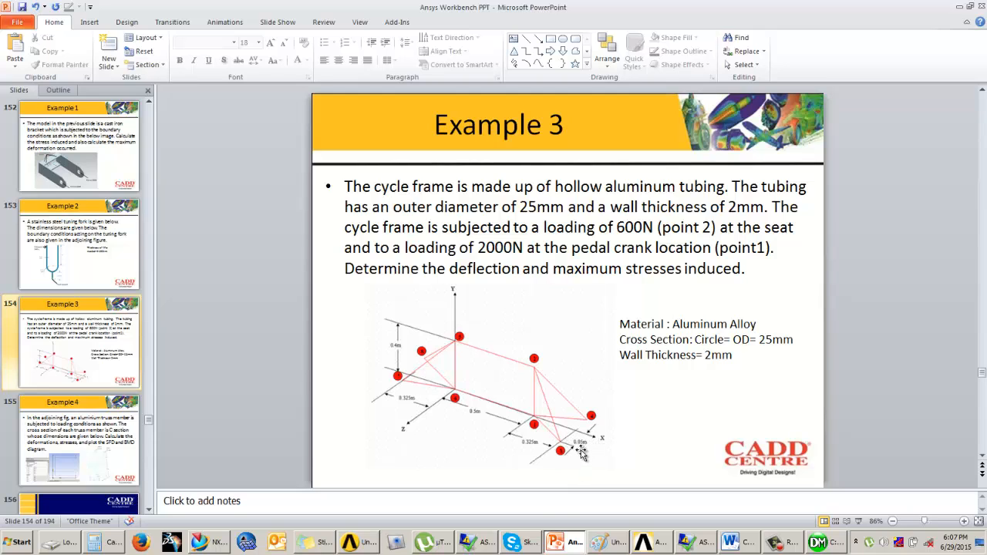
pyautogui.moveTo(547, 450)
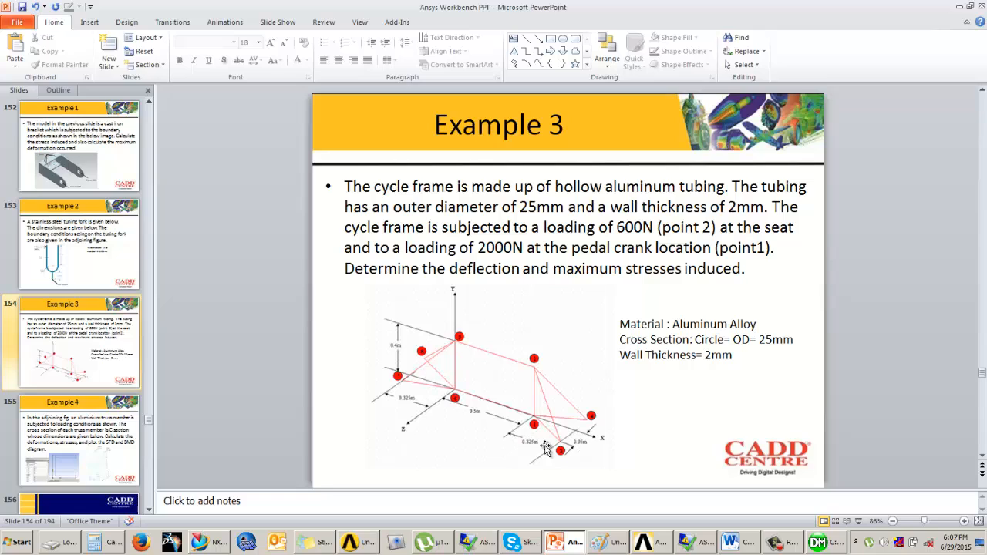
pyautogui.moveTo(534, 459)
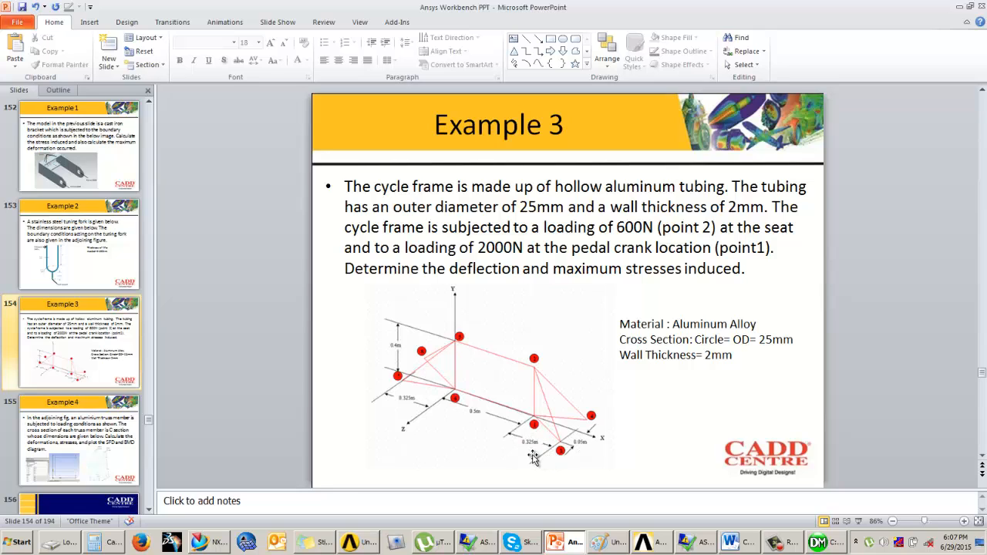
pyautogui.moveTo(544, 453)
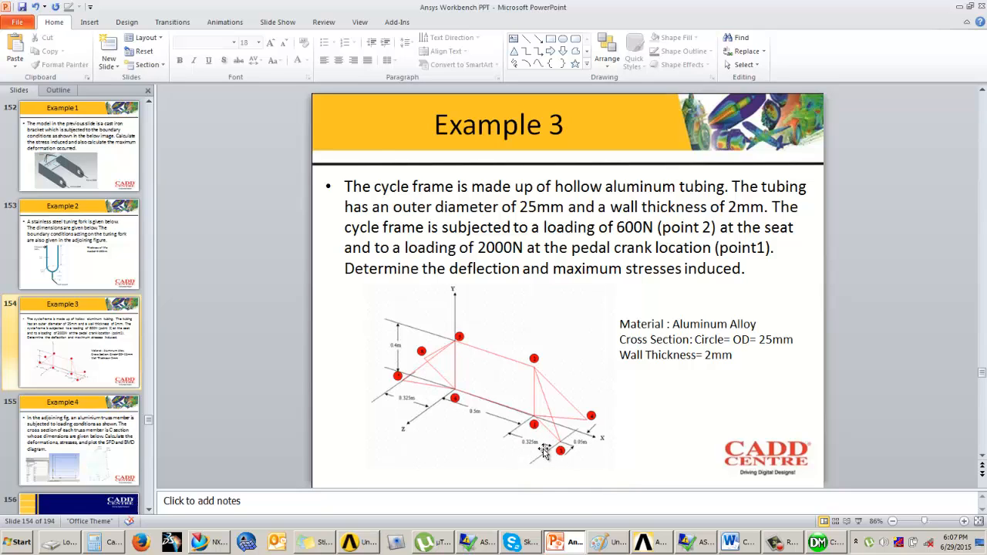
pyautogui.moveTo(608, 465)
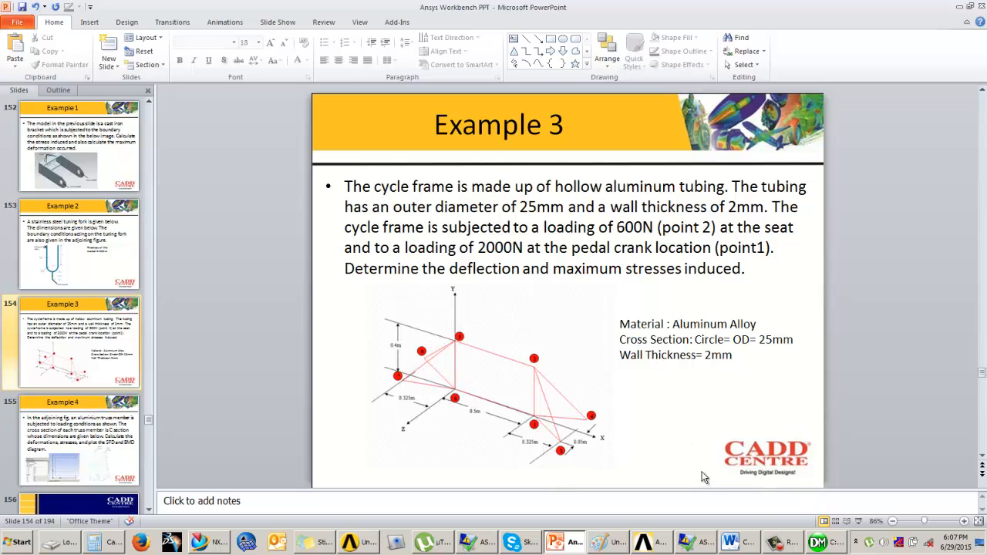
pyautogui.moveTo(542, 430)
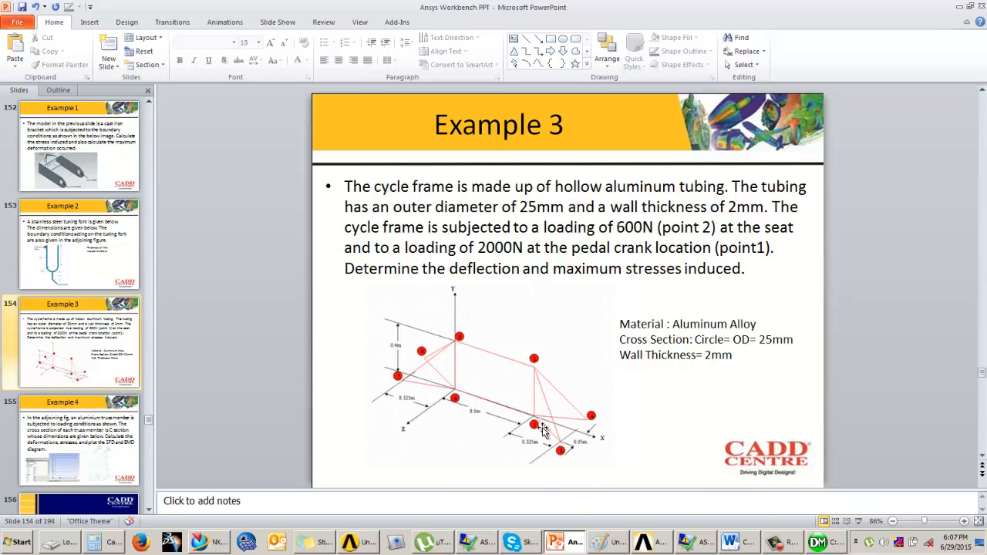
pyautogui.moveTo(860, 374)
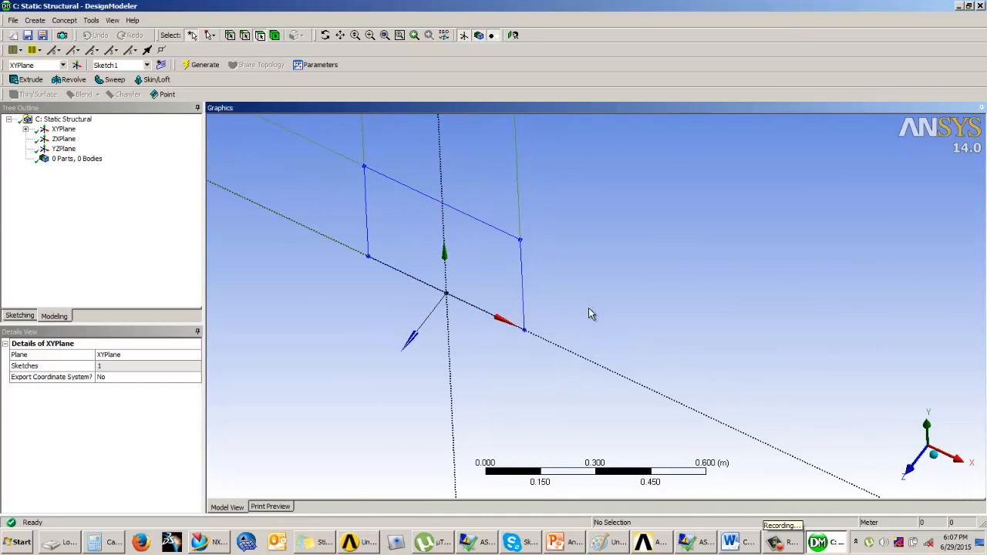
pyautogui.moveTo(264, 392)
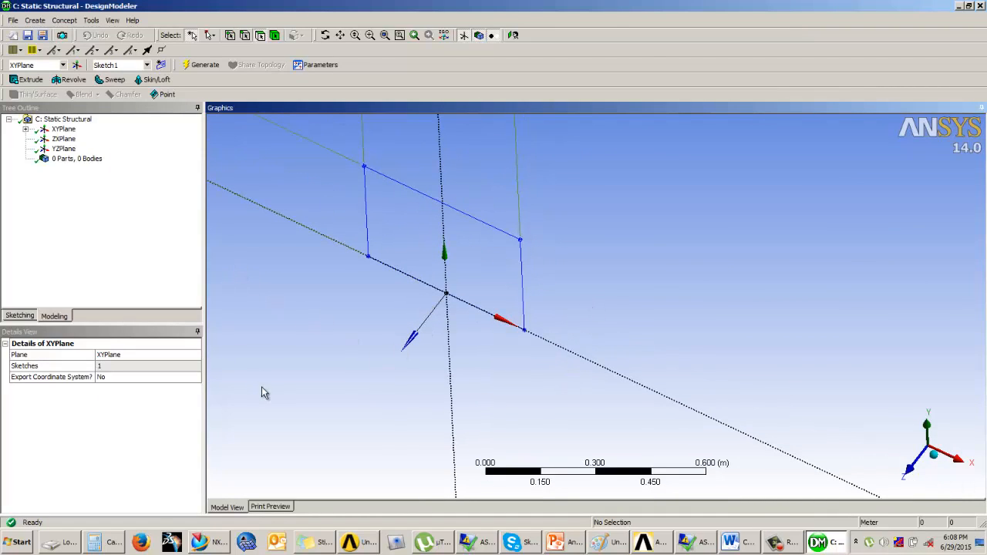
pyautogui.moveTo(552, 376)
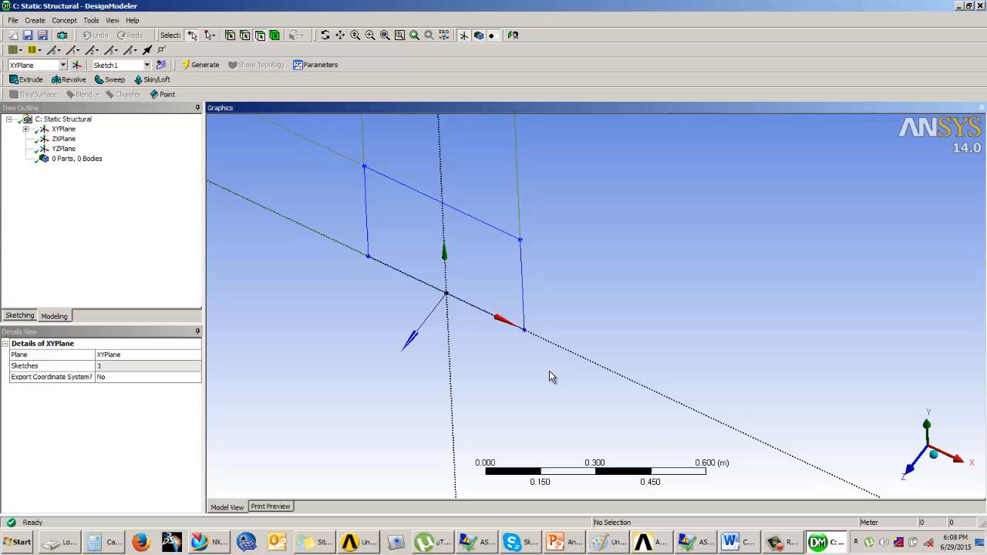
pyautogui.moveTo(314, 322)
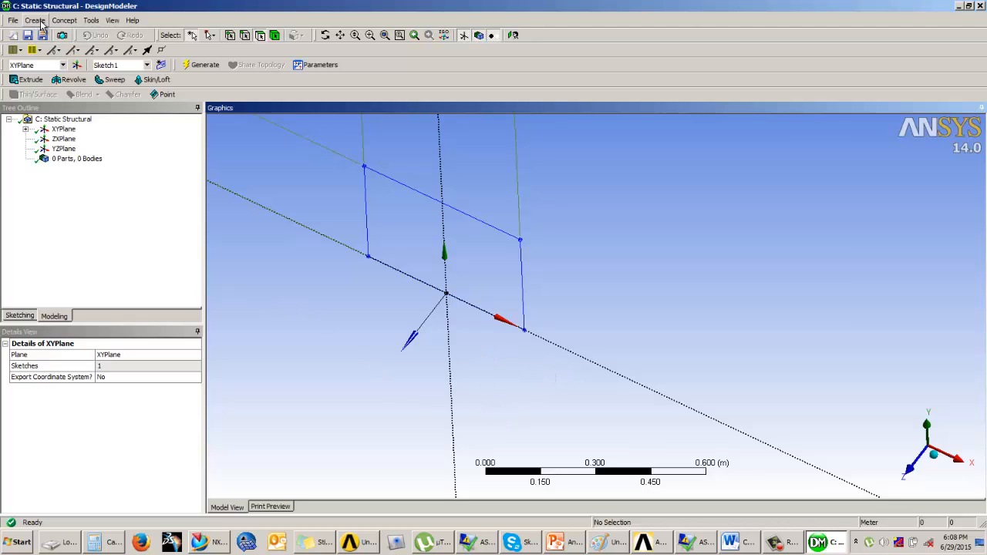
# - Create construction point Point1 defined by manual input, then bring up the problem slides
pyautogui.click(35, 21)
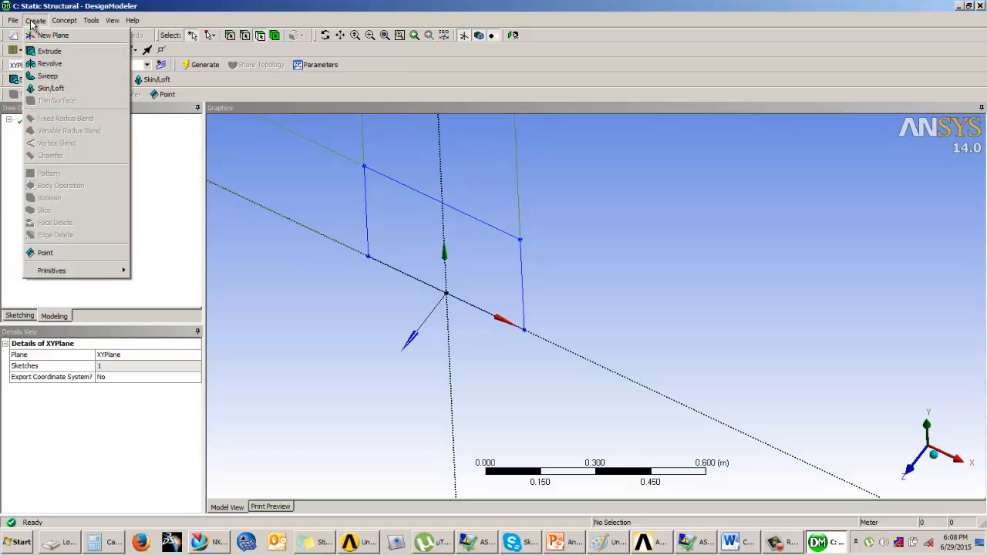
pyautogui.click(45, 252)
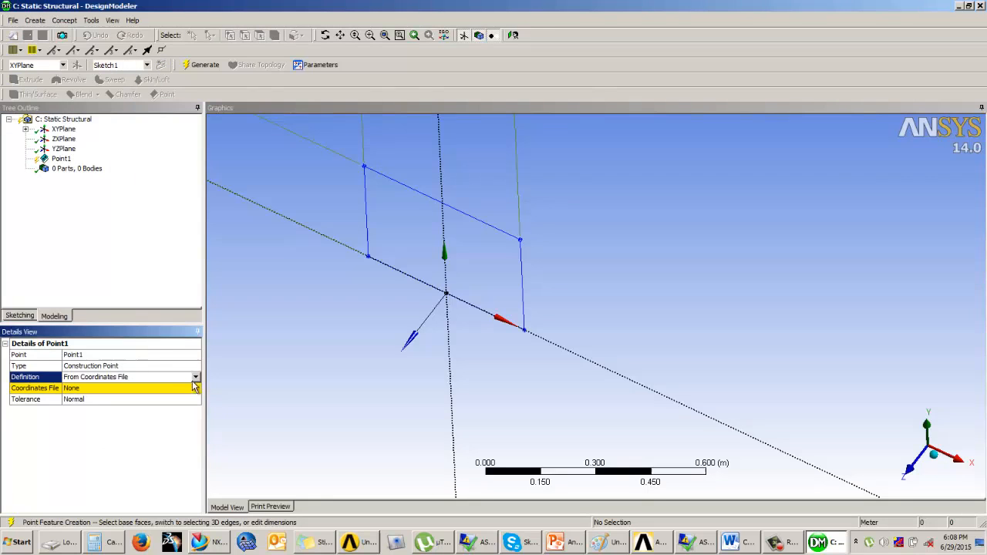
pyautogui.click(196, 377)
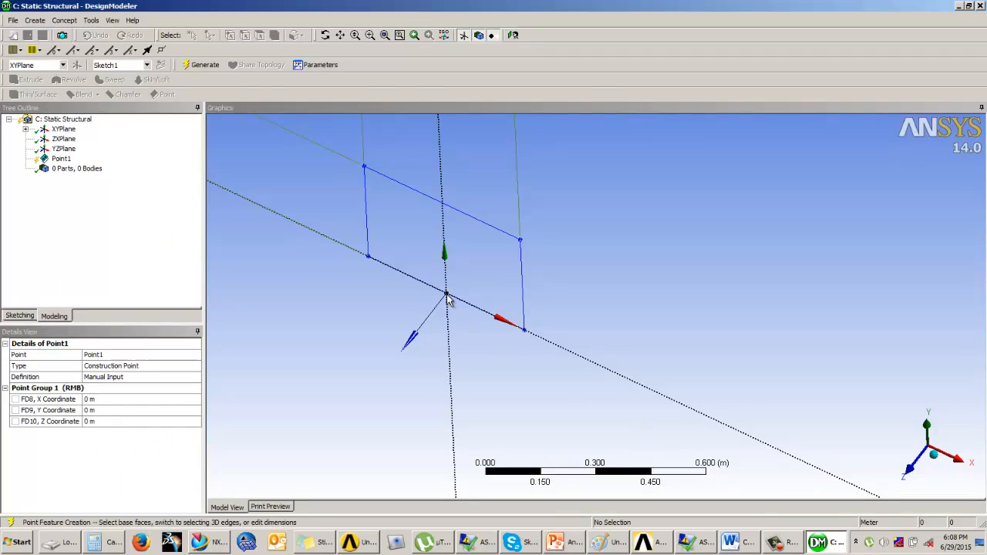
pyautogui.click(554, 542)
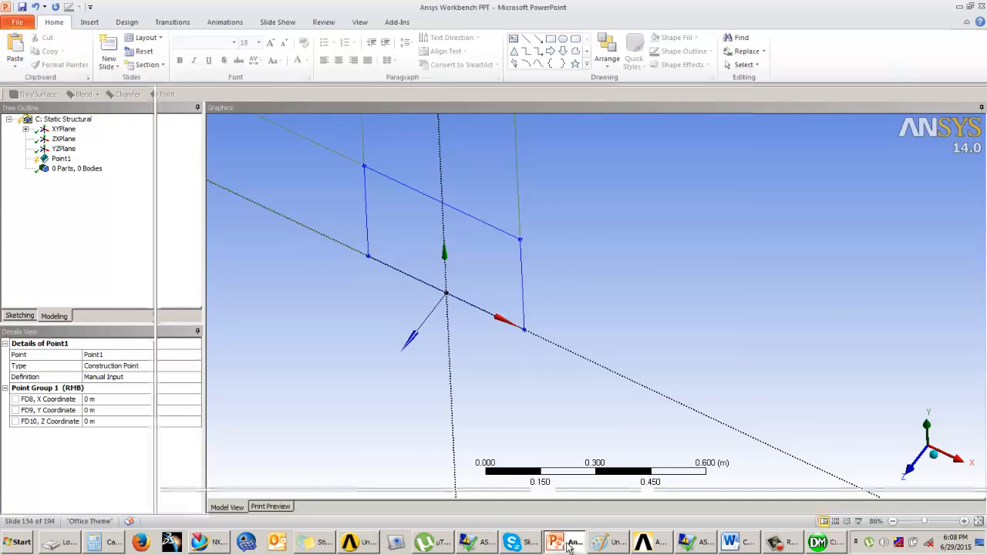
# - Show the Example 3 slide with the frame dimensions, loads and tube section
pyautogui.click(554, 542)
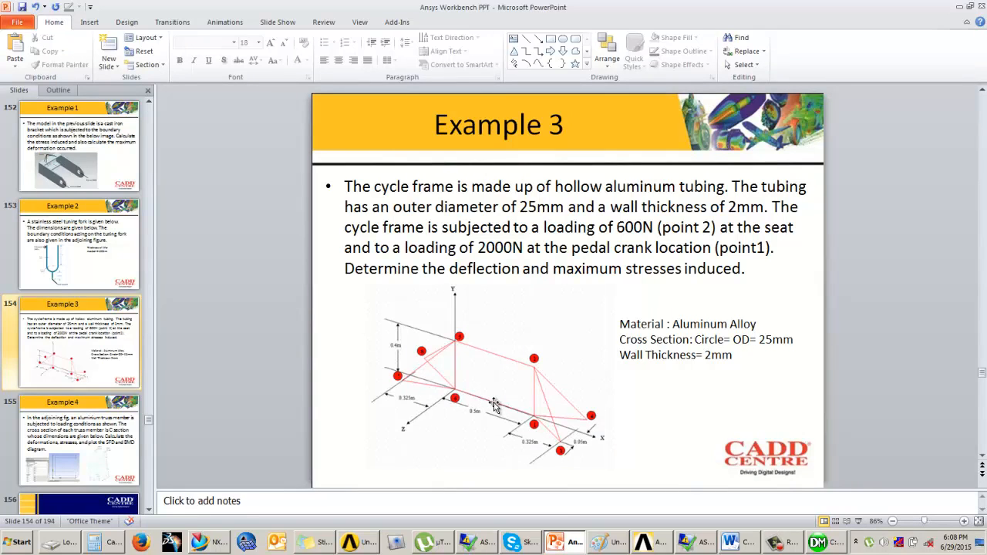
pyautogui.moveTo(498, 406)
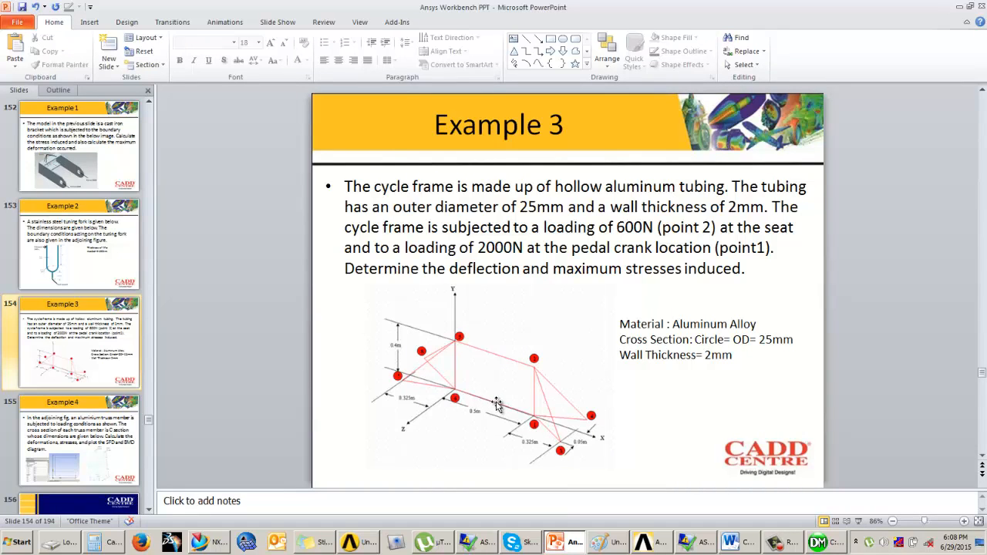
pyautogui.moveTo(520, 454)
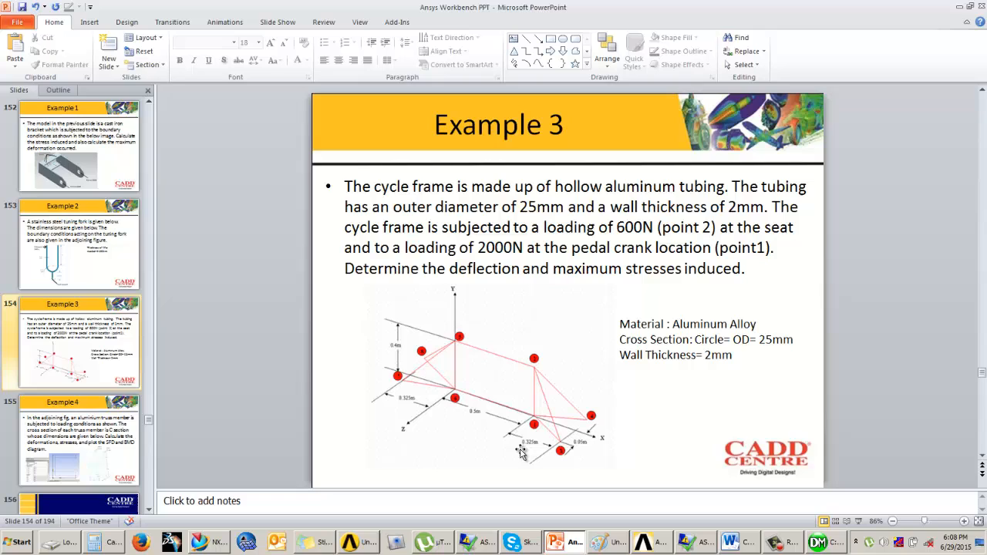
pyautogui.moveTo(575, 444)
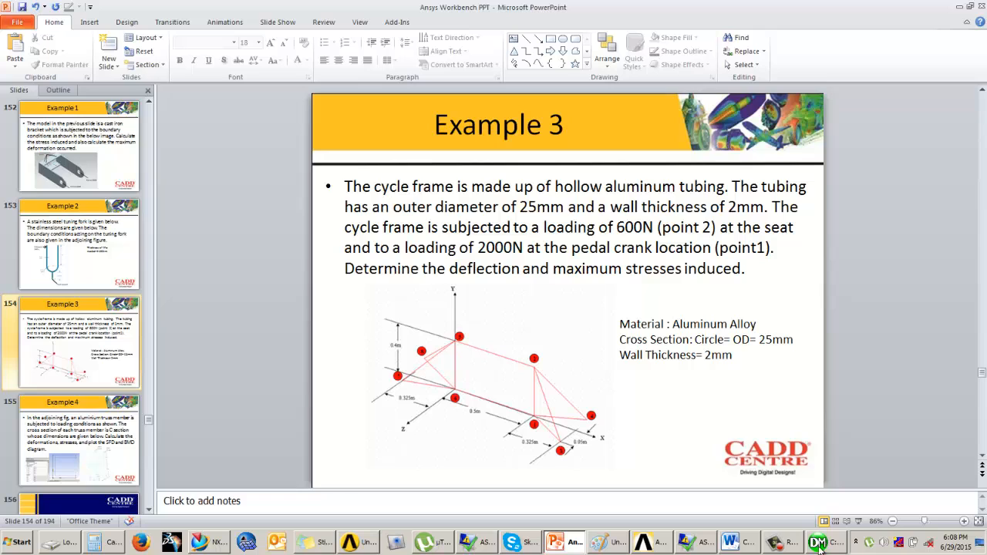
pyautogui.moveTo(819, 543)
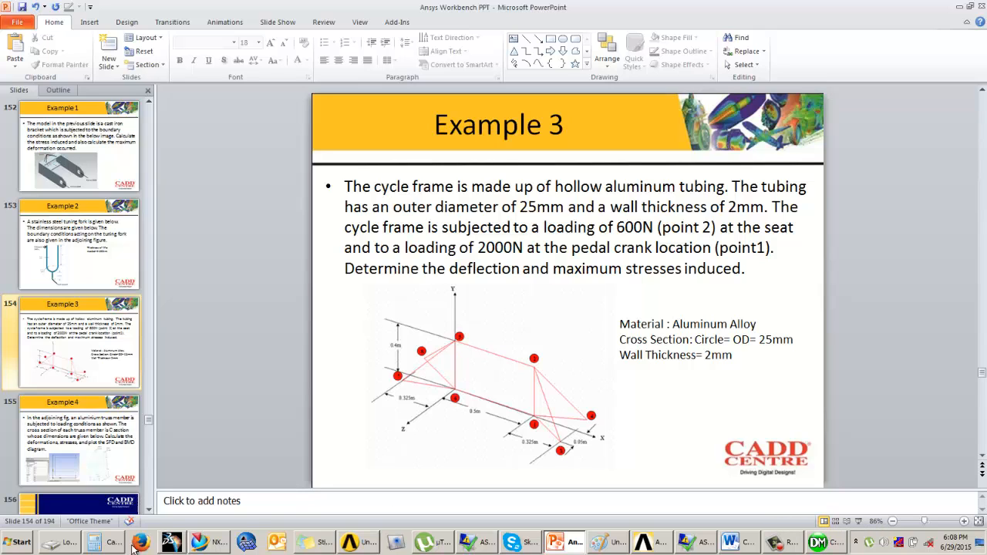
# - Open Calculator and work out the point's X distance, 0.575
pyautogui.click(115, 542)
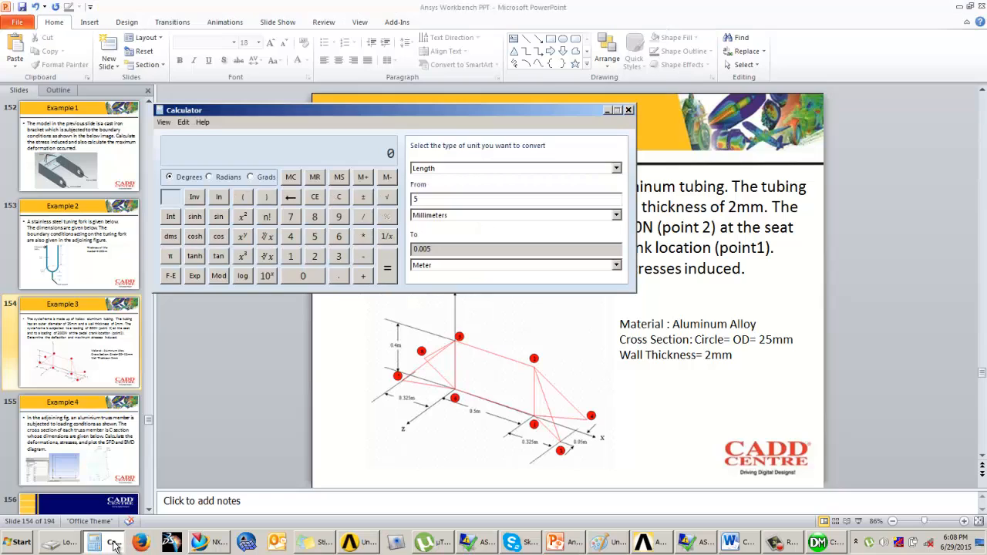
pyautogui.click(386, 275)
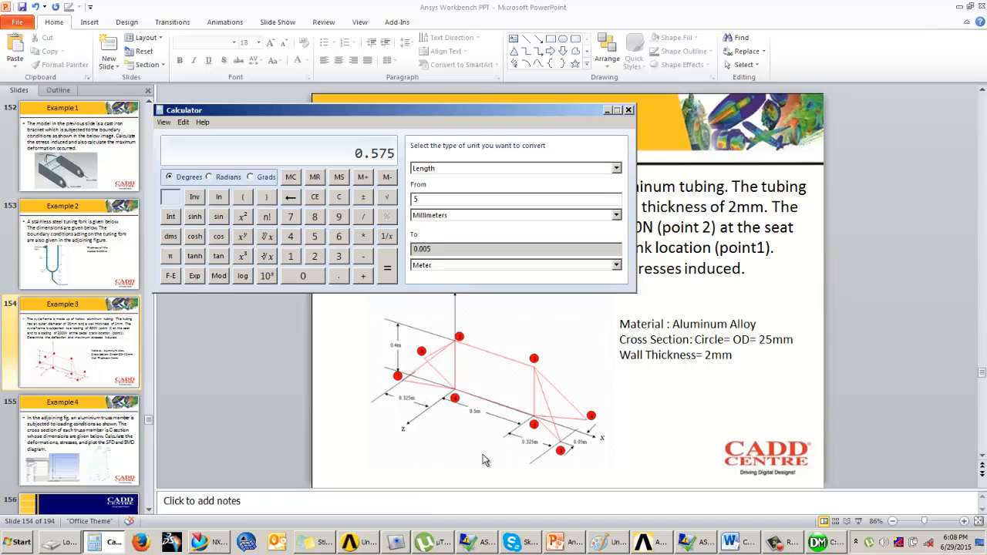
pyautogui.moveTo(563, 449)
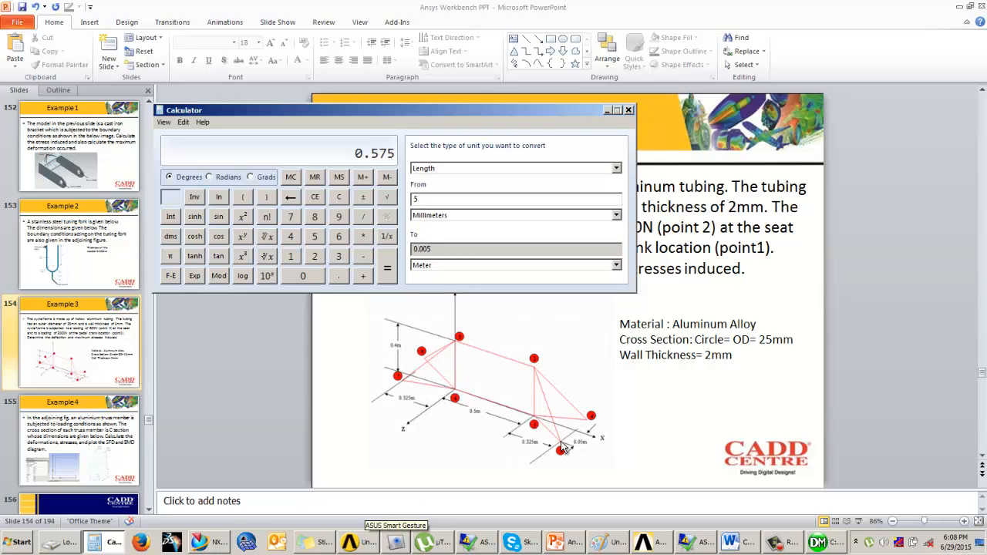
pyautogui.moveTo(579, 442)
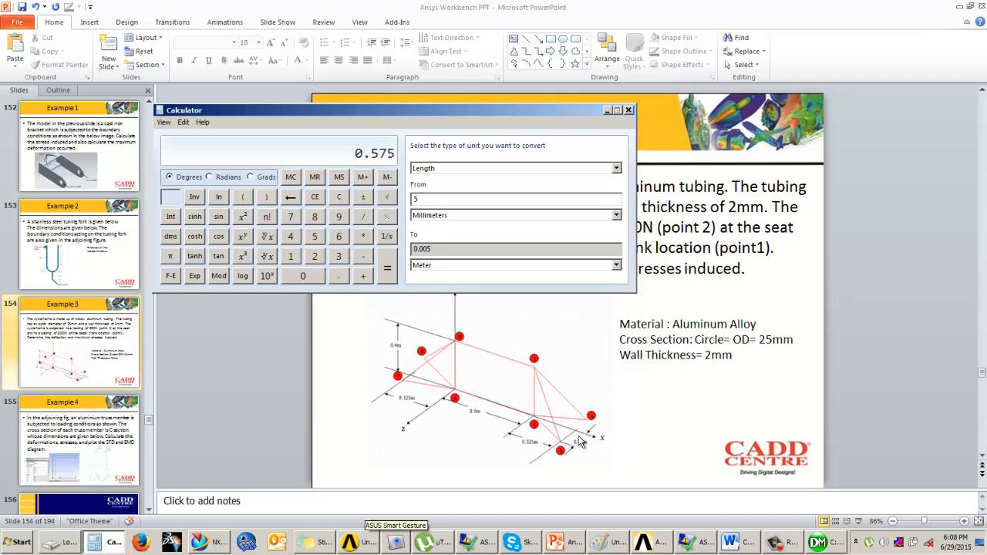
pyautogui.moveTo(542, 430)
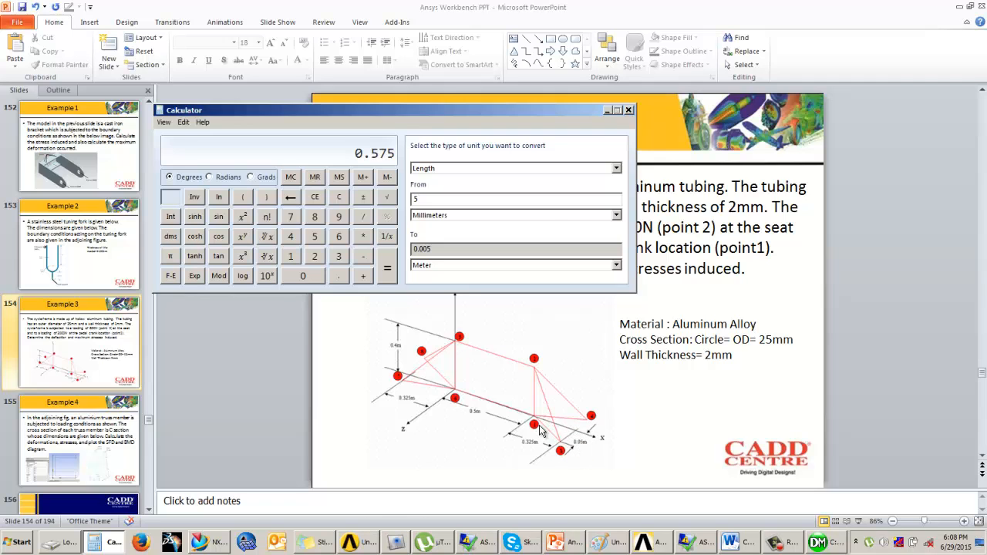
pyautogui.moveTo(604, 324)
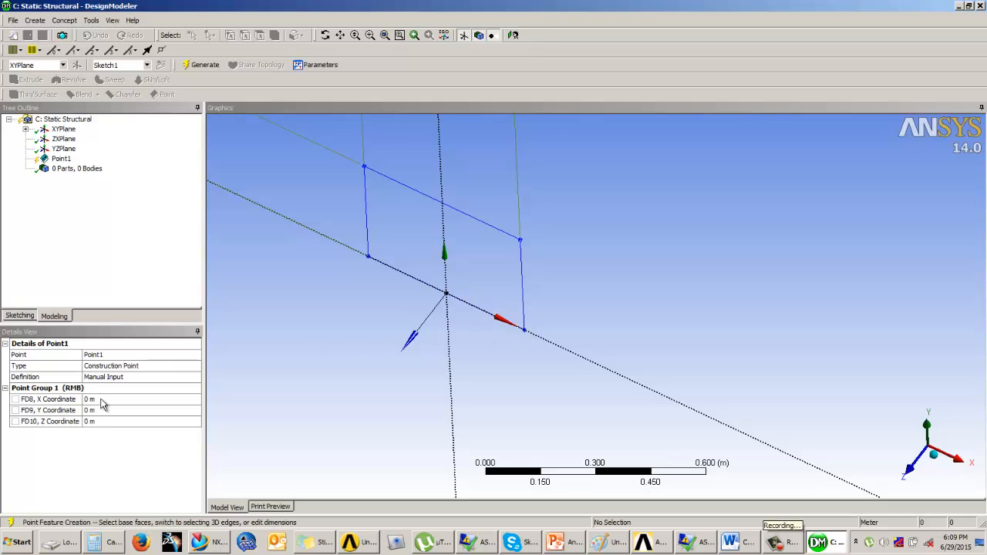
# - Enter Point1's X and Z coordinates and generate the point
pyautogui.write('0.575')
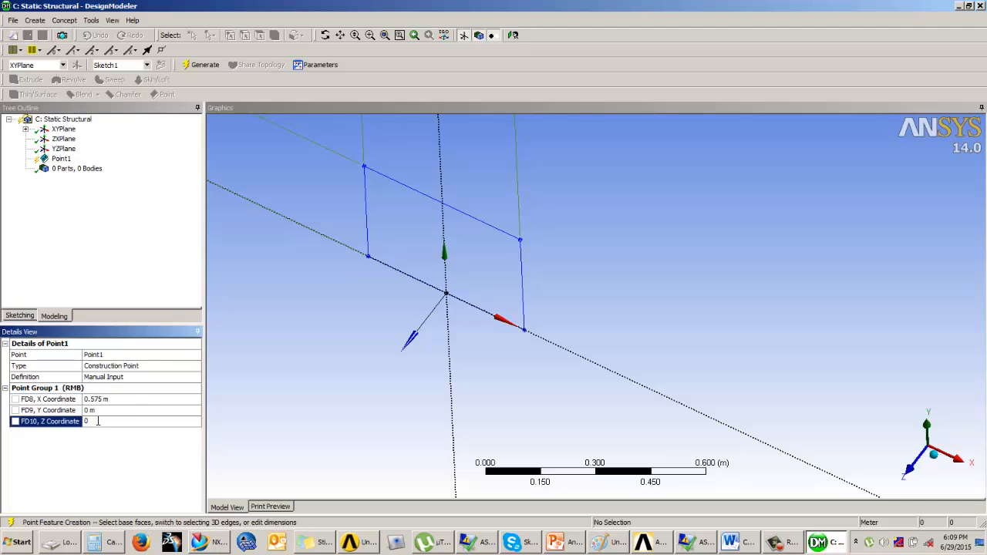
pyautogui.write('0.005')
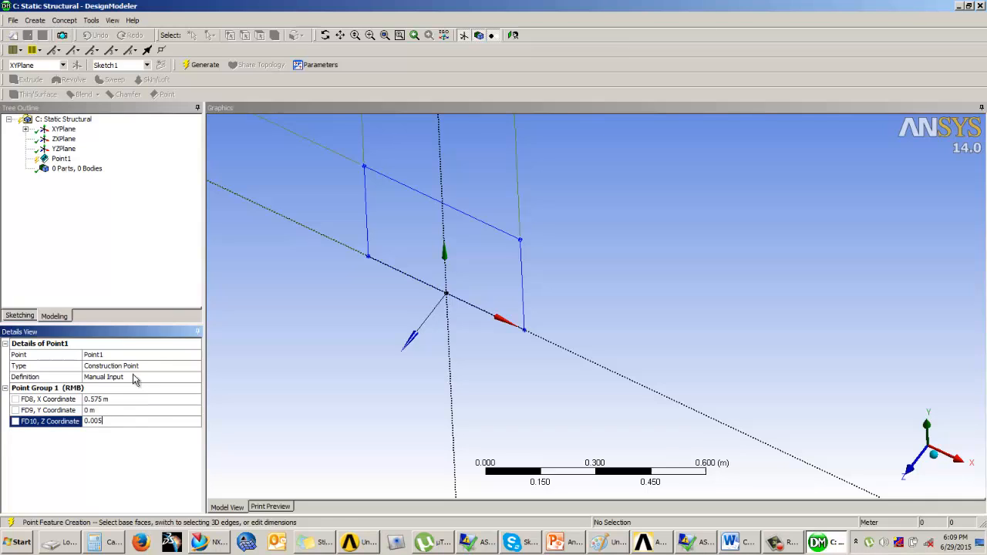
pyautogui.moveTo(200, 64)
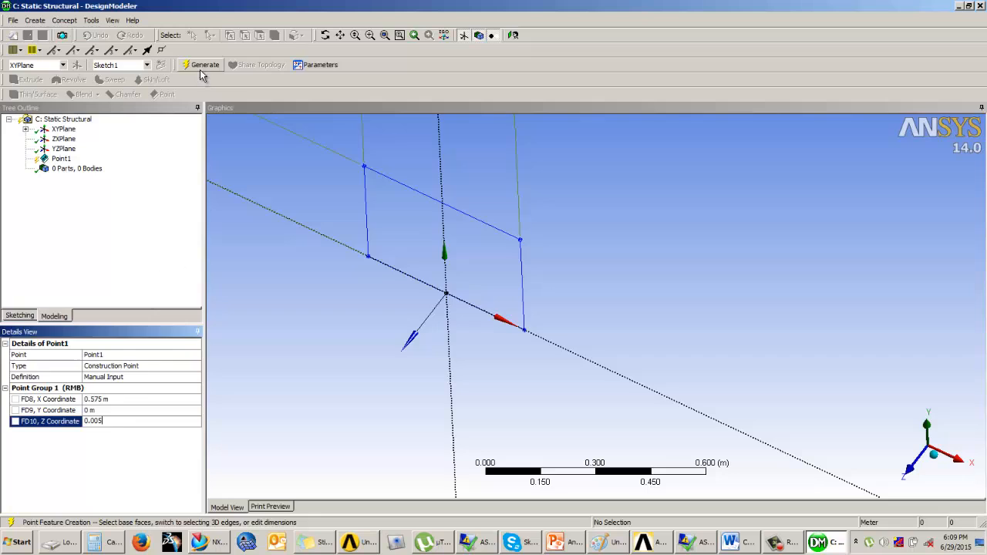
pyautogui.click(201, 64)
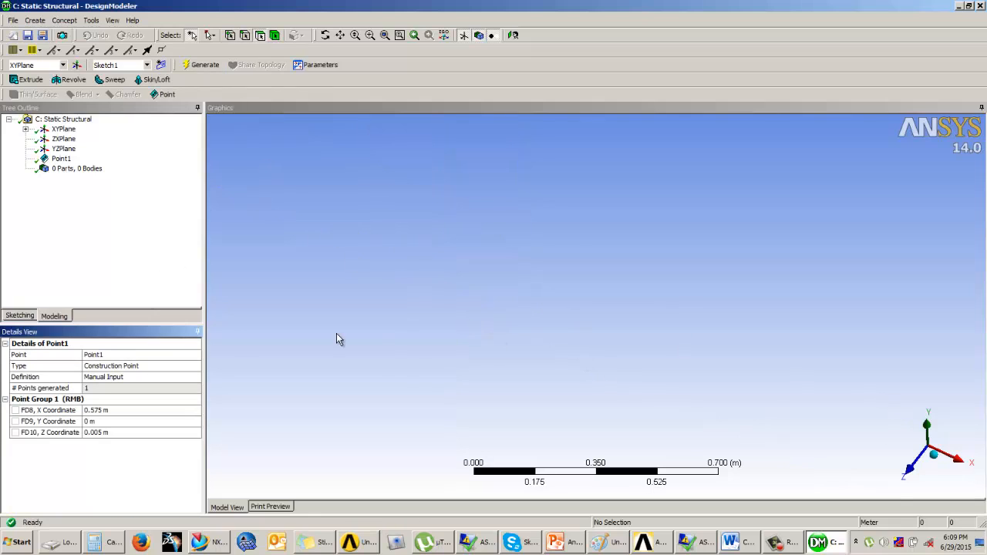
pyautogui.moveTo(514, 272)
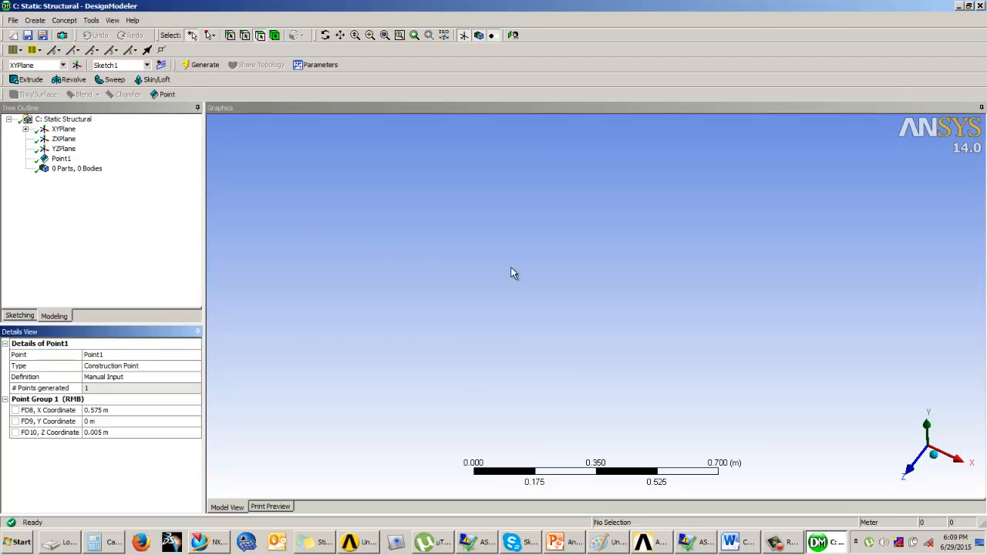
# - Select Sketch1, zoom to the sketch and point, and set Point1's Z to 0.05 m
pyautogui.click(25, 129)
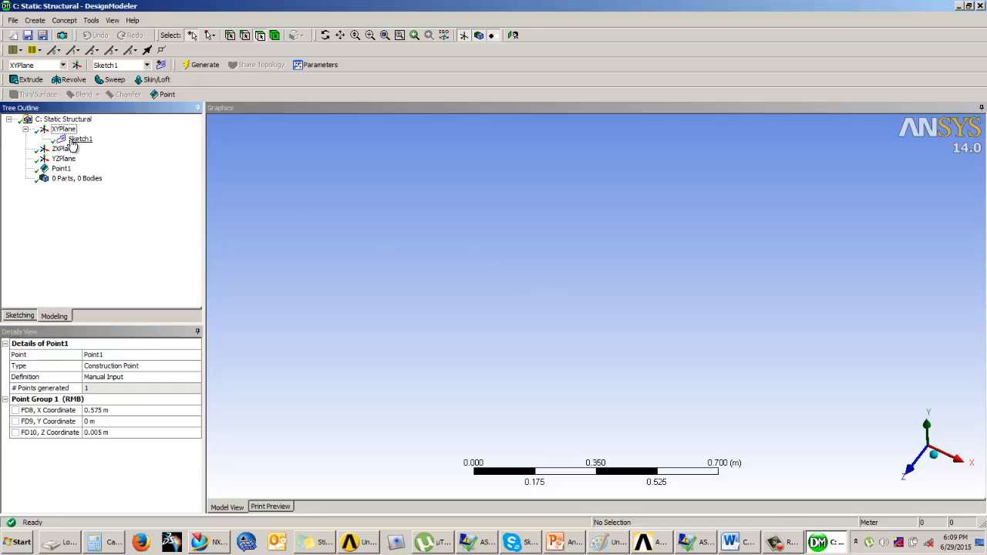
pyautogui.click(80, 138)
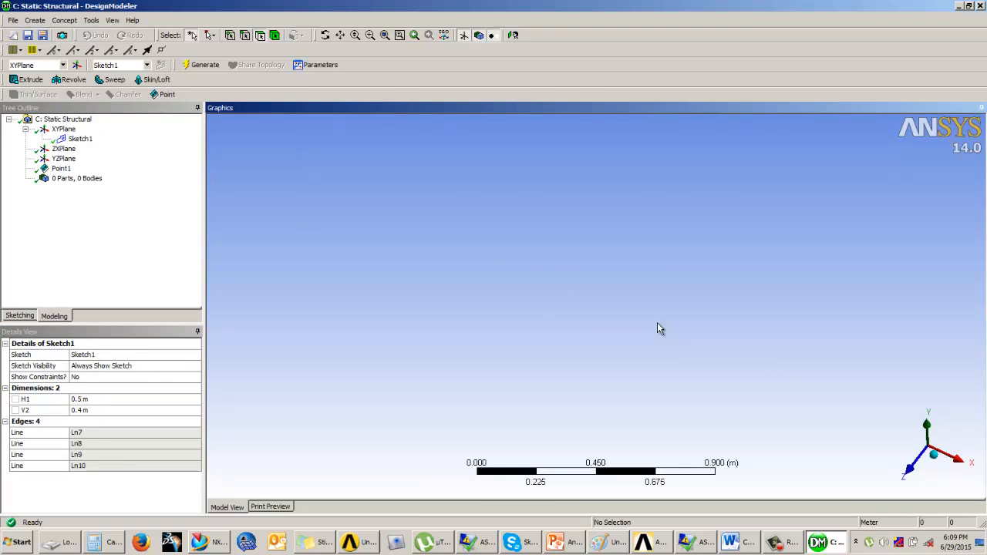
pyautogui.moveTo(659, 328); pyautogui.dragTo(787, 397)
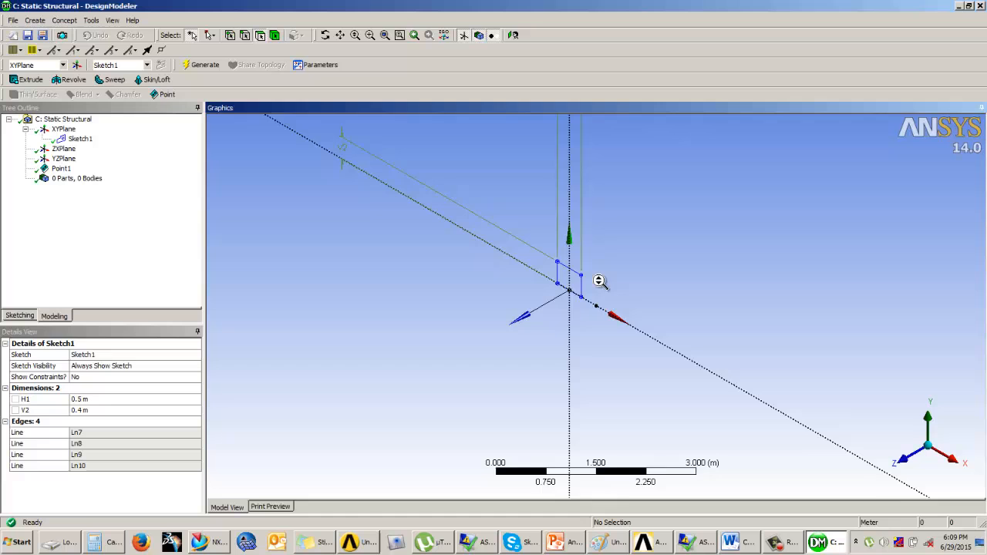
pyautogui.click(61, 168)
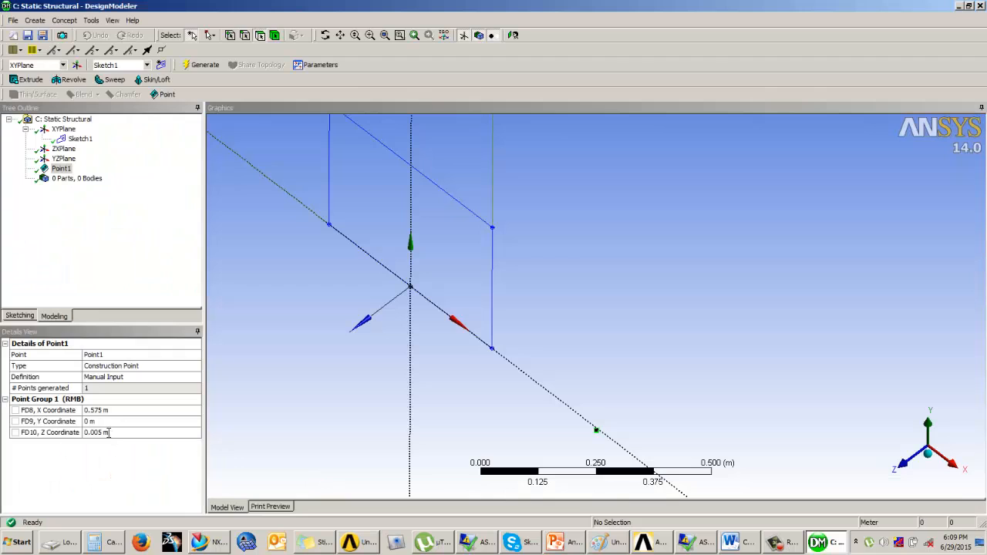
pyautogui.click(141, 432)
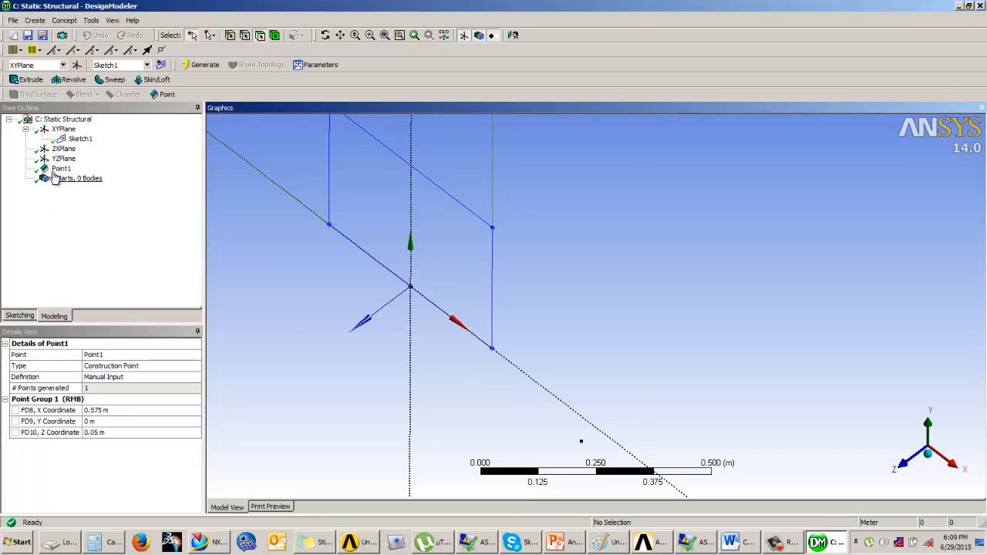
# - Create Point2 by manual input at X 0.575 m, Z -0.05 m and generate it
pyautogui.click(35, 20)
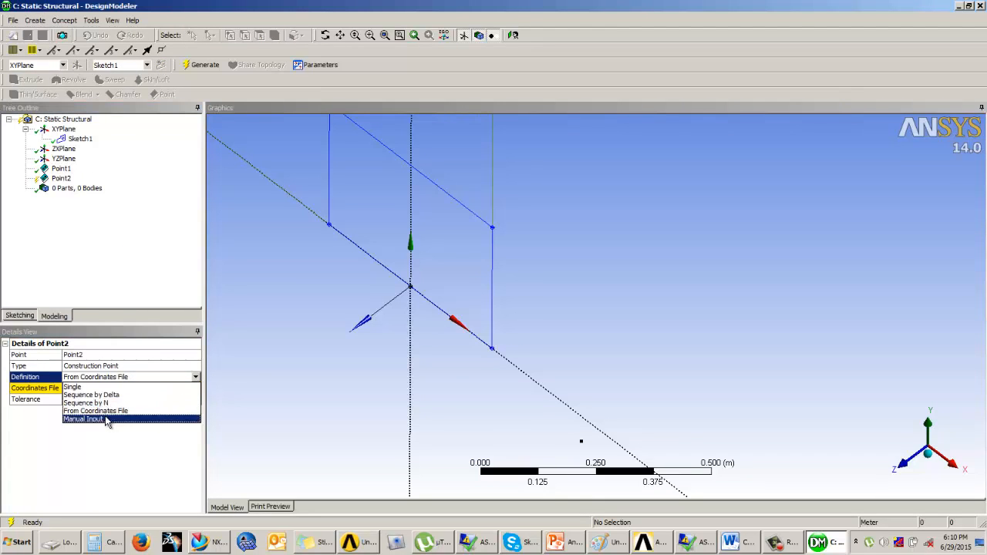
pyautogui.click(84, 419)
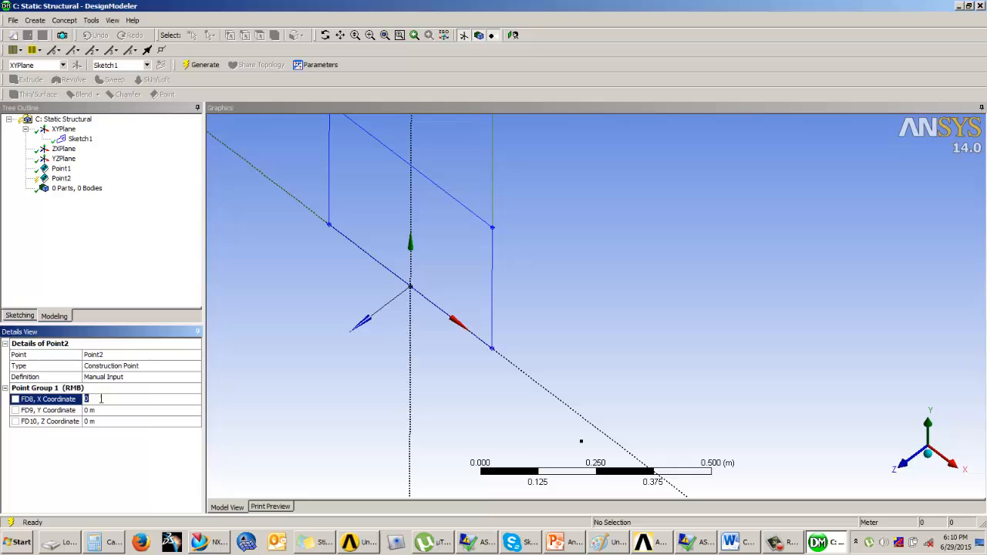
pyautogui.write('0.575 m')
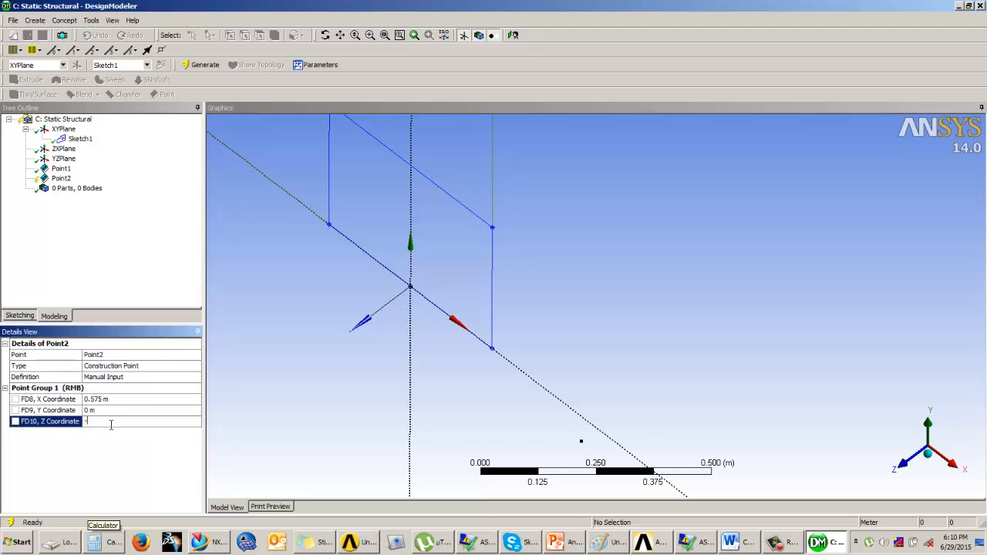
pyautogui.write('-0.05 m')
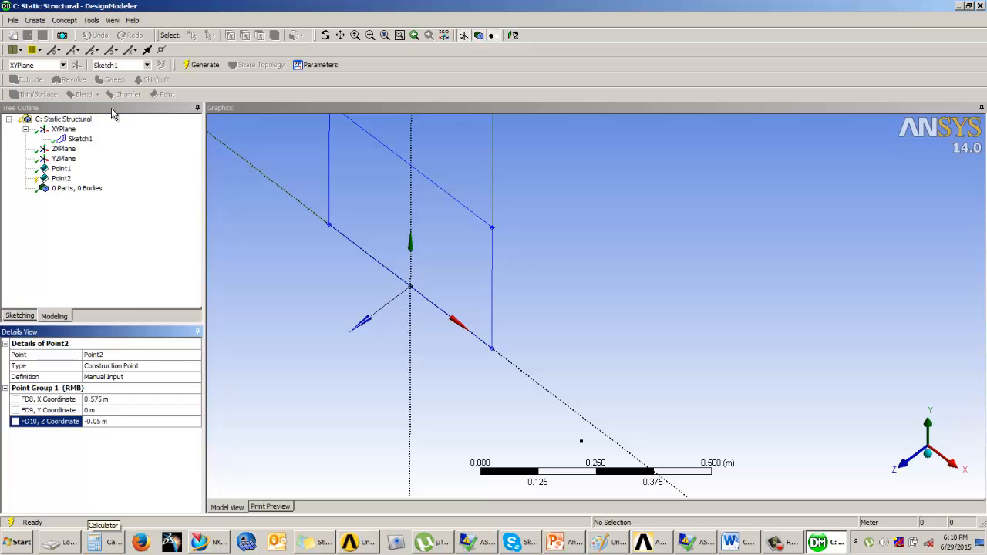
pyautogui.click(204, 64)
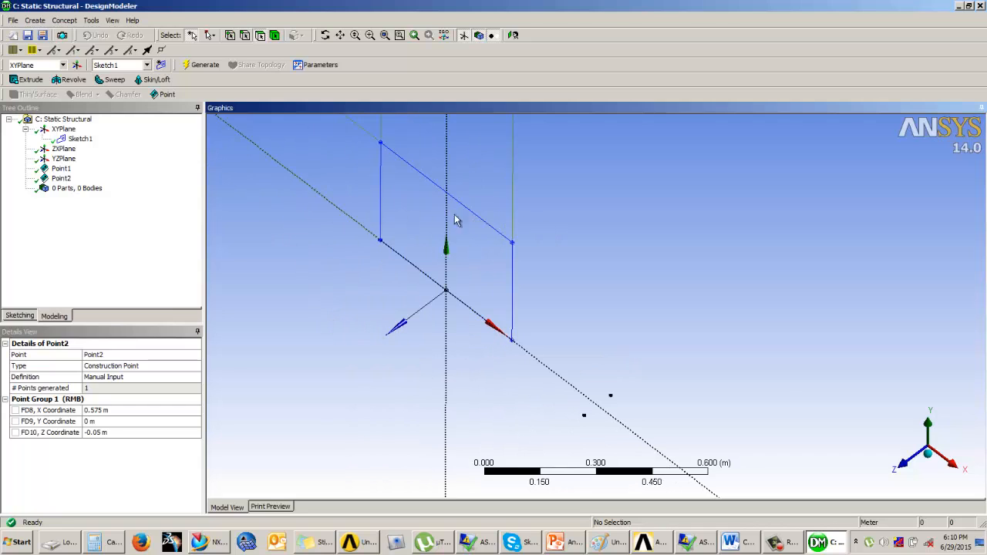
# - Turn Sketch1 into a line body with Lines From Sketches and generate it
pyautogui.click(65, 20)
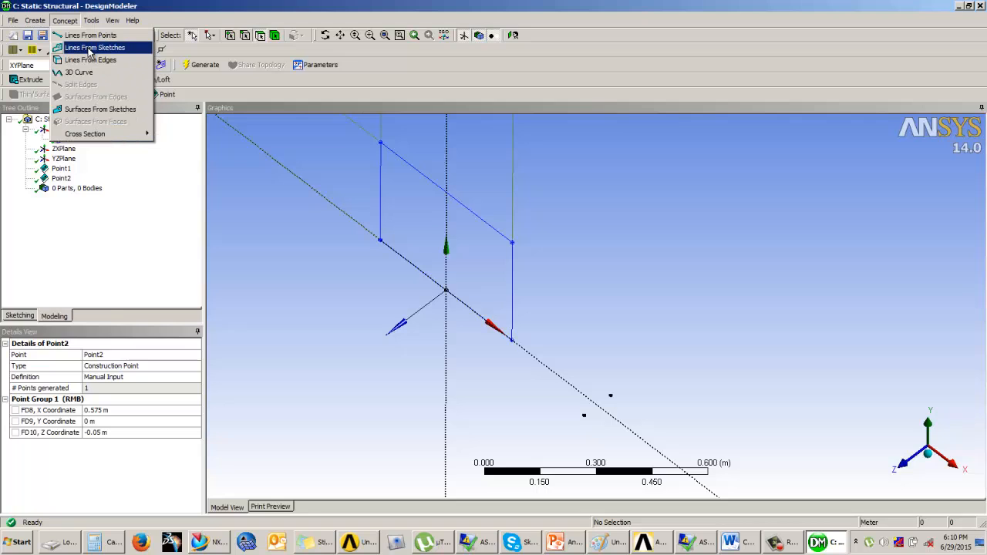
pyautogui.click(94, 47)
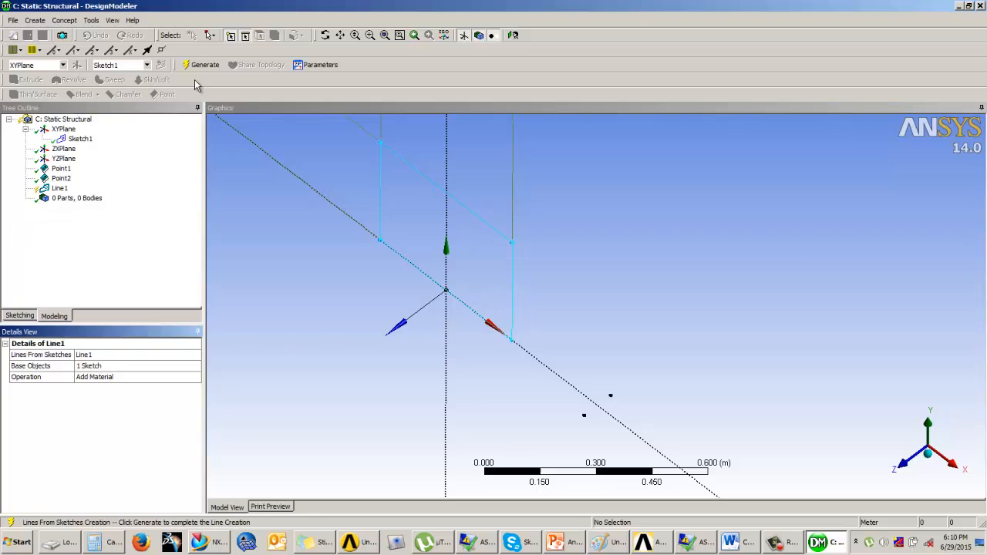
pyautogui.click(199, 64)
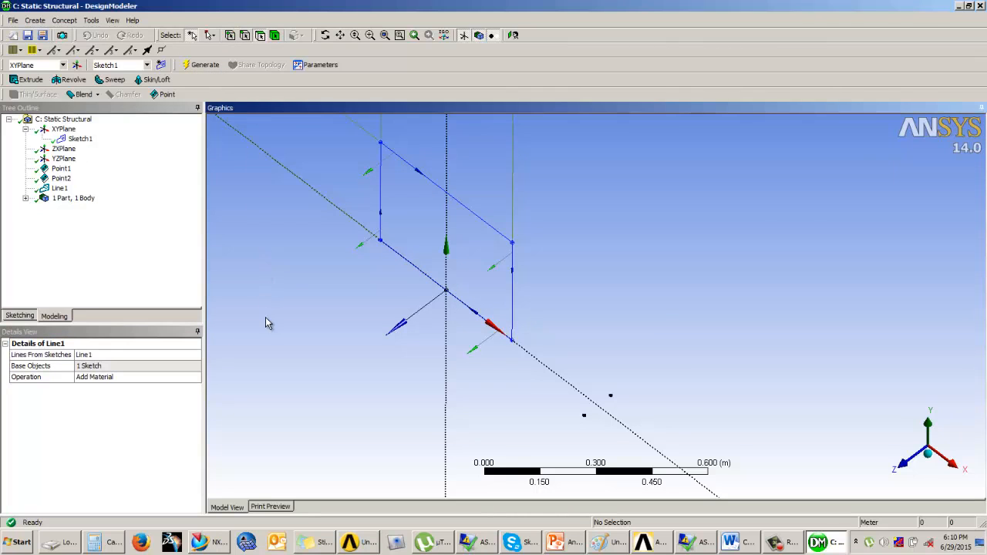
# - Add bracing lines from frame corners to the offset points, generating each
pyautogui.click(64, 20)
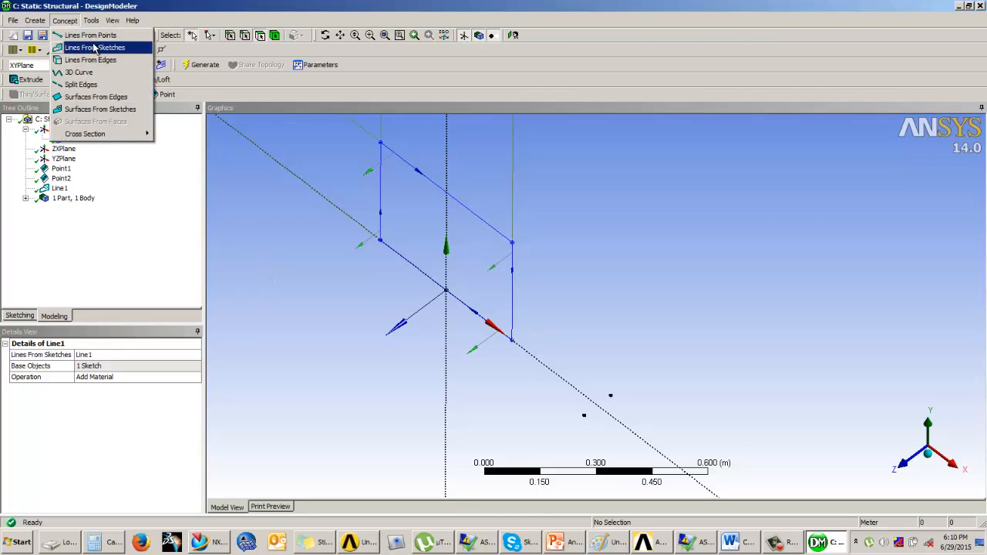
pyautogui.click(91, 35)
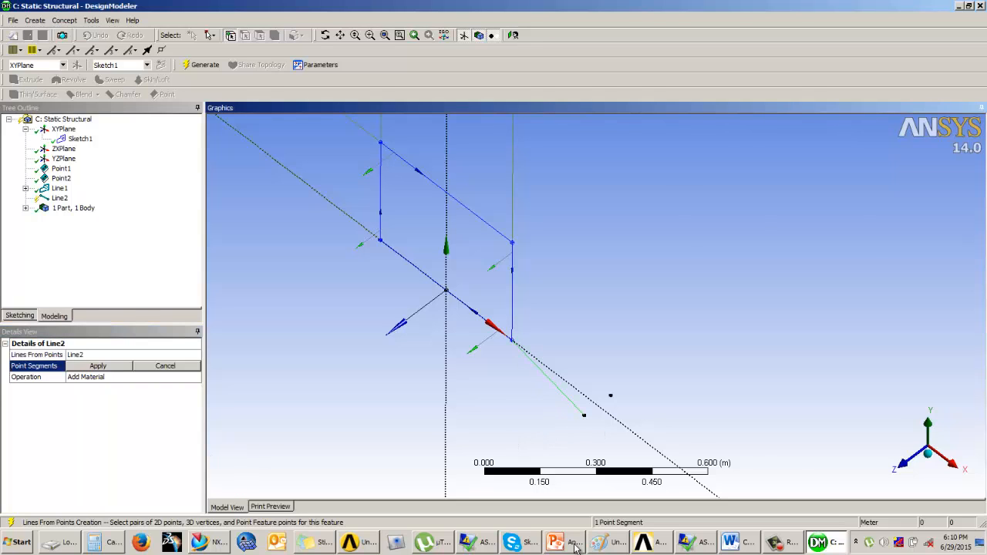
pyautogui.click(554, 542)
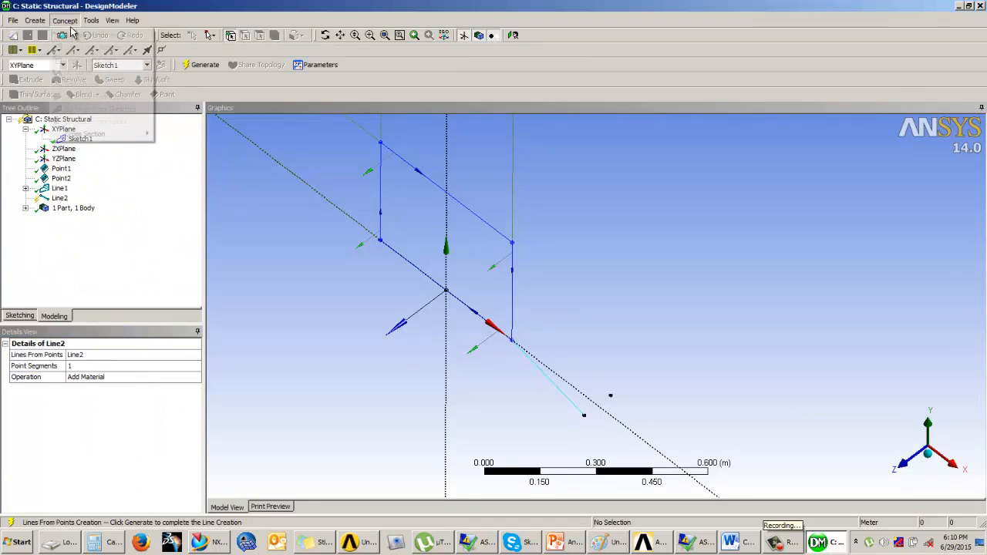
pyautogui.click(203, 64)
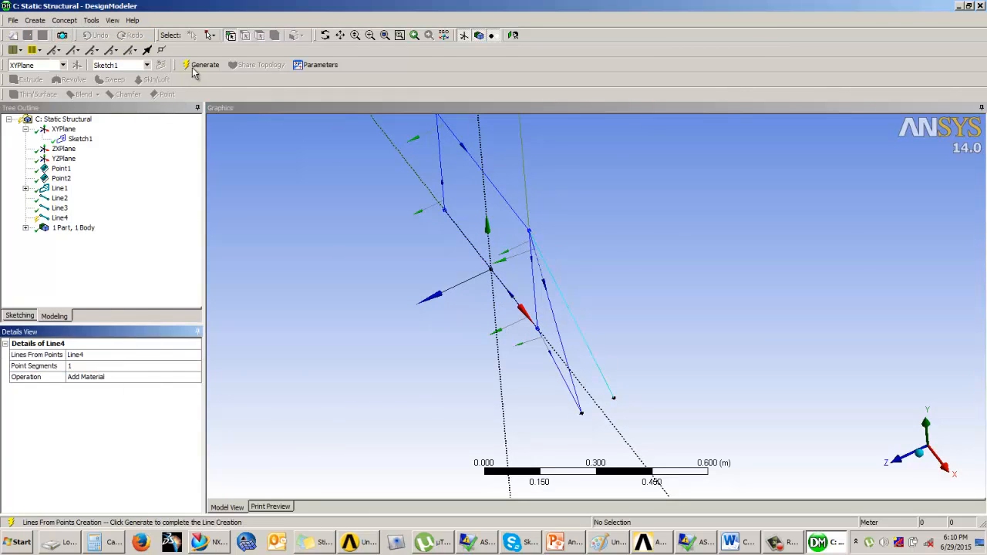
pyautogui.click(65, 20)
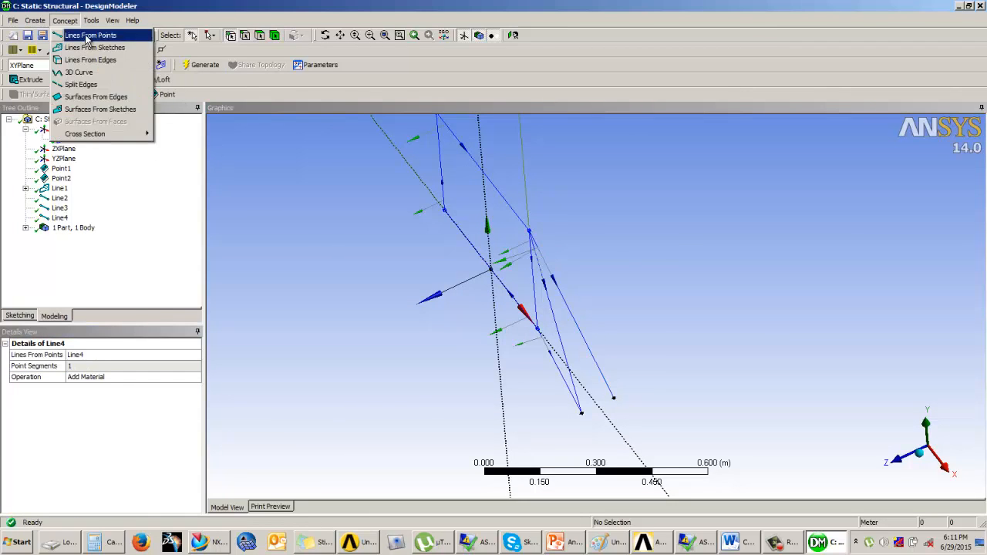
pyautogui.click(90, 35)
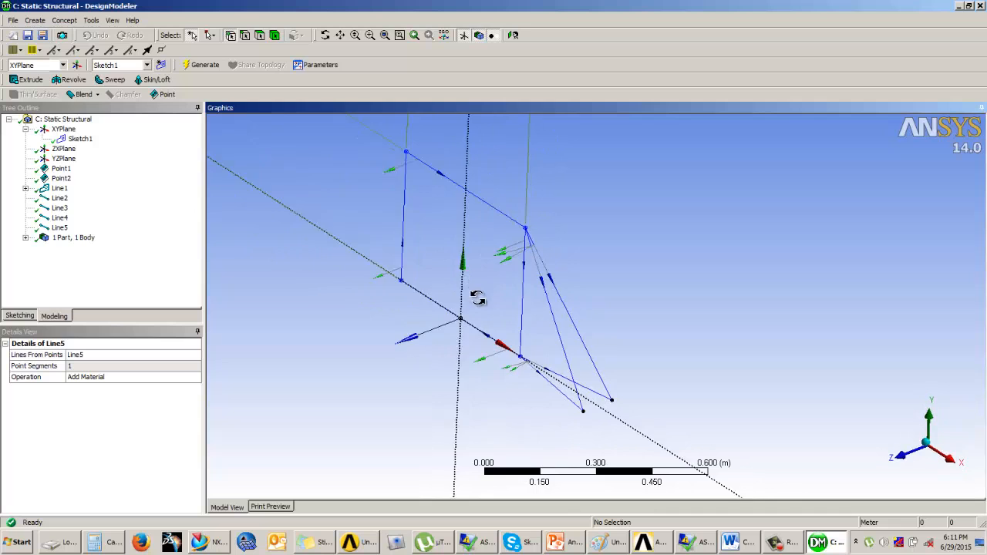
pyautogui.moveTo(476, 300); pyautogui.dragTo(470, 340)
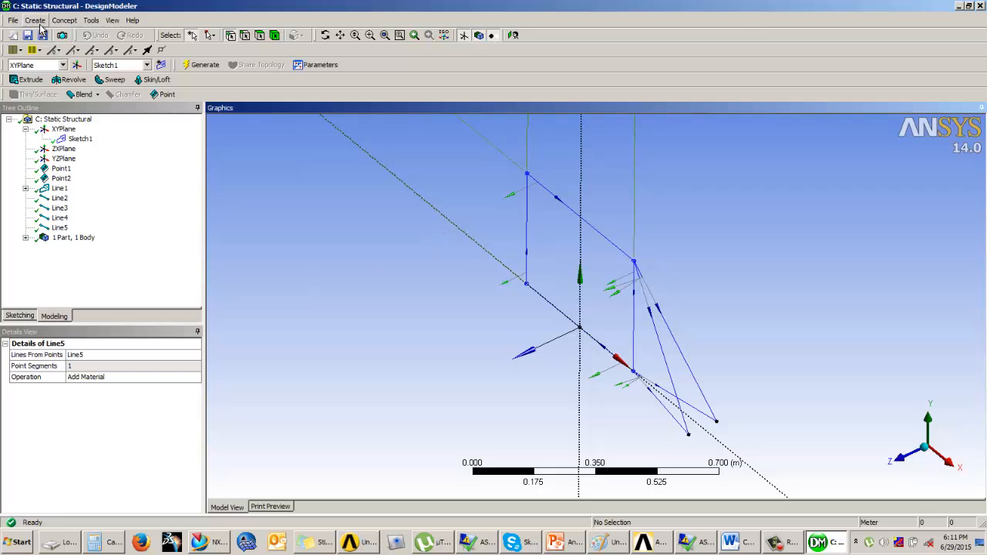
pyautogui.click(34, 20)
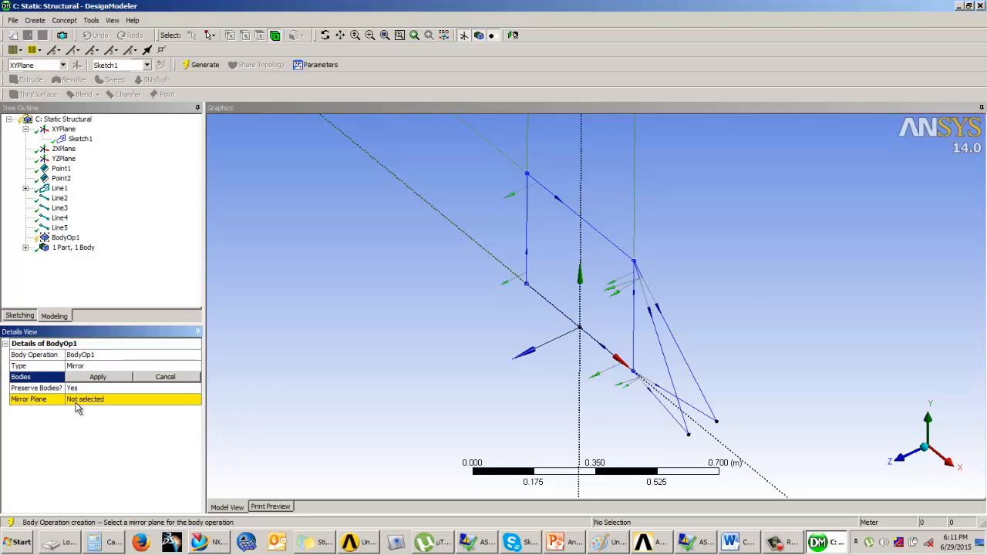
pyautogui.moveTo(206, 227)
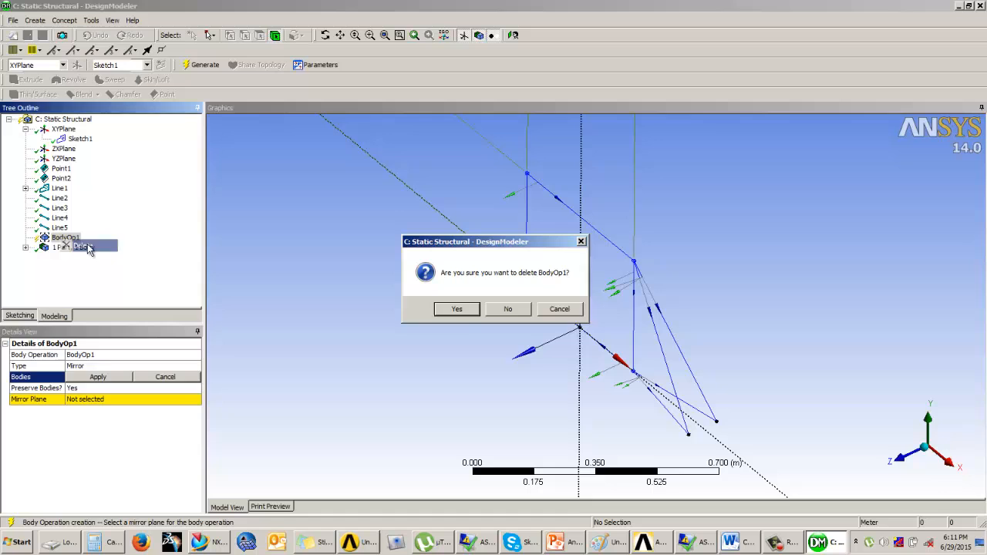
pyautogui.click(456, 308)
pyautogui.write('-0')
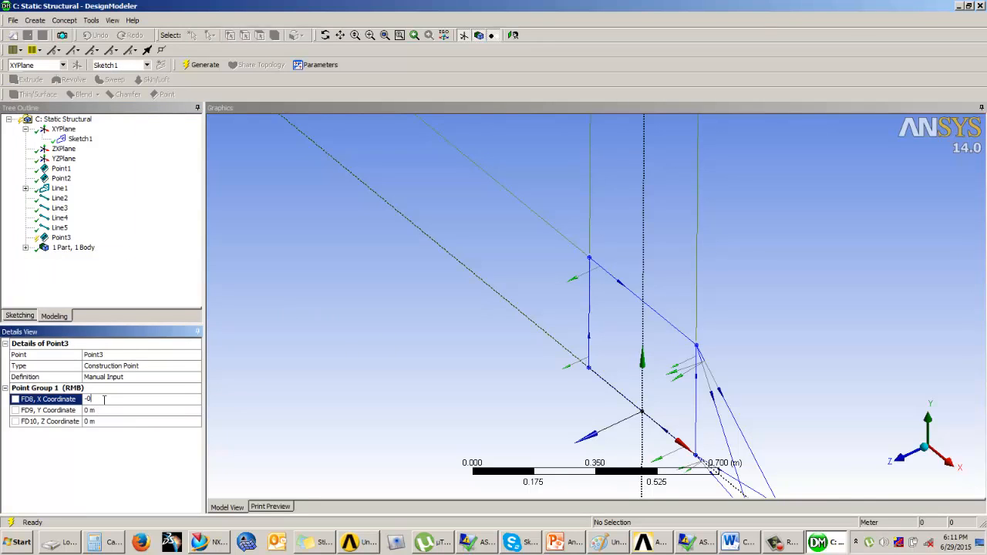
# - Generate Point3 at Z -0.05, then add and generate Point4 at X -0.575, Z 0.05
pyautogui.write('.05')
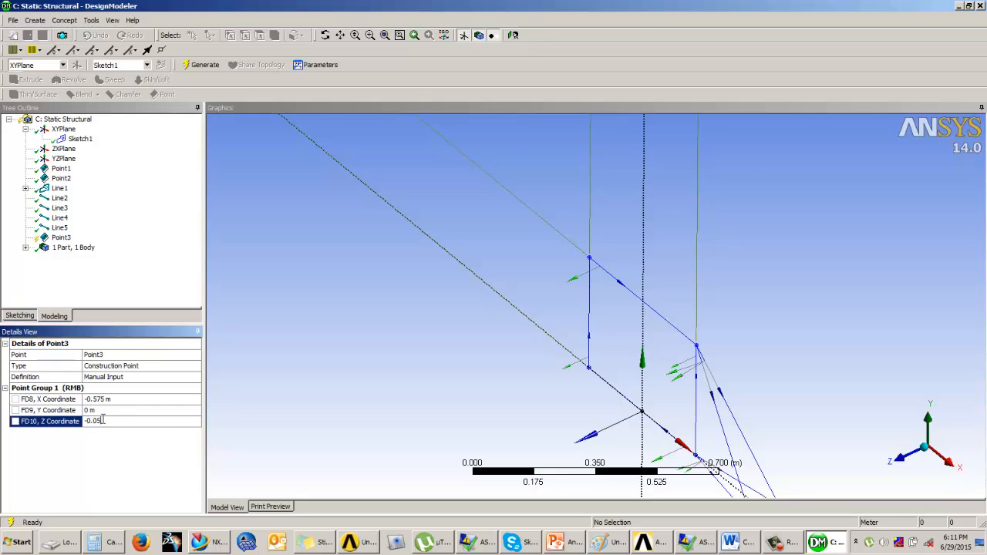
pyautogui.click(204, 64)
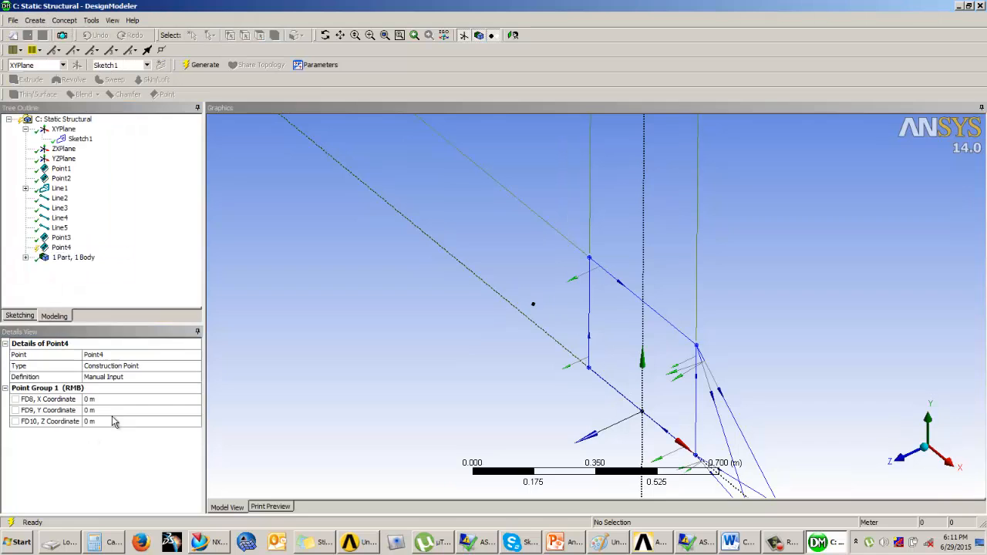
pyautogui.click(141, 399)
pyautogui.write('-0.575')
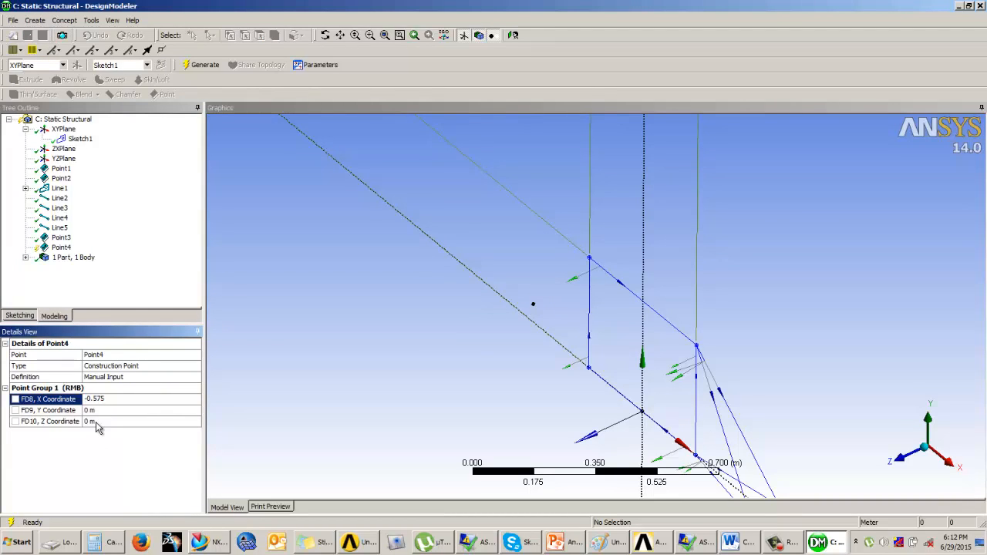
pyautogui.write('0.05')
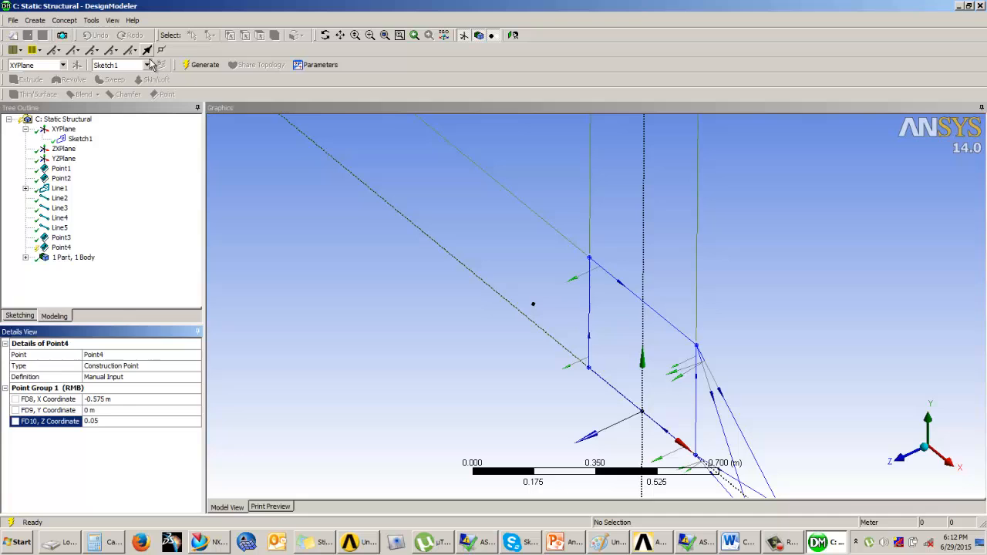
pyautogui.click(200, 64)
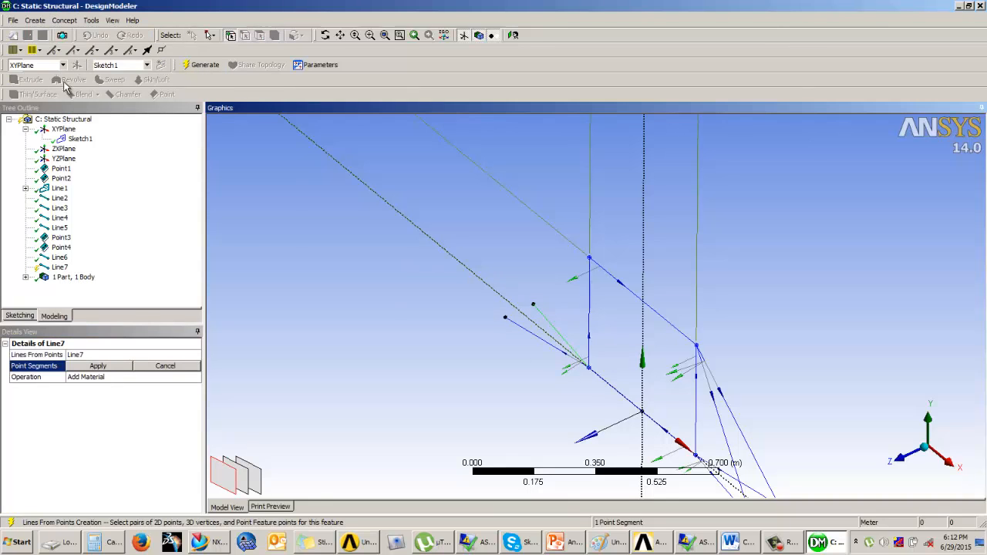
# - Create Line8 and Line9 from the offset points to the frame corners, then inspect the bracing
pyautogui.click(98, 365)
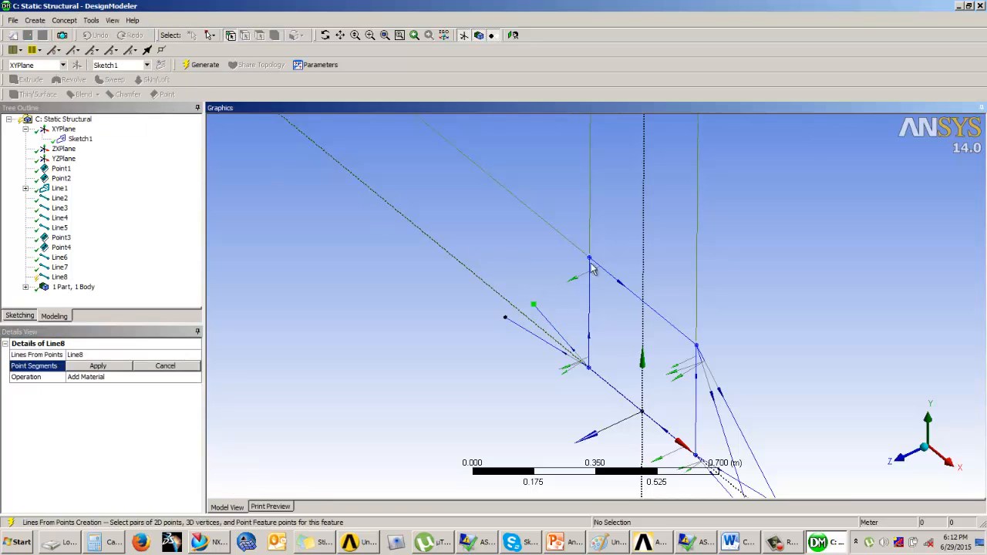
pyautogui.click(97, 366)
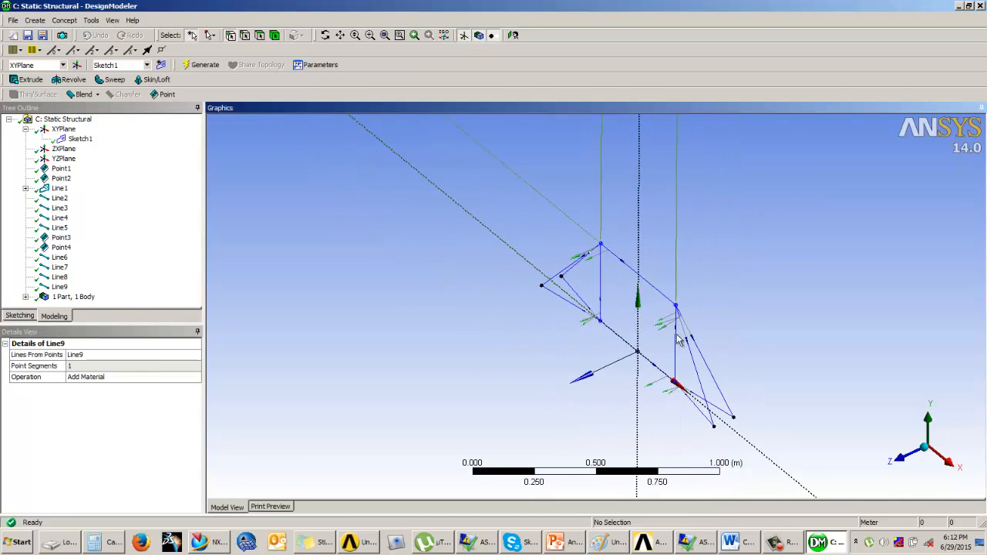
pyautogui.moveTo(679, 339); pyautogui.dragTo(544, 367)
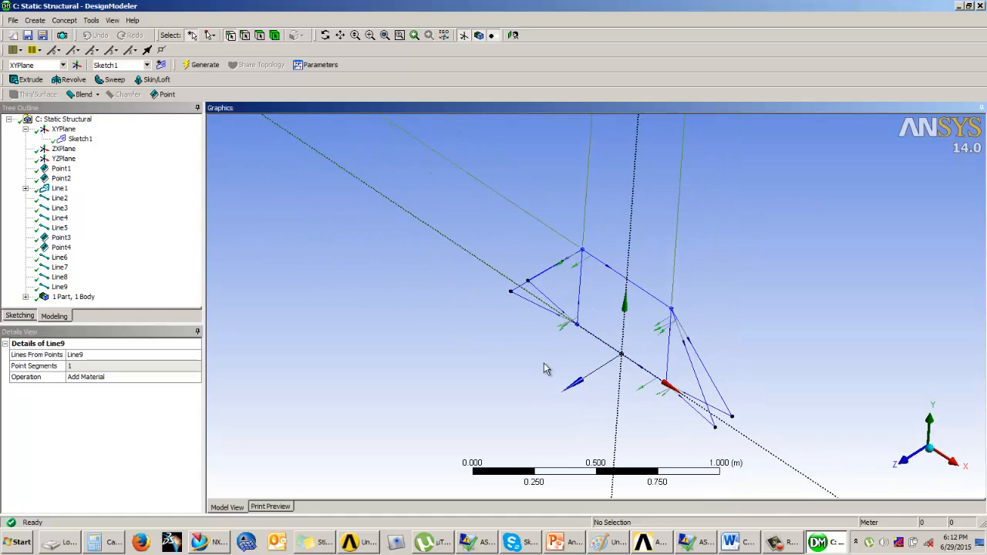
pyautogui.moveTo(550, 403)
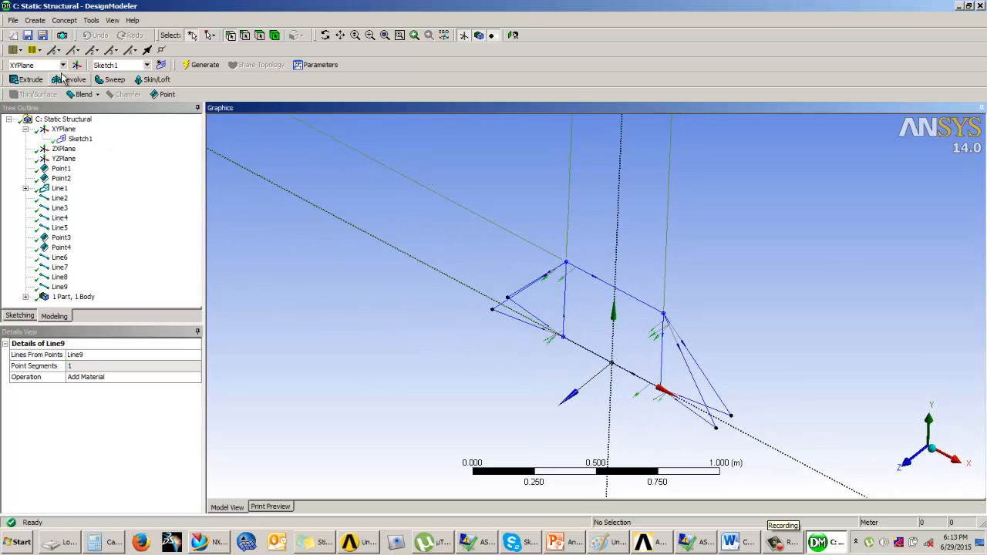
# - Add a Circular Tube cross section and check the example slide for tube dimensions
pyautogui.click(65, 20)
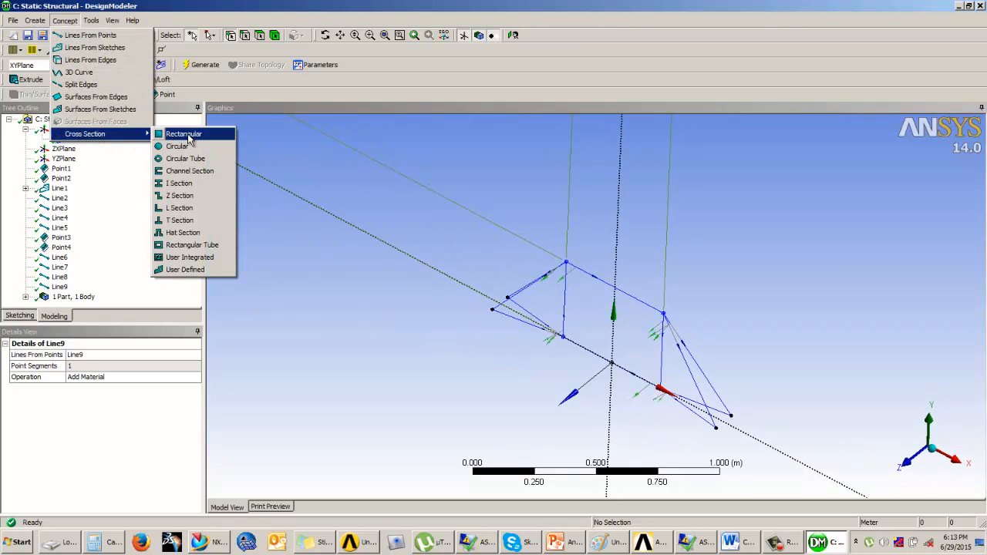
pyautogui.moveTo(186, 158)
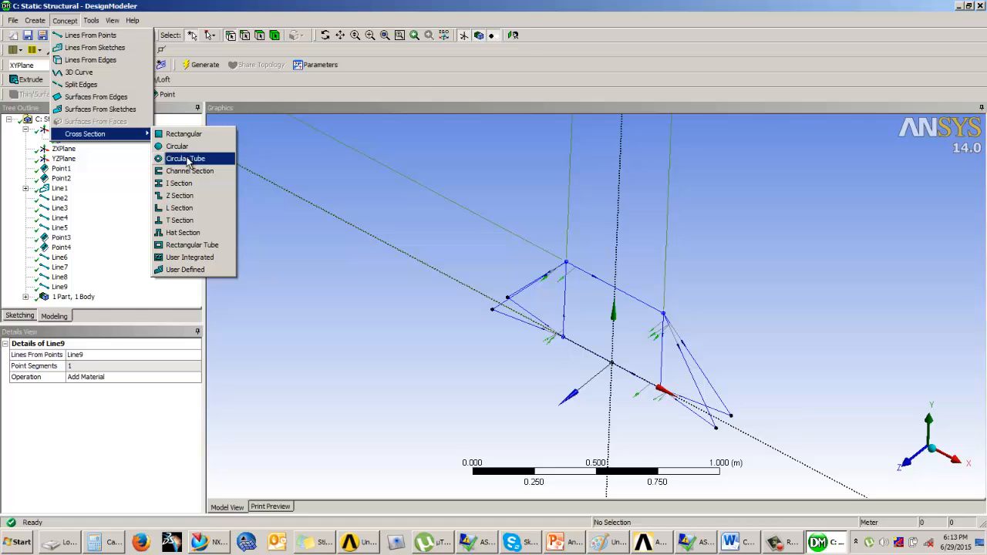
pyautogui.click(186, 159)
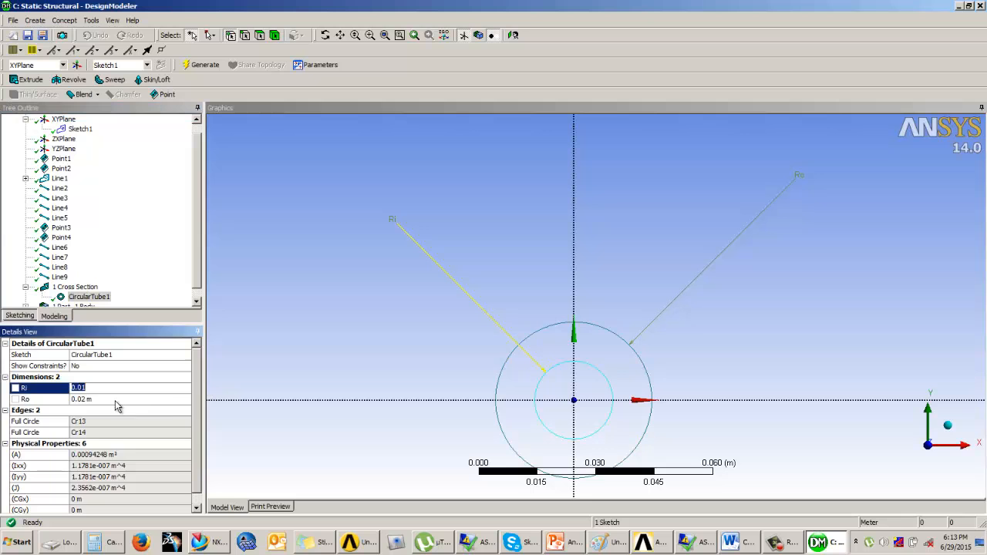
pyautogui.click(77, 399)
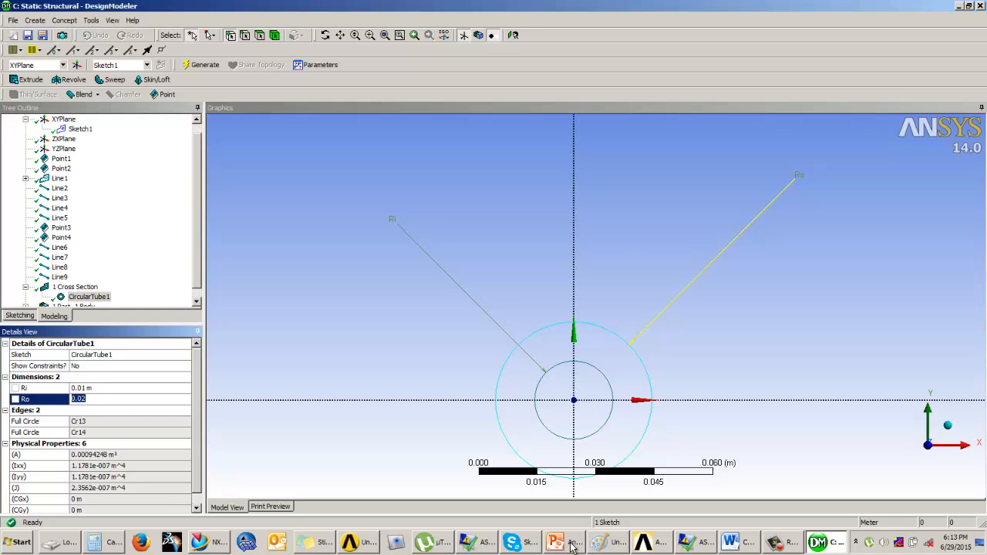
pyautogui.click(555, 542)
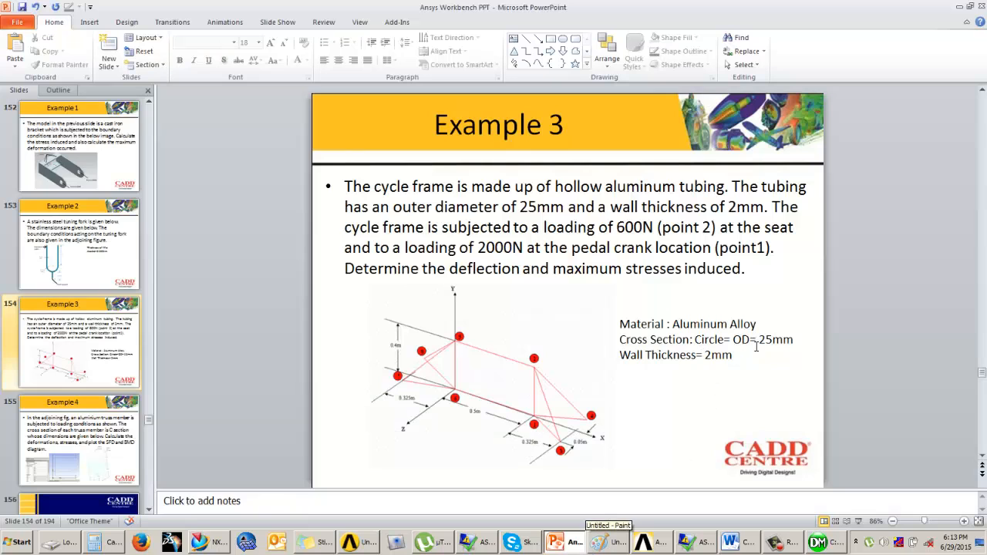
pyautogui.moveTo(754, 368)
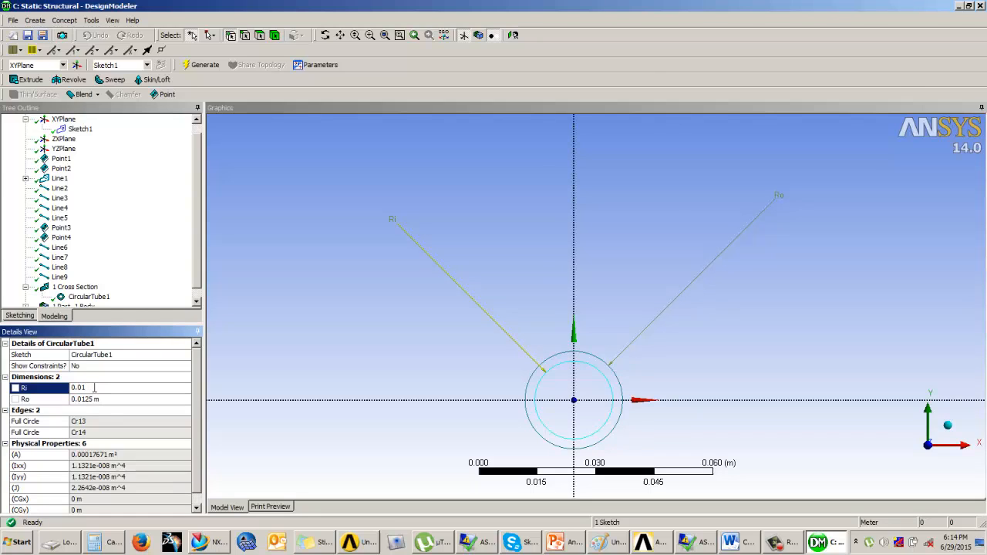
# - Set CircularTube1's inner radius to 0.0105 m and select the Line Body
pyautogui.write('0.0105 m')
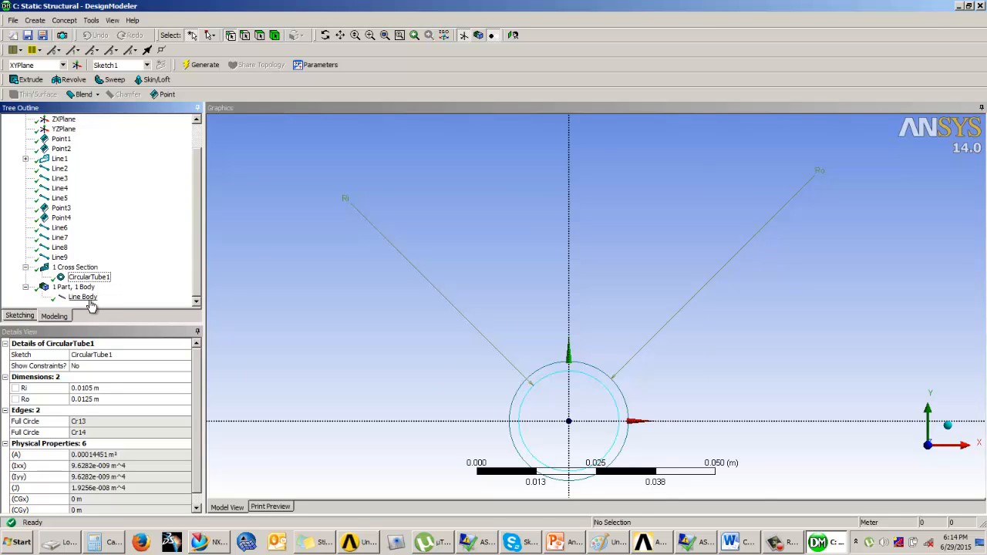
pyautogui.click(83, 297)
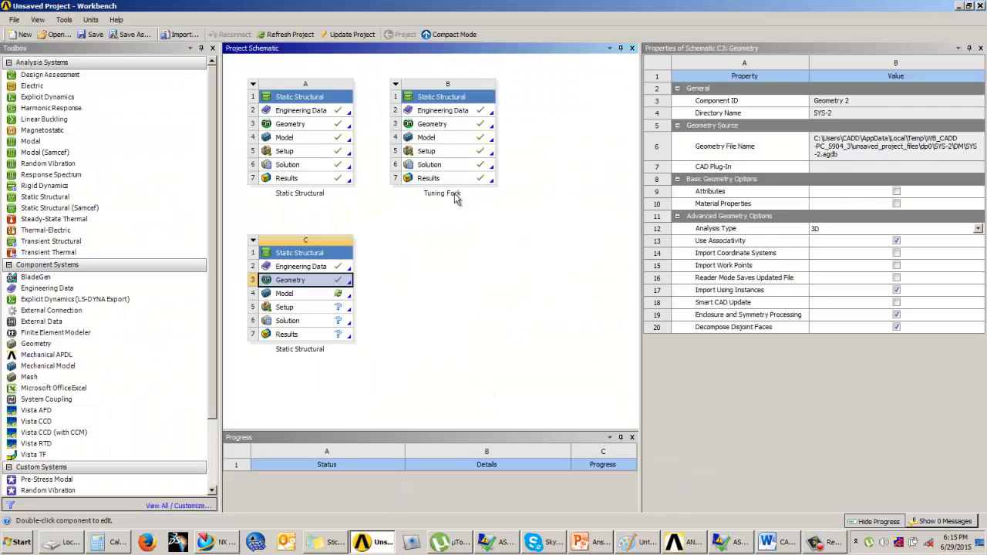
# - Launch Mechanical from the Static Structural system's Model cell
pyautogui.doubleClick(293, 293)
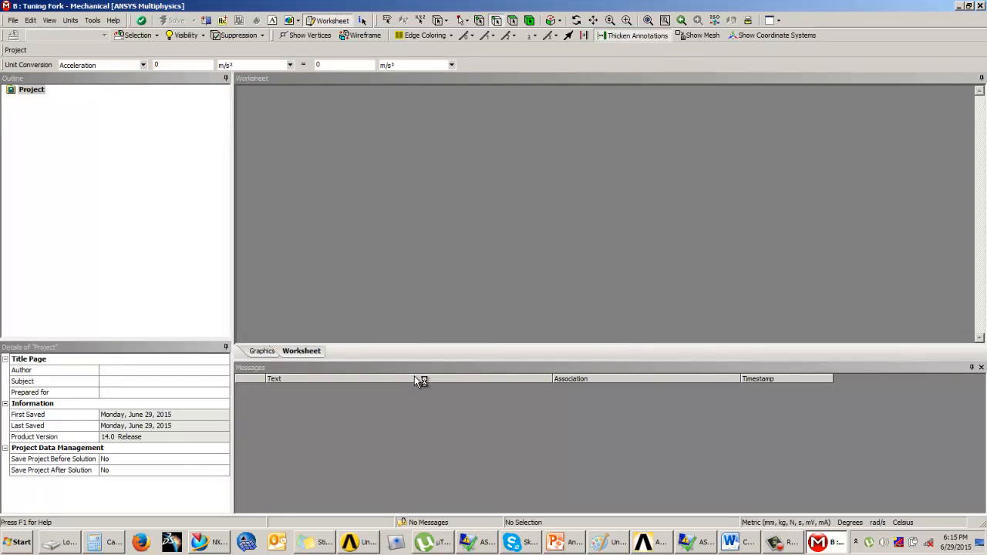
pyautogui.moveTo(416, 378)
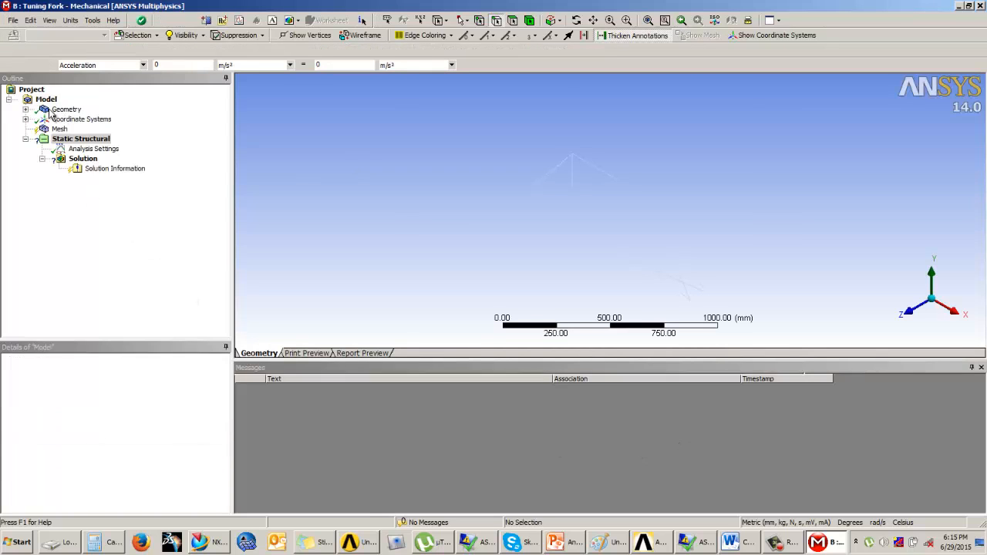
# - Change the frame Line Body's material from Structural Steel to Aluminum Alloy
pyautogui.click(66, 108)
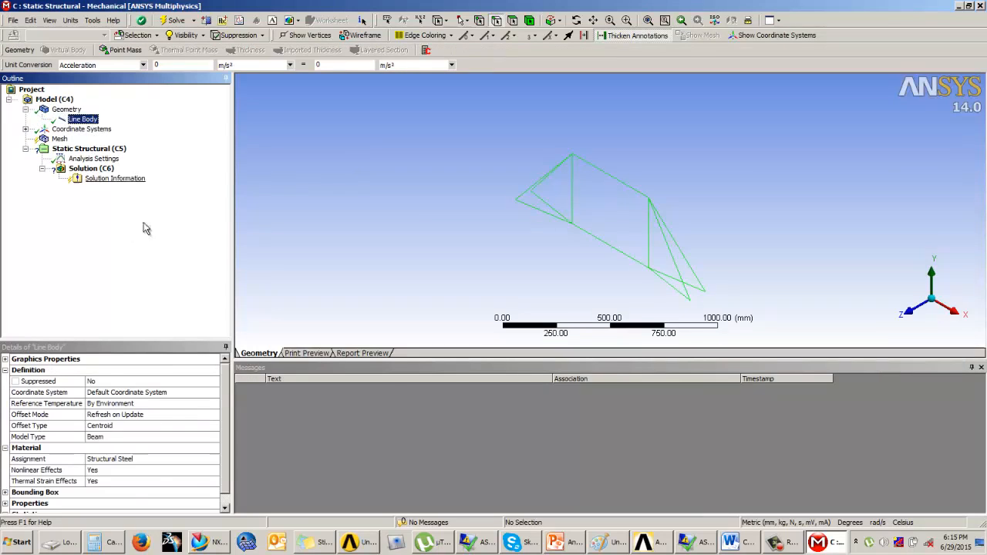
pyautogui.click(216, 459)
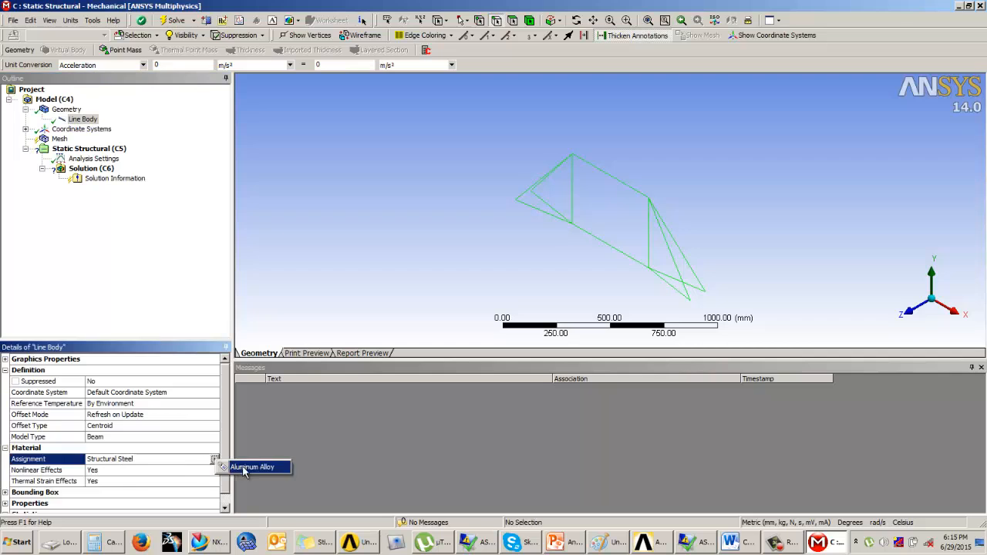
pyautogui.click(252, 467)
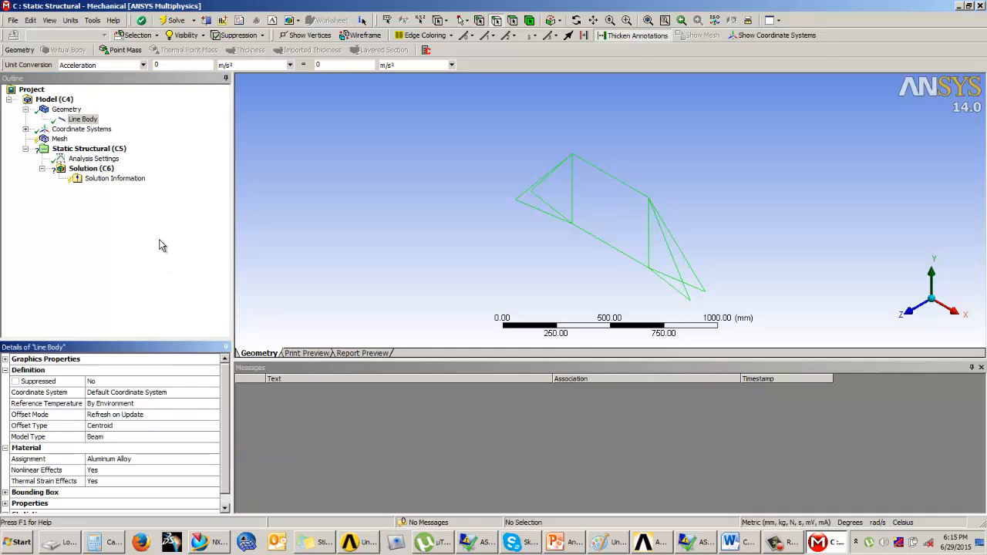
pyautogui.click(59, 138)
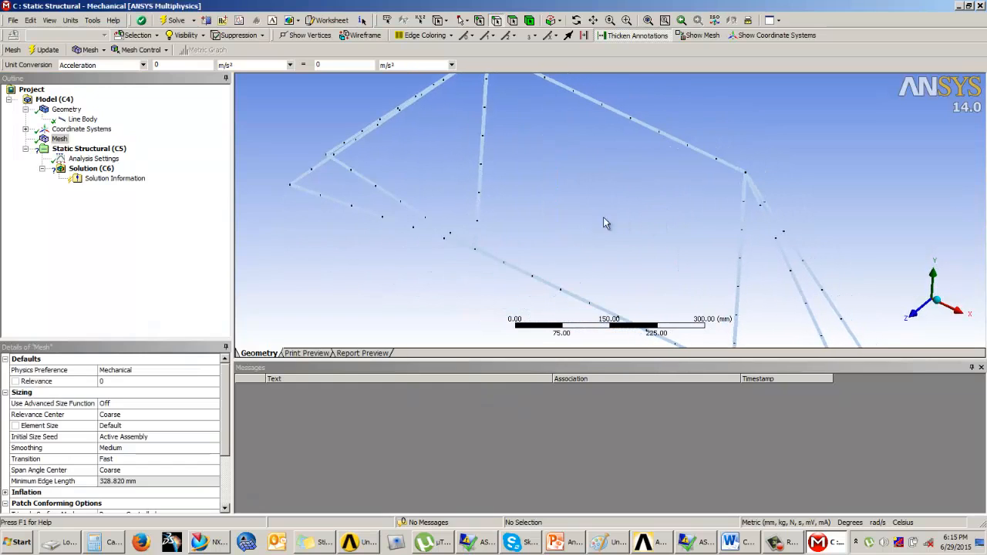
# - Select Static Structural and bring up the Example 3 slide for load values
pyautogui.click(89, 148)
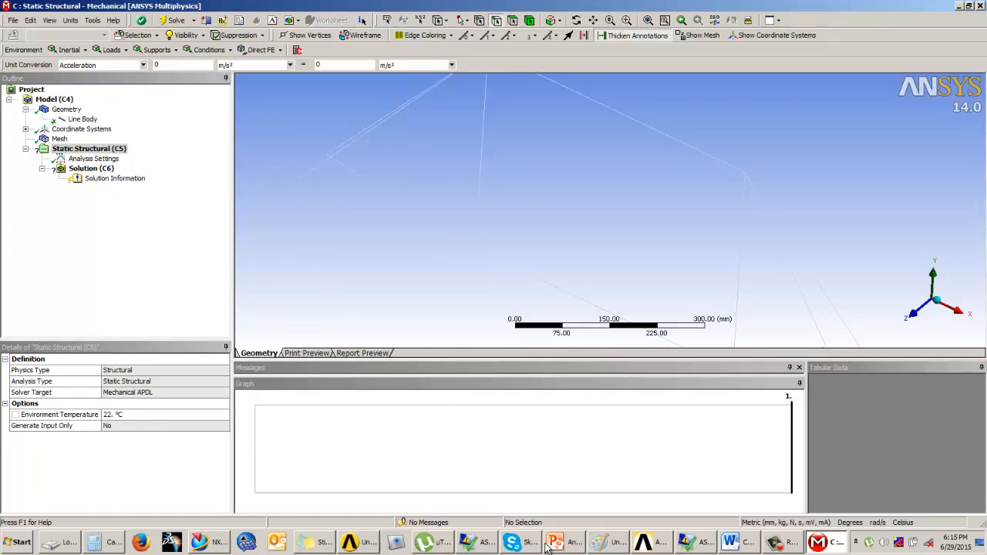
pyautogui.click(554, 543)
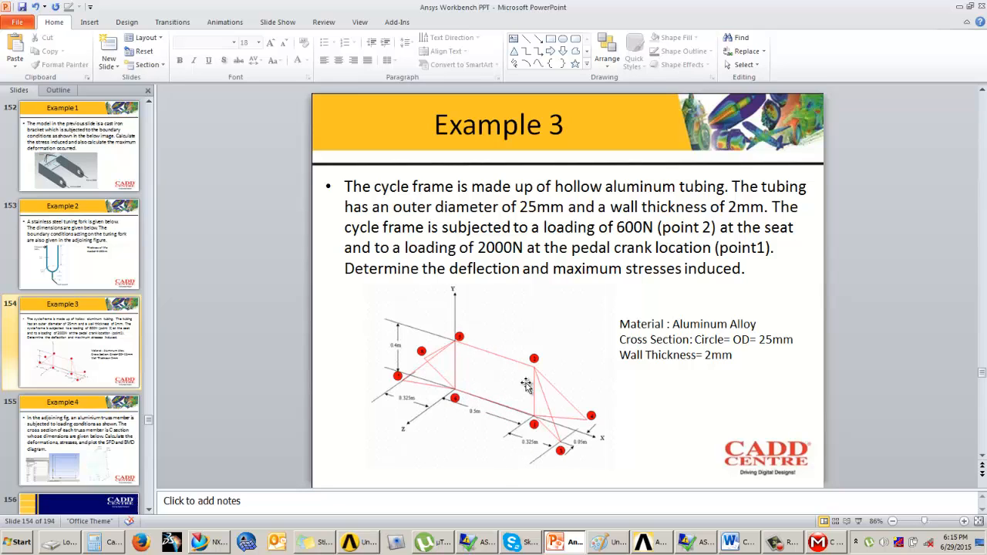
pyautogui.moveTo(536, 395)
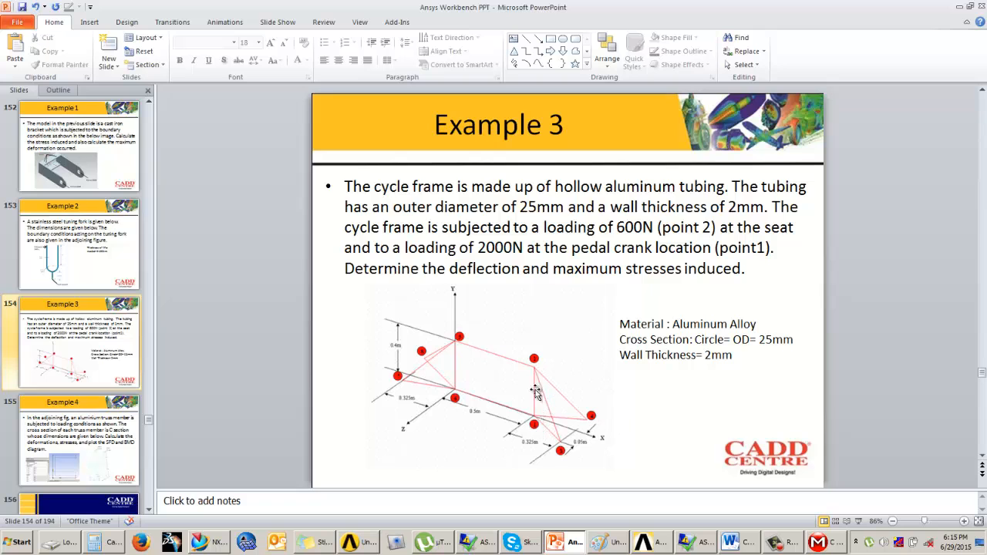
pyautogui.moveTo(713, 316)
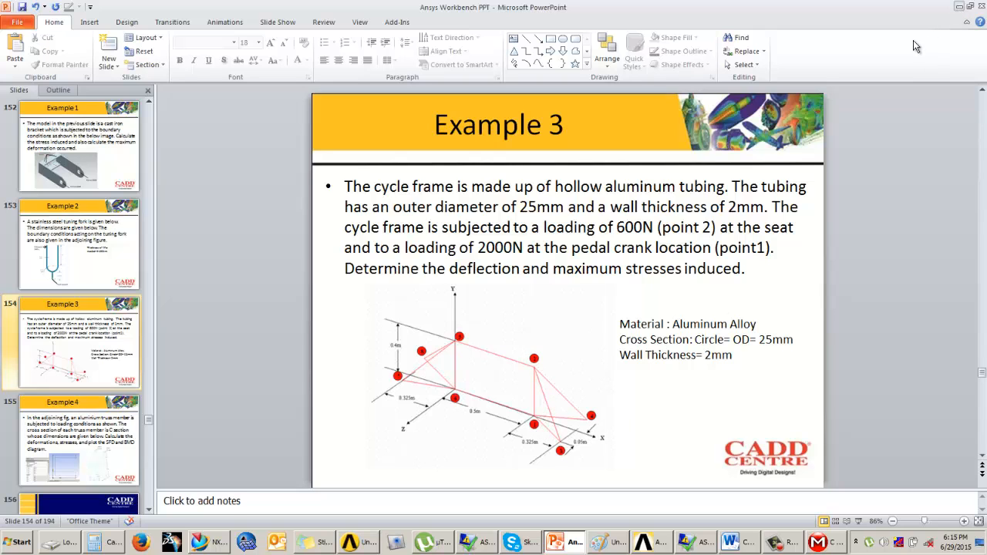
# - Recheck the Example 3 loading diagram and return to Mechanical
pyautogui.click(574, 542)
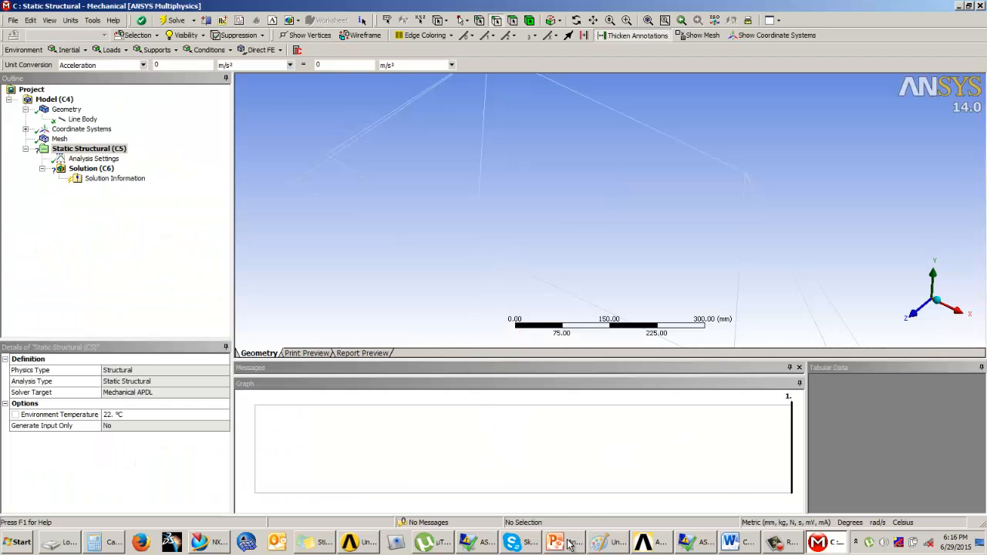
pyautogui.click(554, 542)
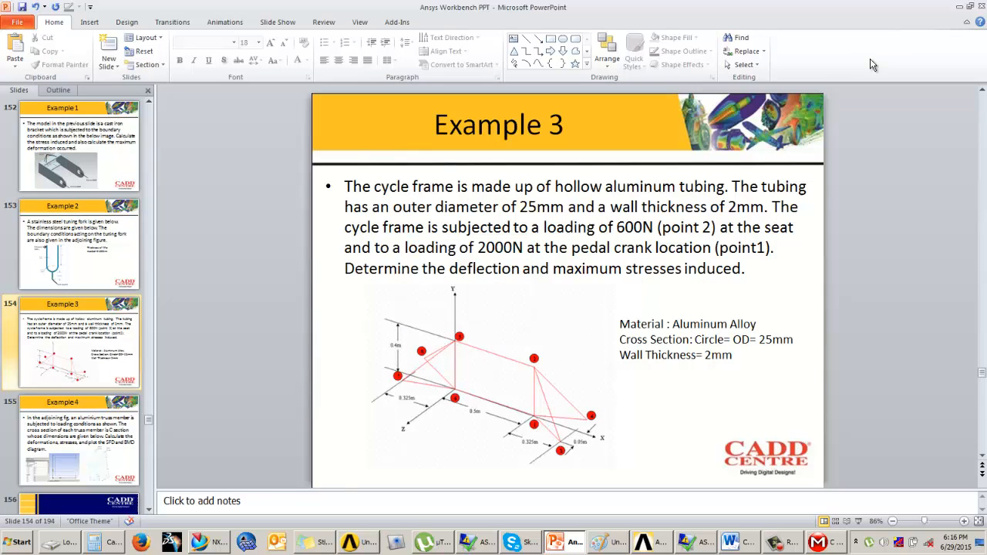
pyautogui.click(571, 542)
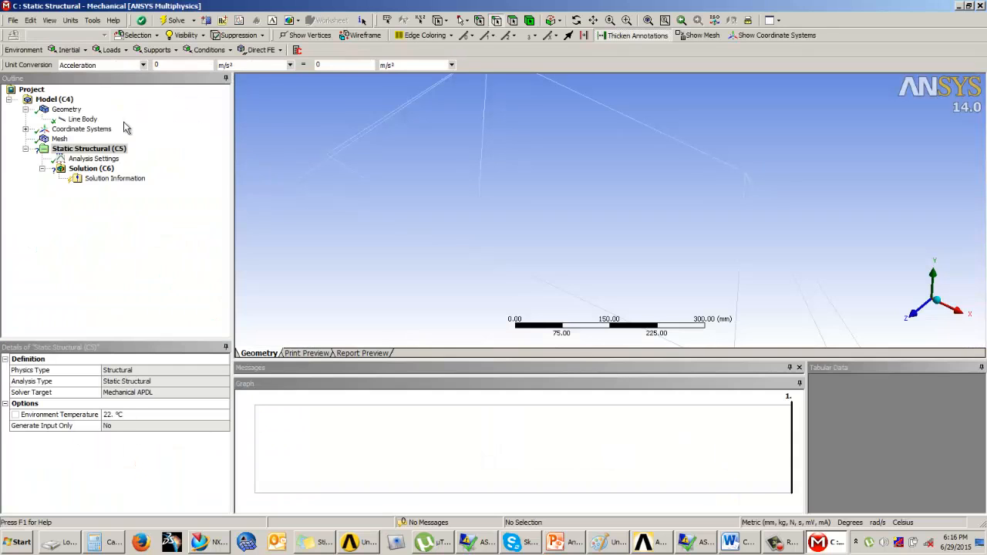
# - Add a Force on the seat vertex with a magnitude of 600 N
pyautogui.click(113, 49)
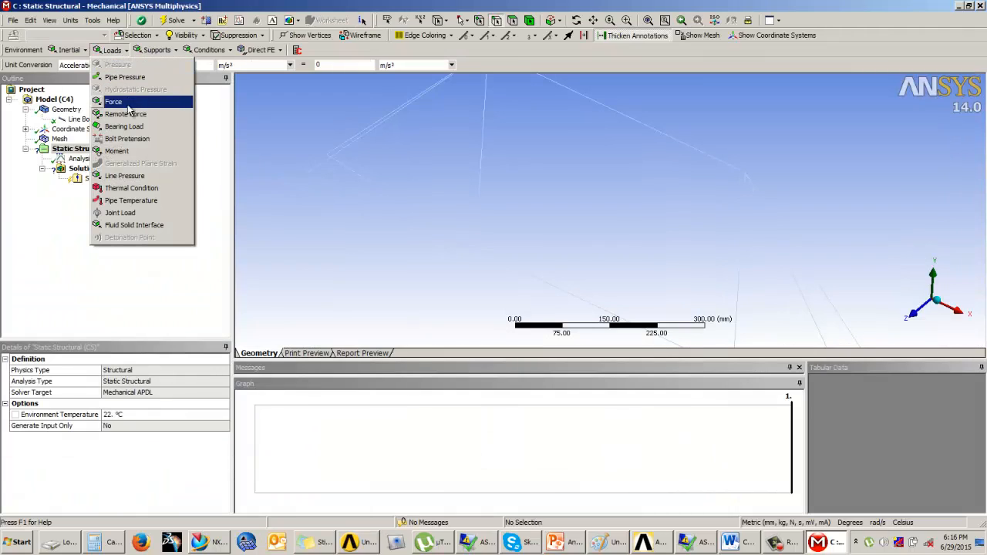
pyautogui.click(113, 101)
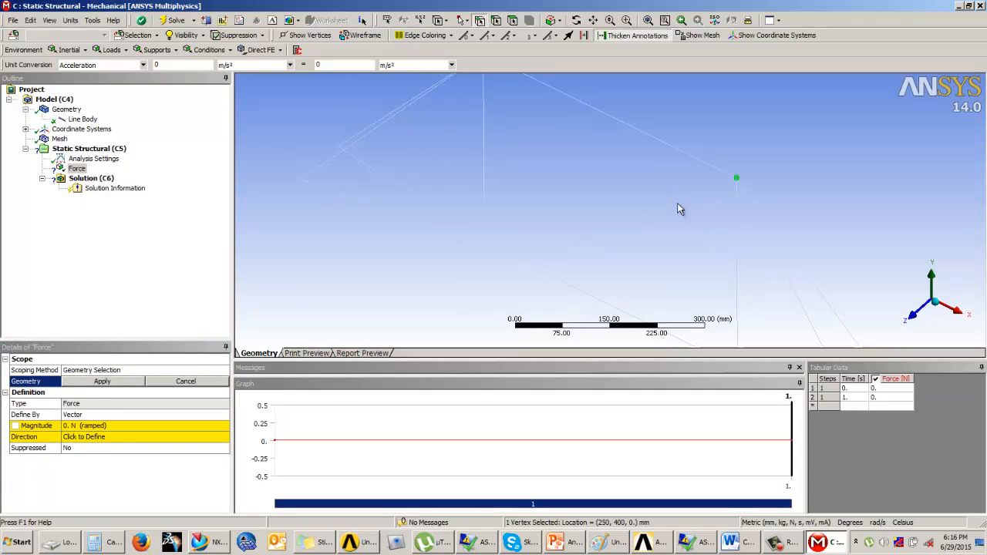
pyautogui.click(101, 381)
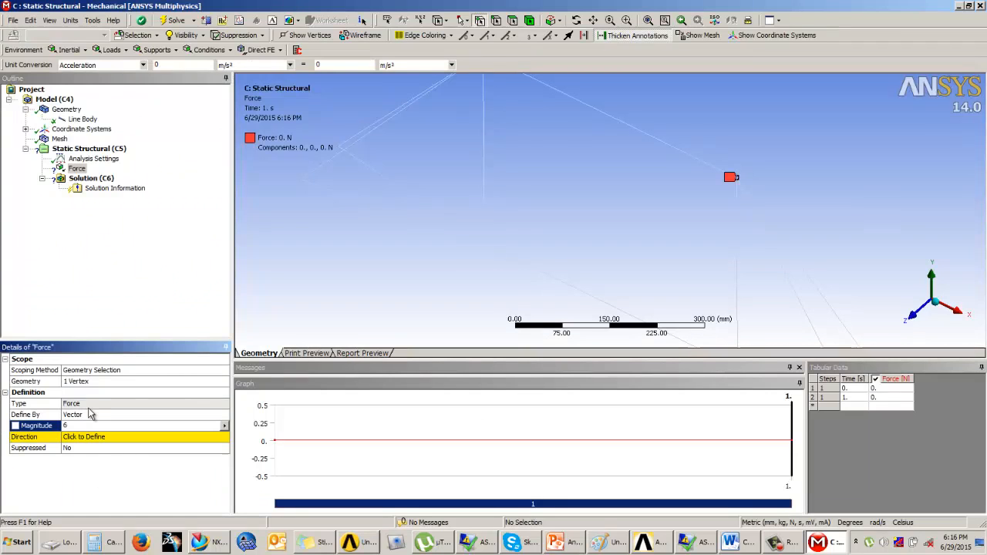
pyautogui.write('600')
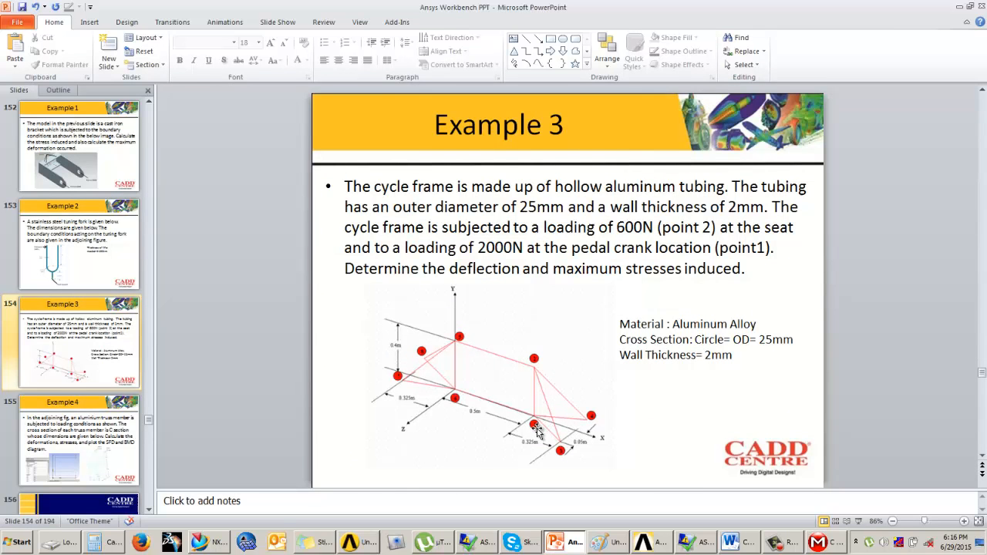
pyautogui.moveTo(960, 37)
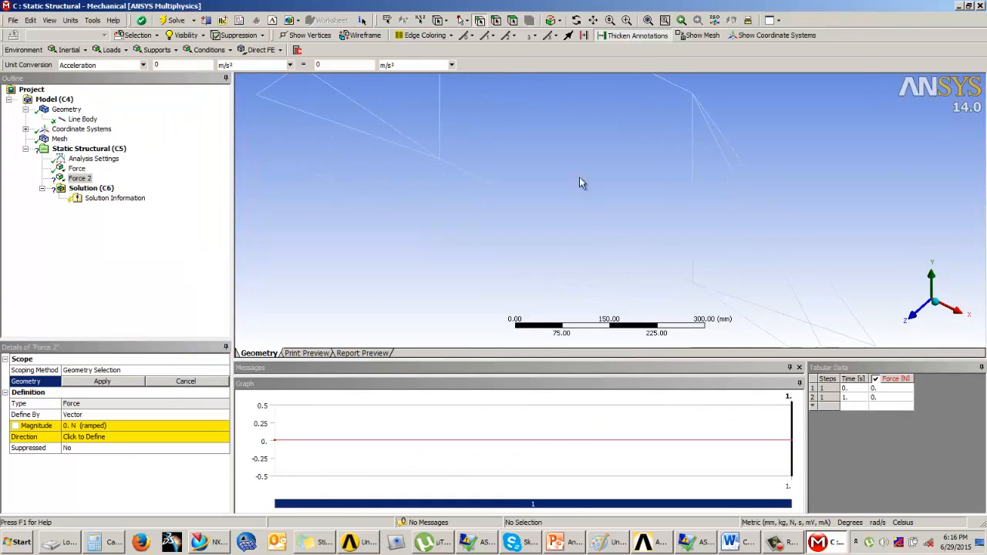
# - Apply Force 2 of 2000 N to the crank vertex and begin setting its direction
pyautogui.click(692, 282)
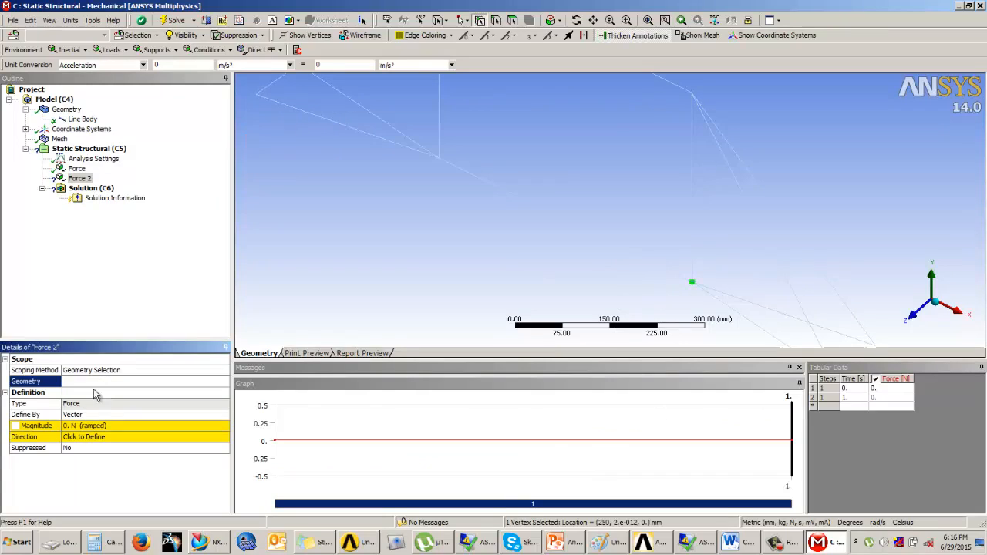
pyautogui.write('200')
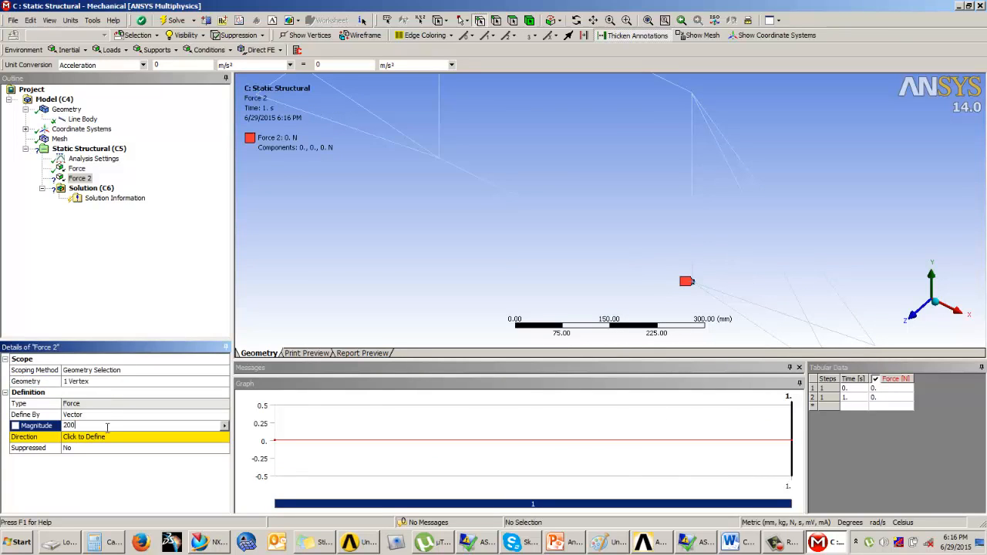
pyautogui.write('2000. N  (ramped')
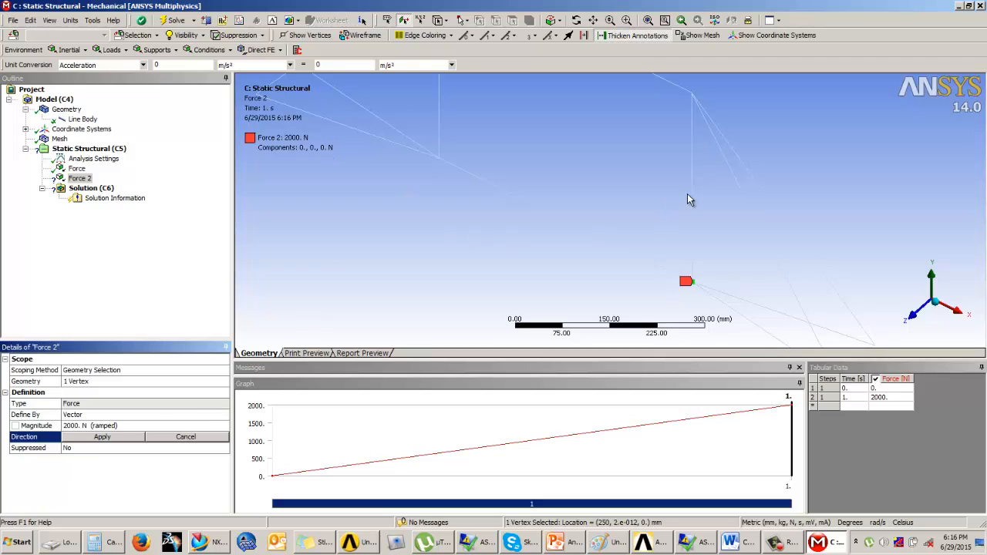
pyautogui.click(102, 436)
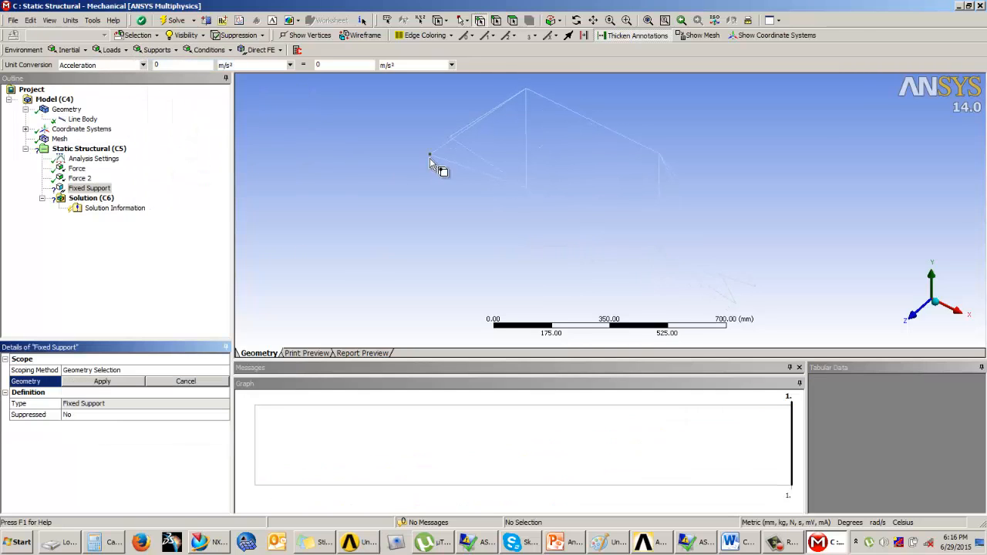
# - Apply the Fixed Support to the four end vertices of the cycle frame
pyautogui.click(450, 136)
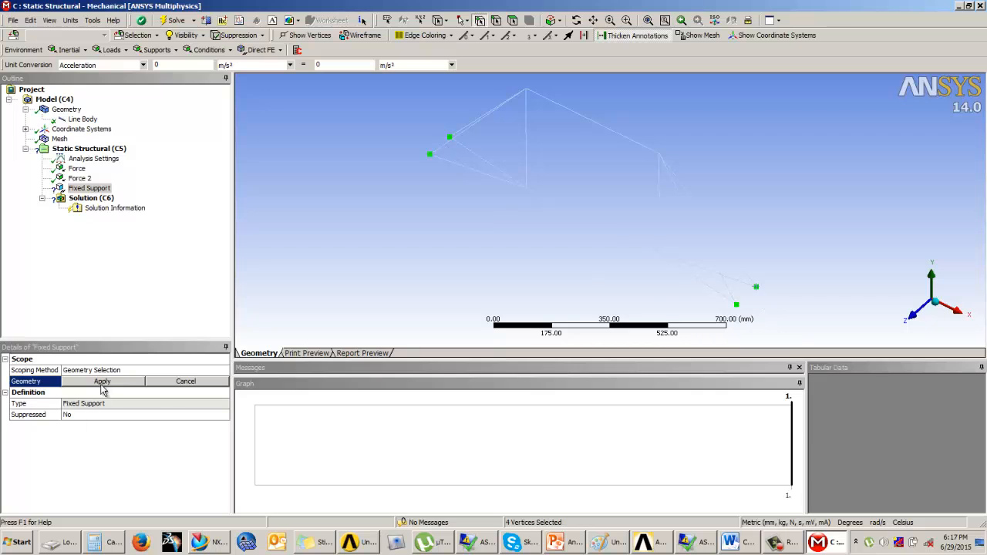
pyautogui.click(102, 381)
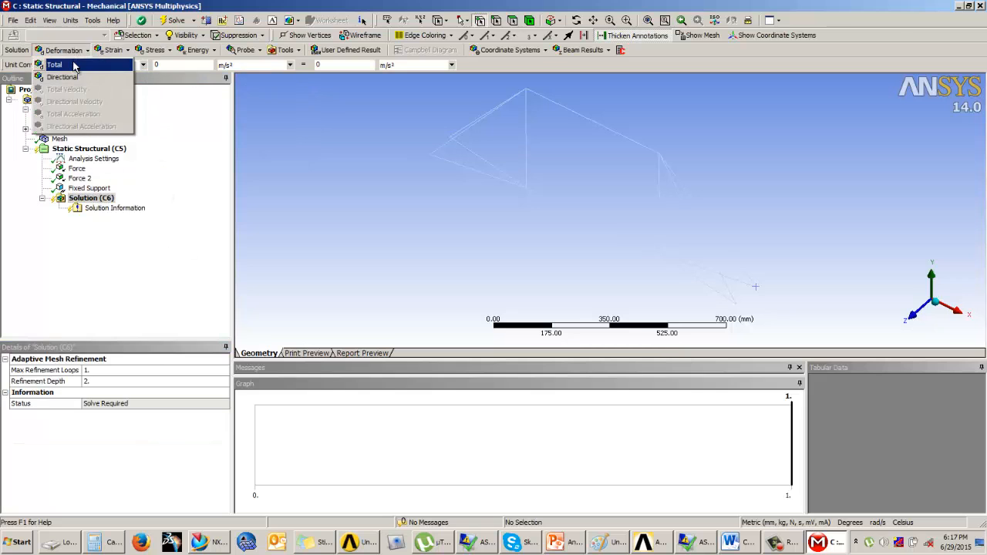
# - Add Total Deformation and a Beam Tool for direct and combined stresses, then solve
pyautogui.click(153, 50)
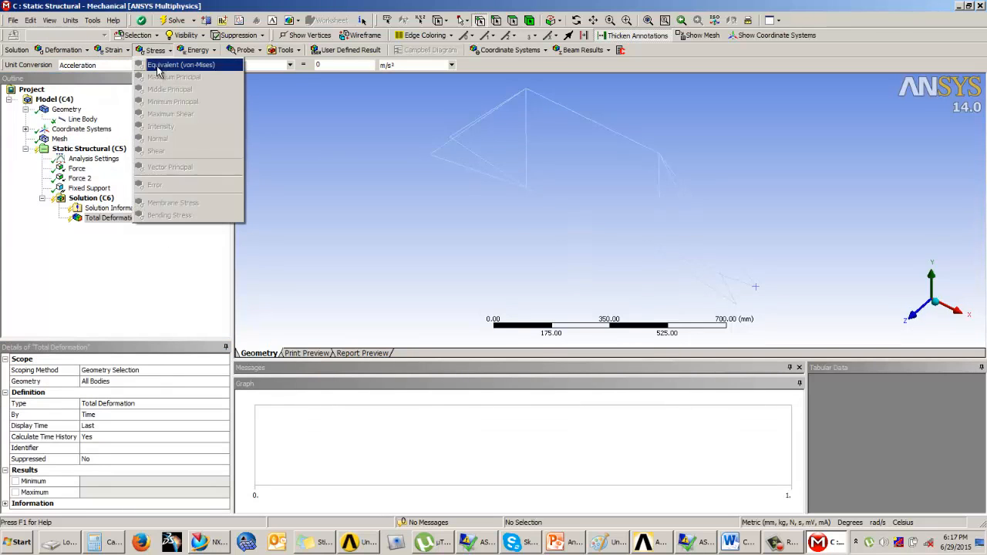
pyautogui.click(114, 50)
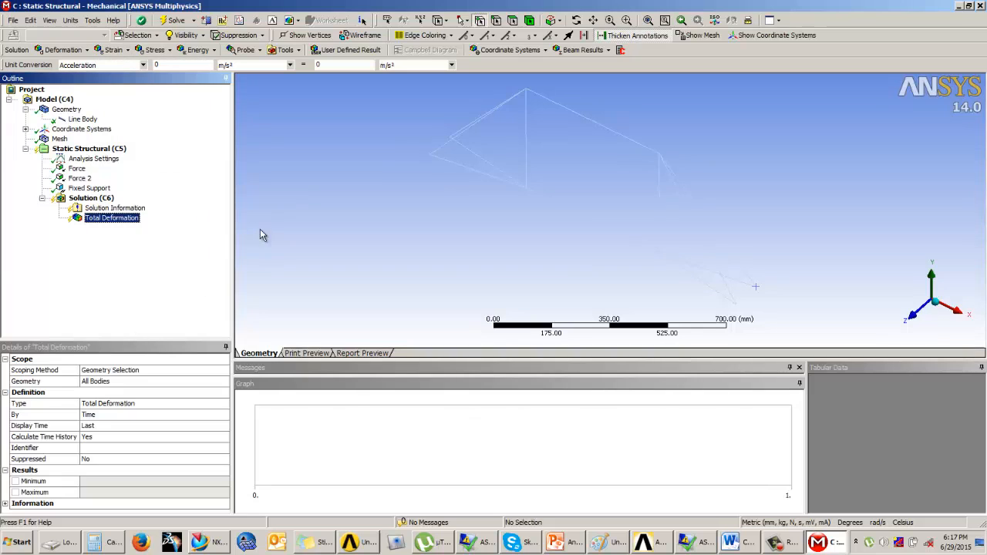
pyautogui.click(285, 50)
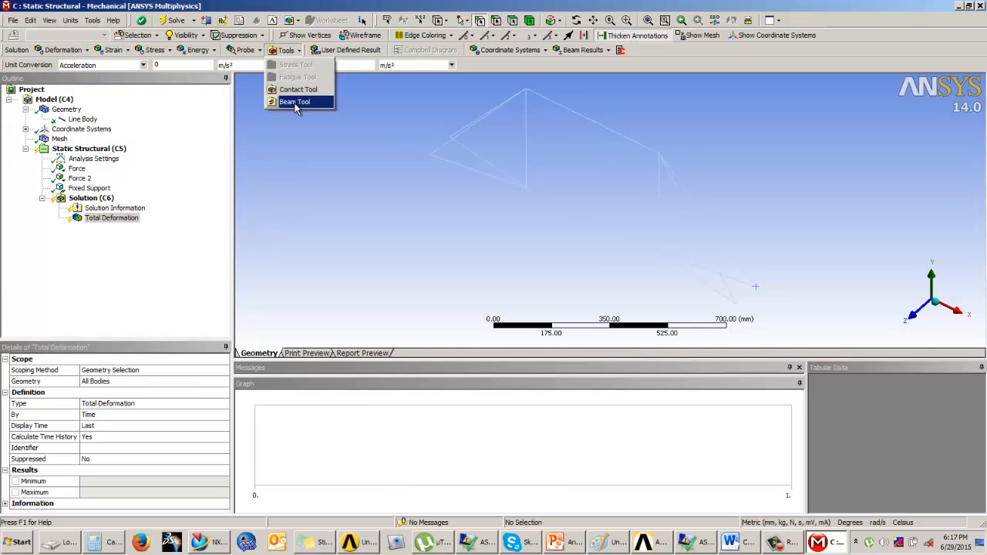
pyautogui.click(295, 101)
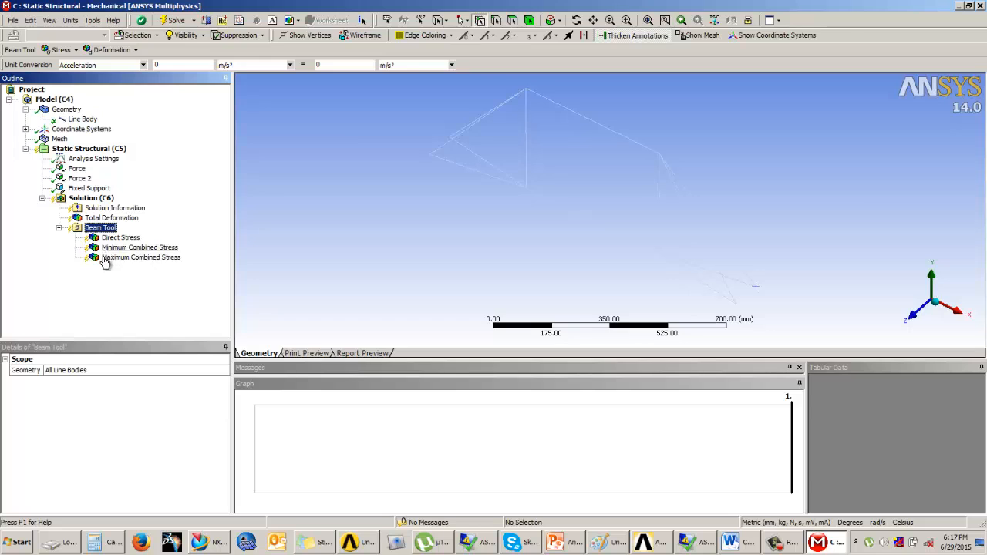
pyautogui.click(91, 199)
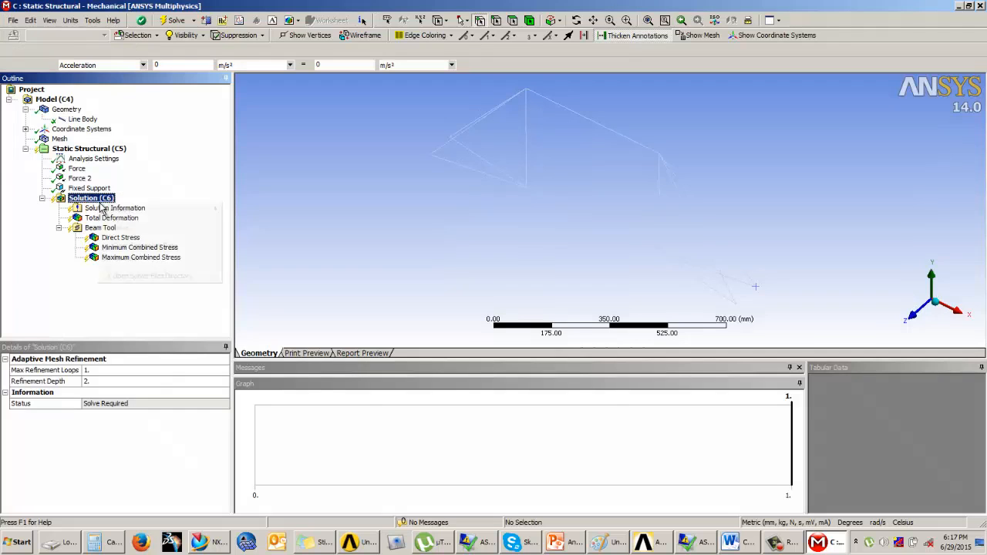
pyautogui.click(173, 20)
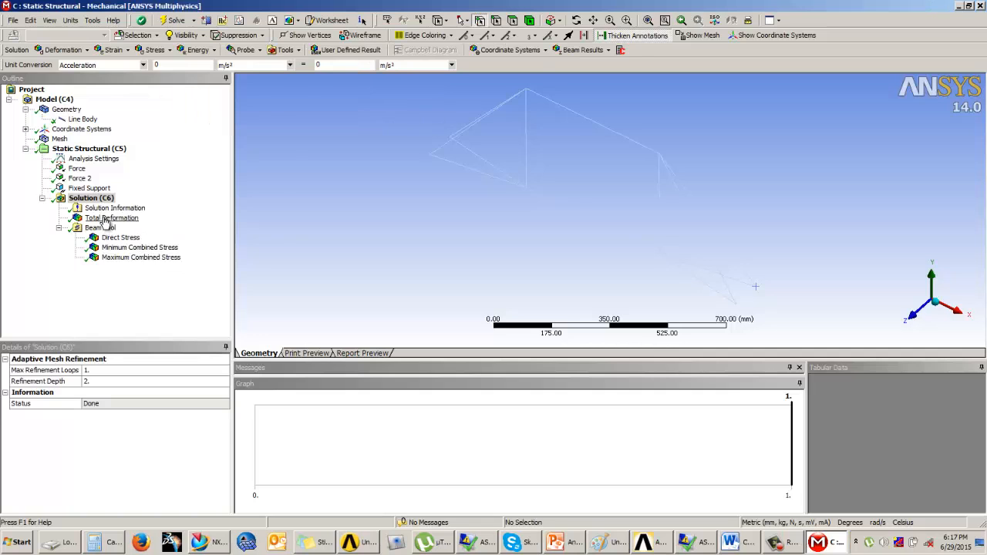
pyautogui.click(111, 218)
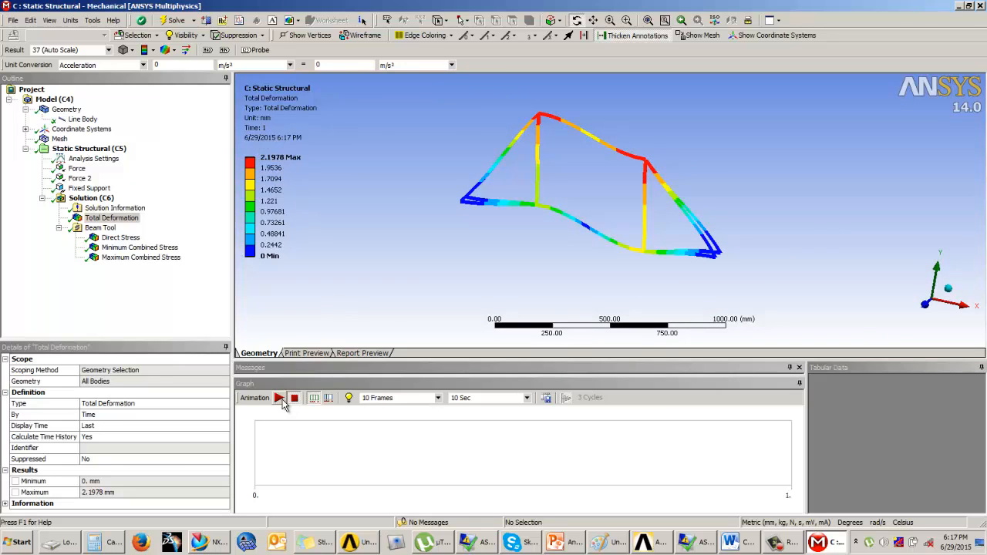
pyautogui.click(280, 398)
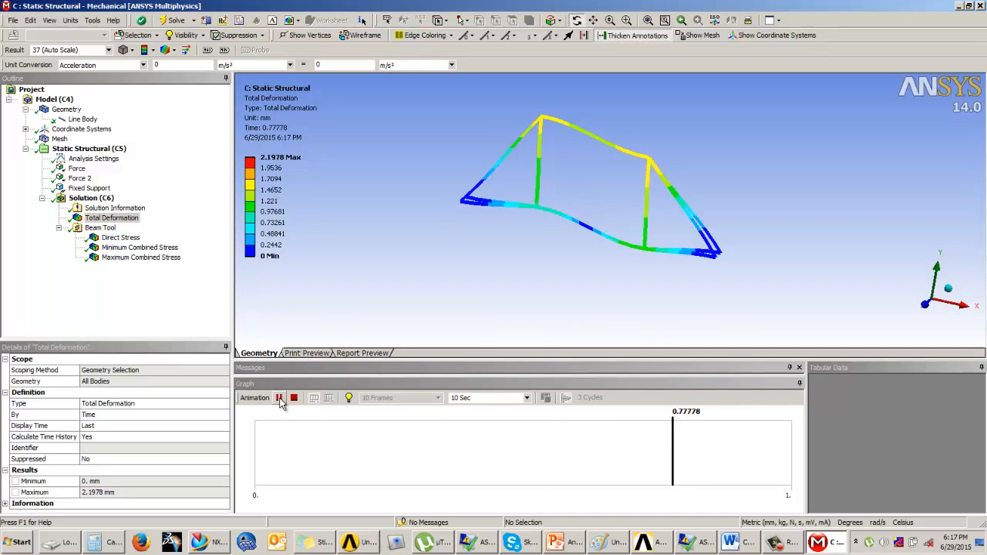
pyautogui.click(120, 237)
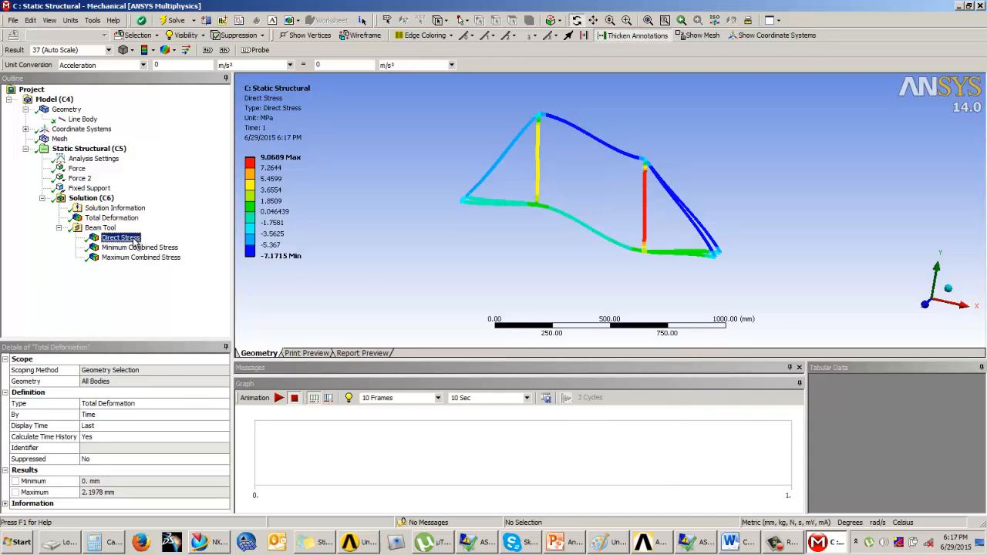
pyautogui.click(119, 237)
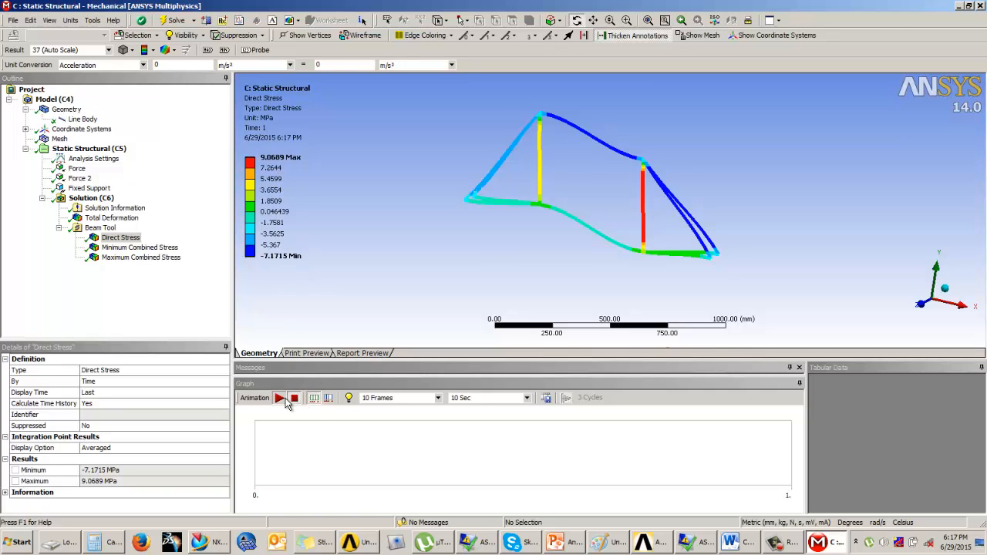
pyautogui.click(279, 398)
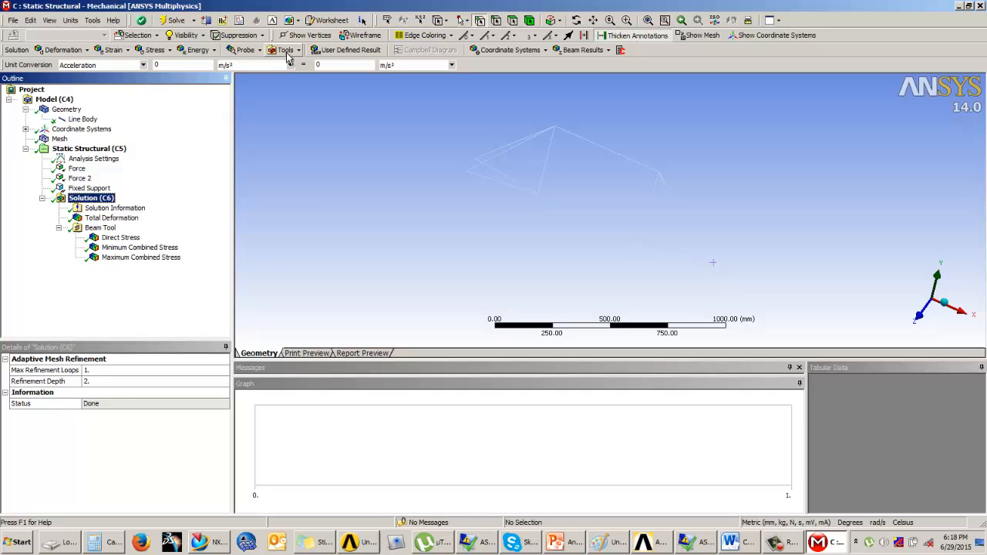
# - Insert a Total Bending Moment beam result and evaluate it, ranging 16.257 to 68166
pyautogui.click(155, 50)
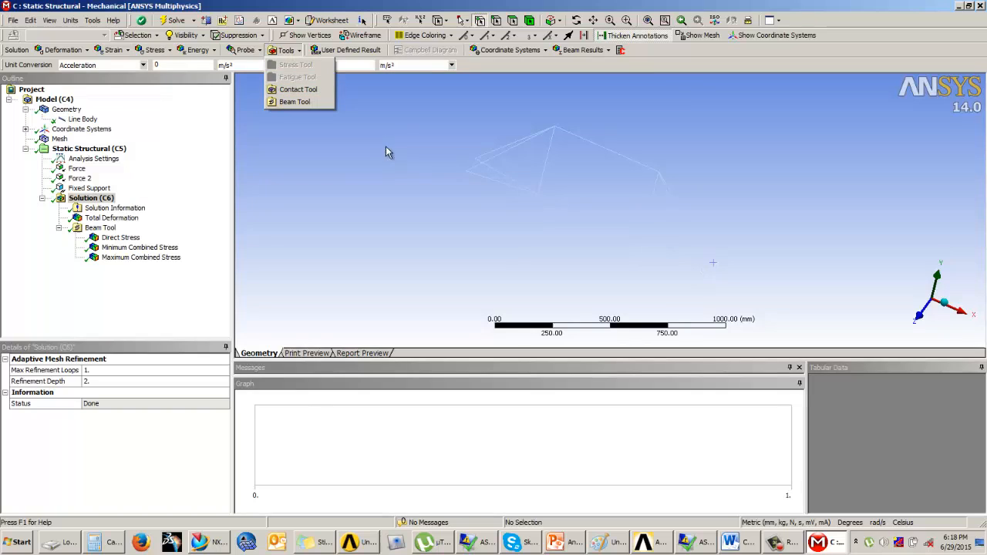
pyautogui.click(582, 49)
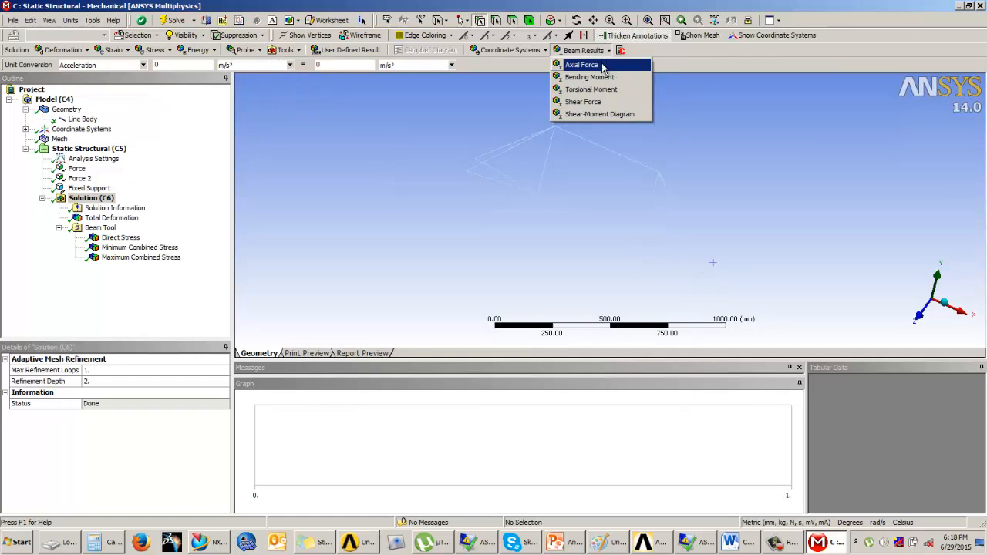
pyautogui.moveTo(589, 77)
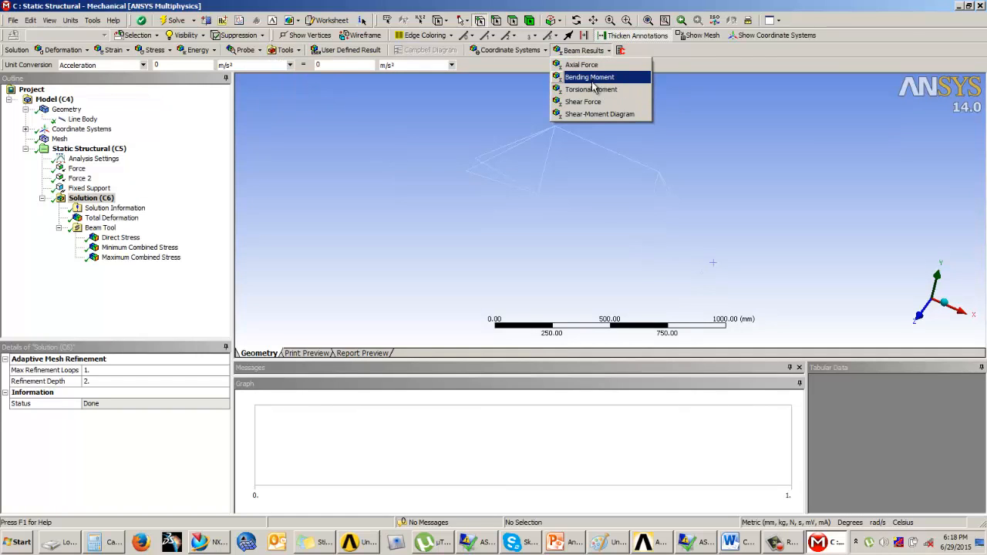
pyautogui.click(589, 76)
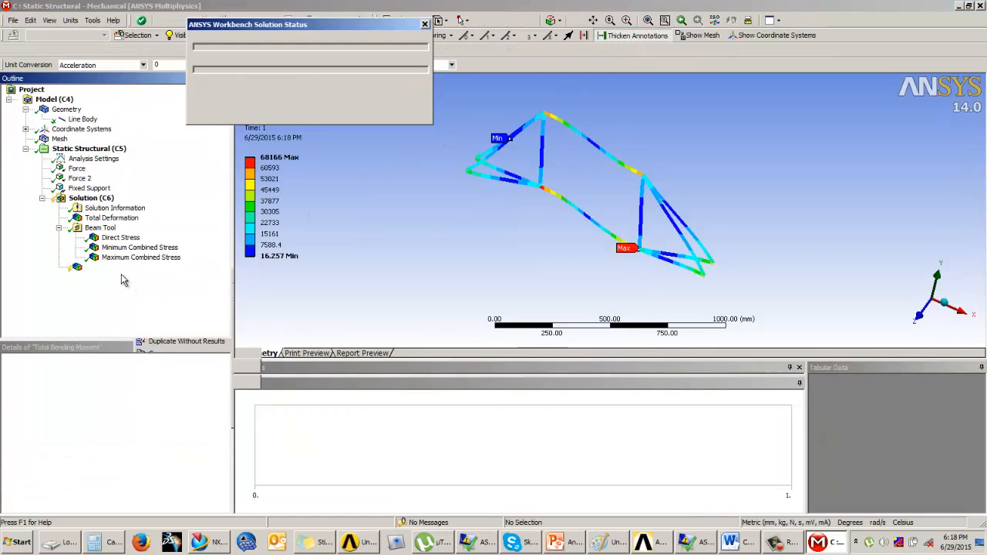
pyautogui.click(117, 266)
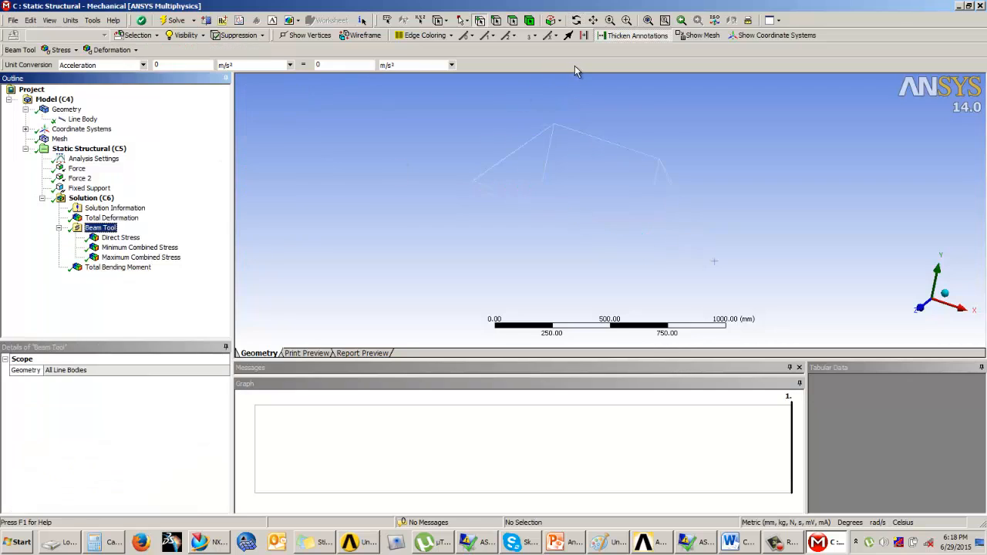
# - Add and evaluate a Total Shear Force result (74.4 N to 269 N), orbiting to inspect it
pyautogui.click(91, 198)
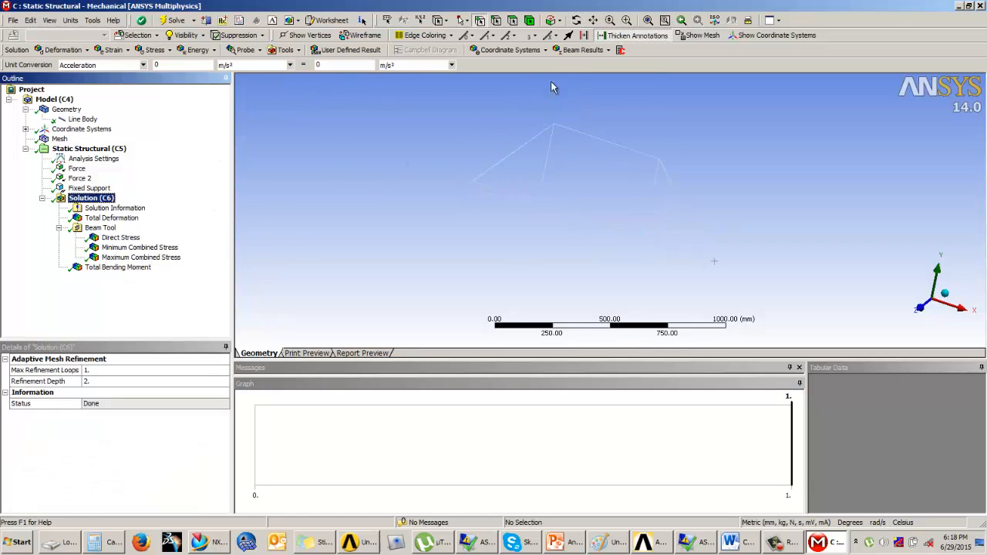
pyautogui.click(585, 49)
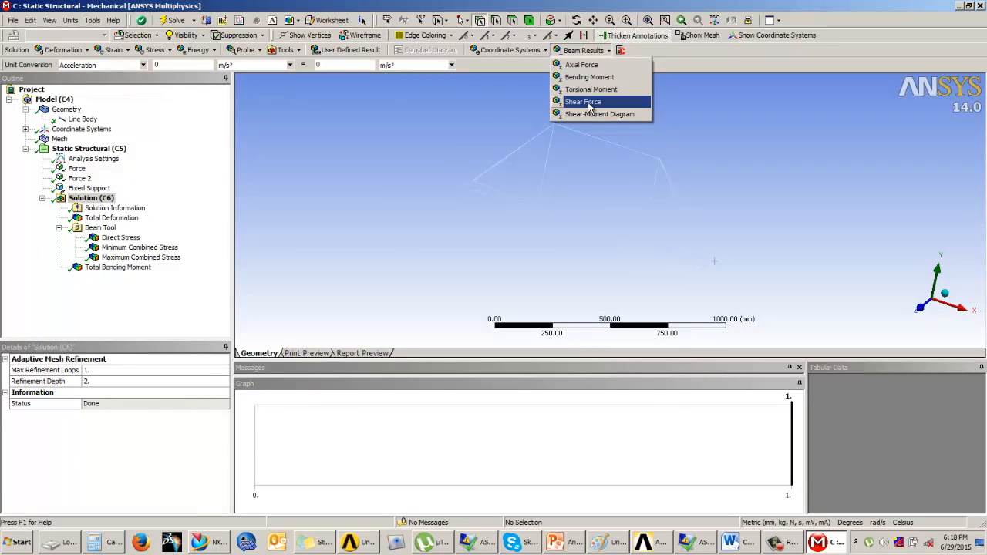
pyautogui.click(582, 101)
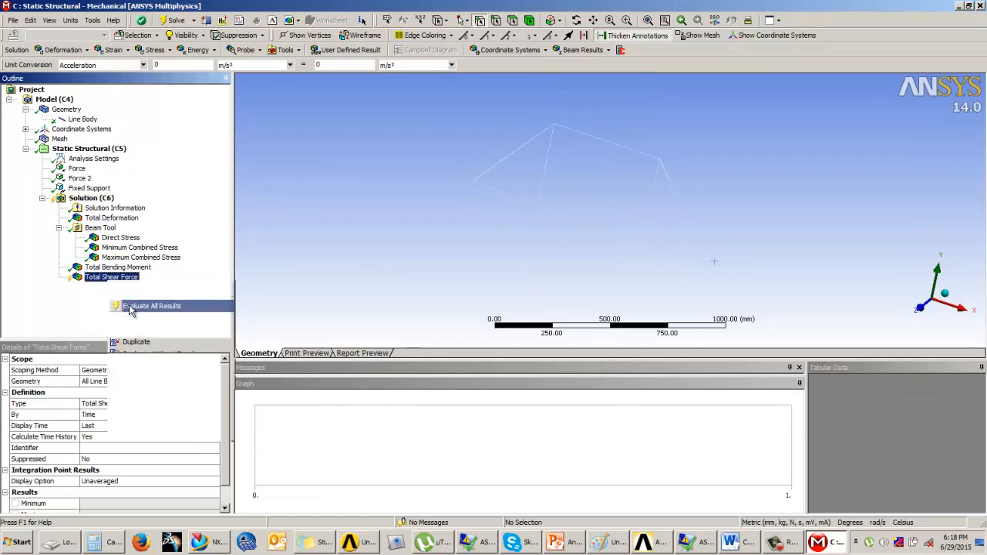
pyautogui.click(152, 306)
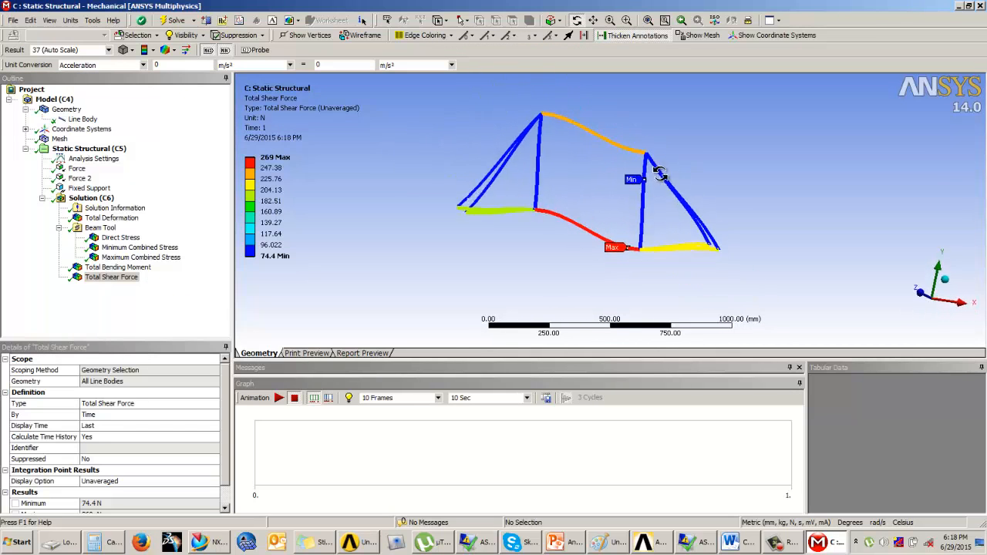
pyautogui.moveTo(660, 173); pyautogui.dragTo(675, 175)
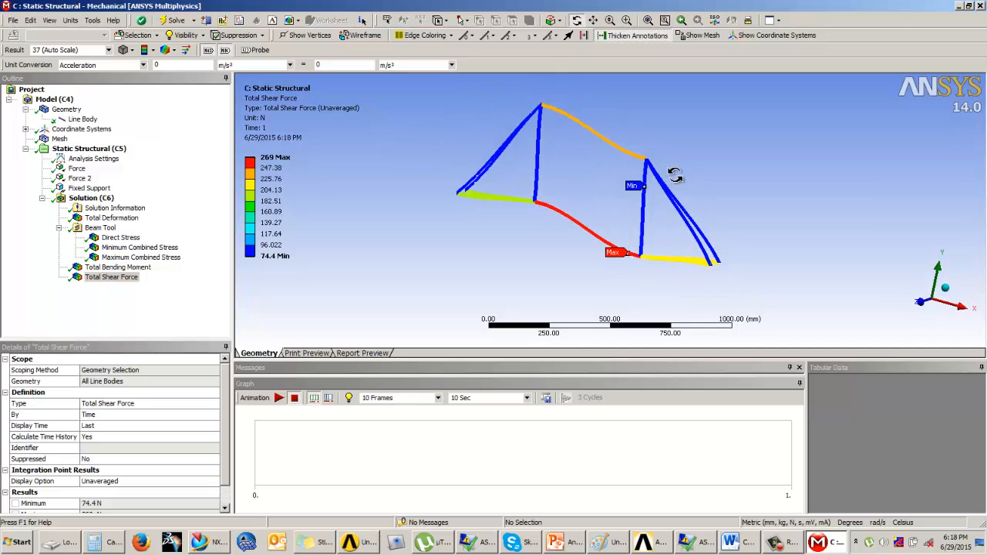